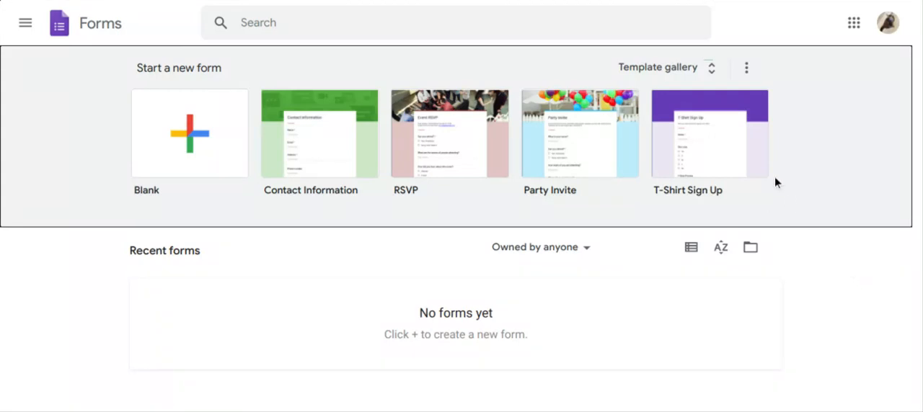
mouse_move(824, 296)
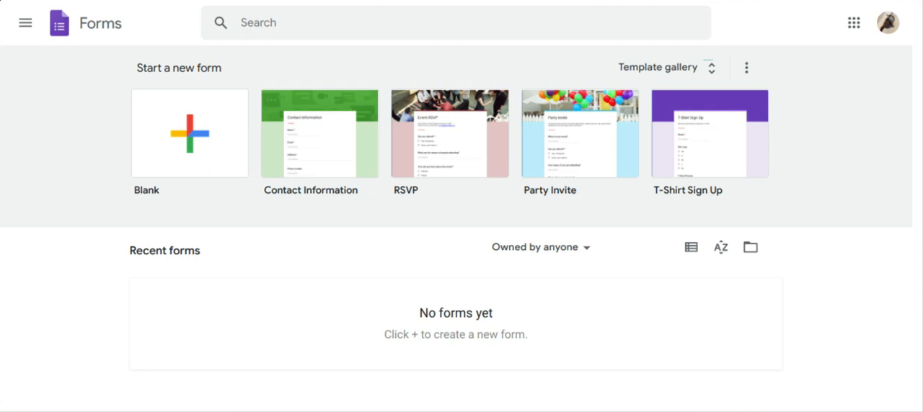
mouse_move(47, 9)
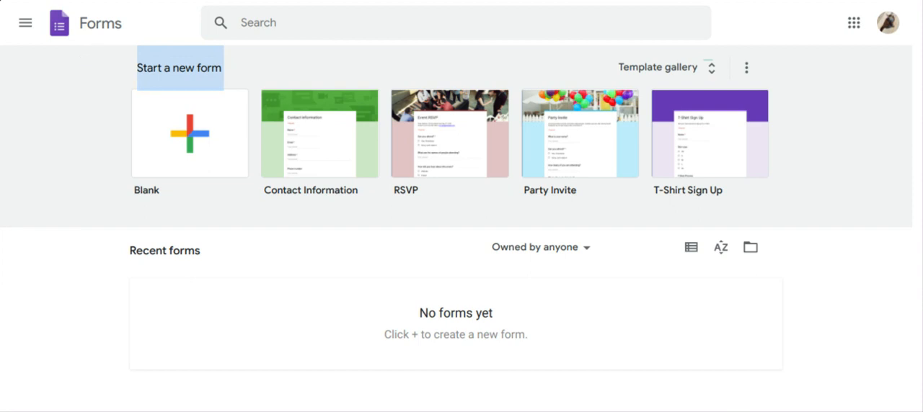
mouse_move(874, 225)
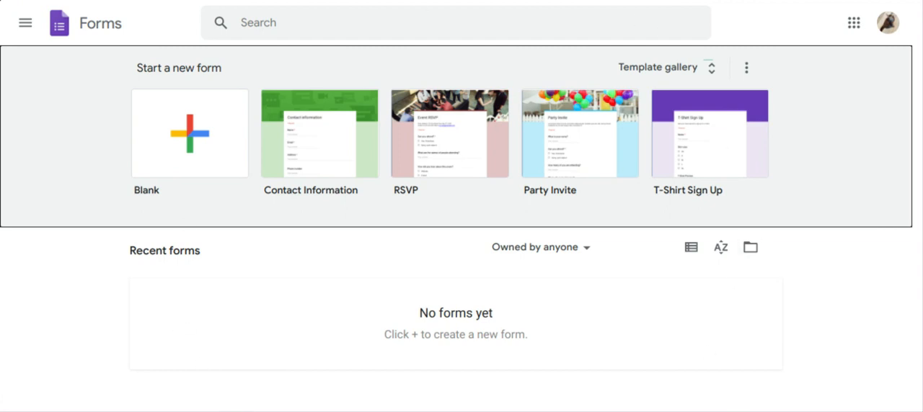
mouse_move(380, 320)
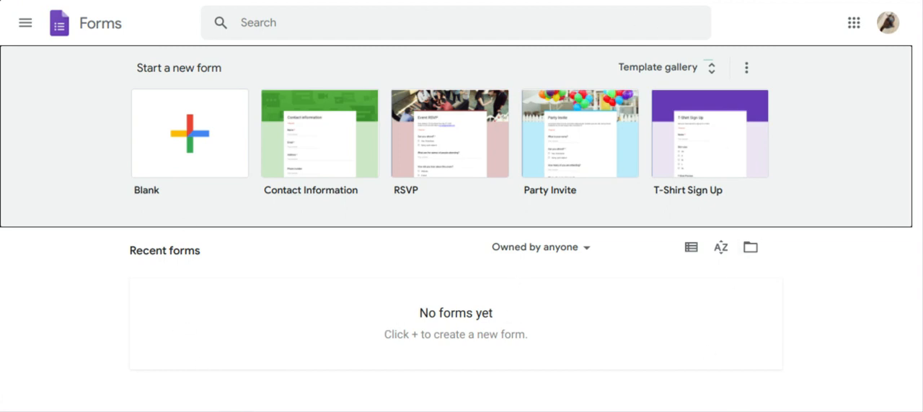
mouse_move(531, 153)
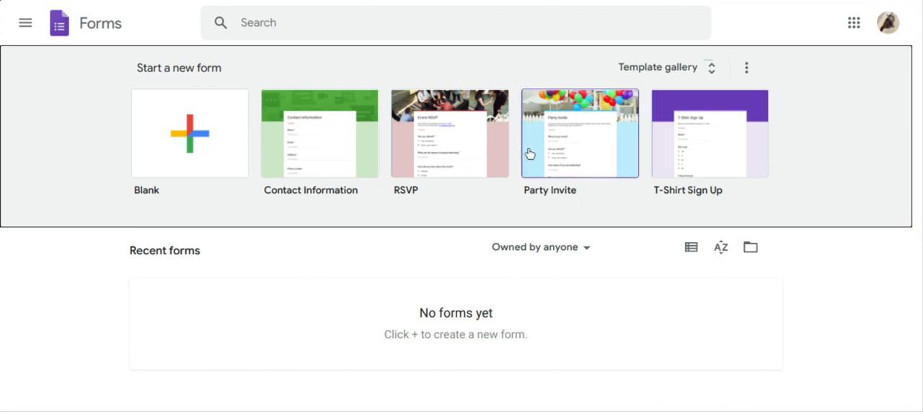
mouse_move(254, 65)
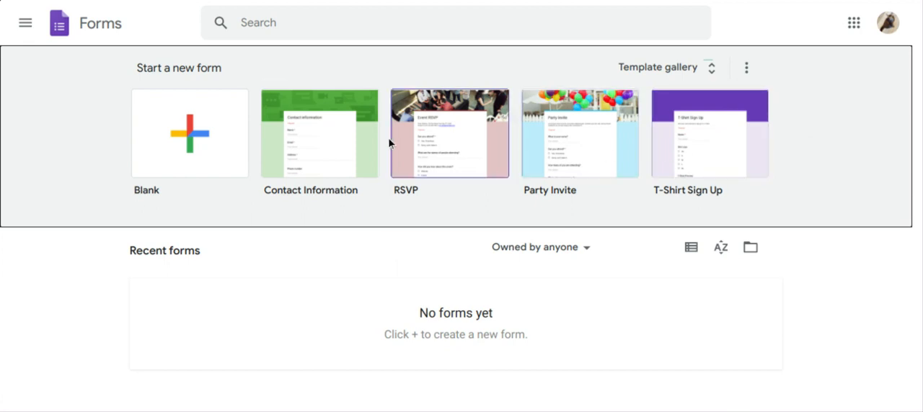
mouse_move(724, 144)
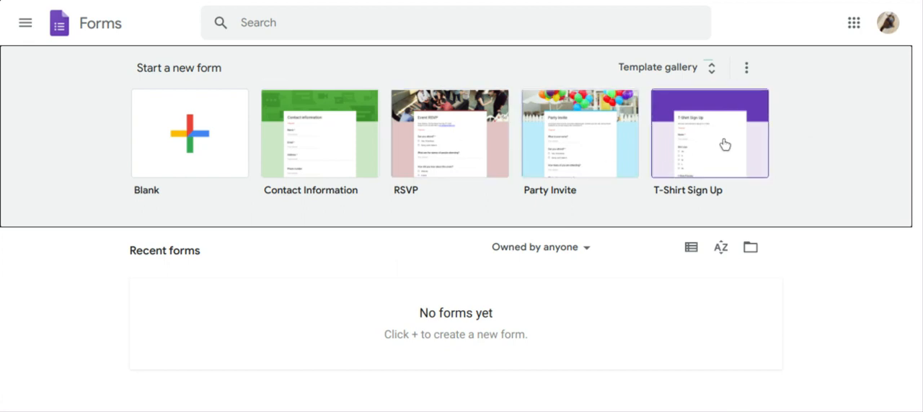
mouse_move(717, 135)
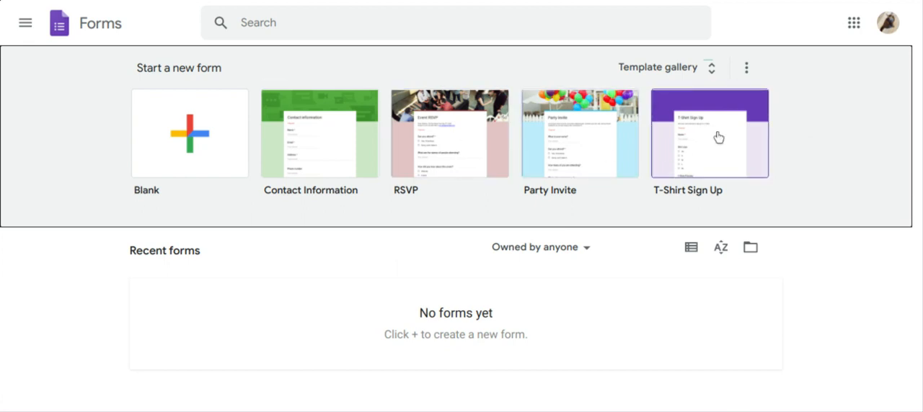
mouse_move(726, 49)
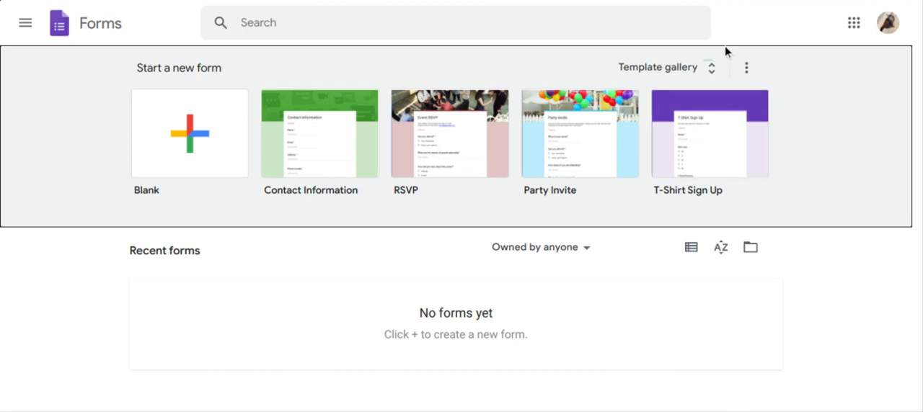
mouse_move(421, 359)
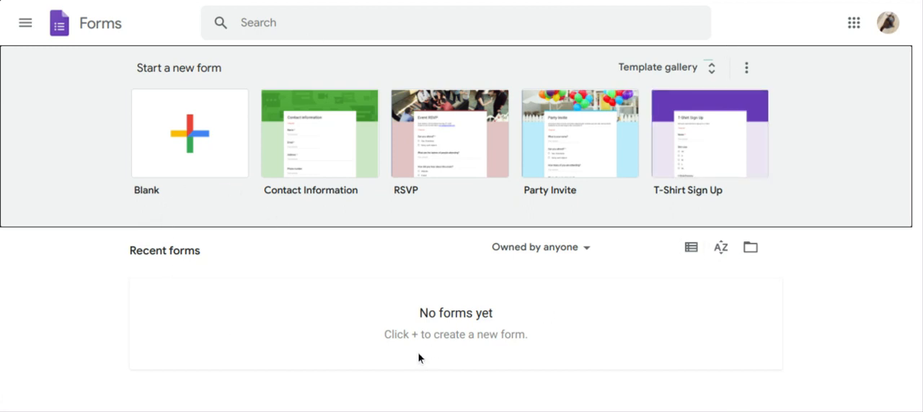
mouse_move(202, 333)
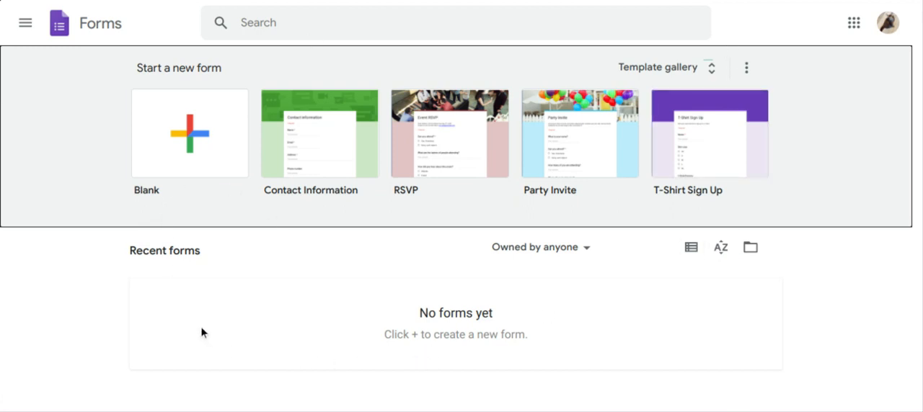
mouse_move(199, 199)
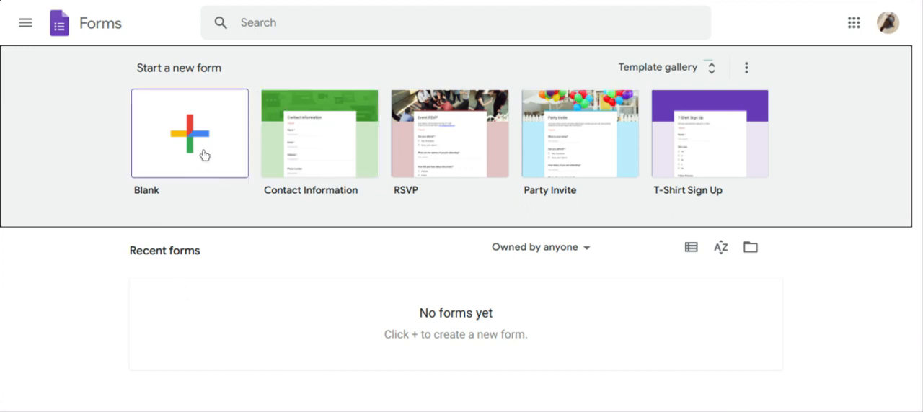
mouse_move(499, 307)
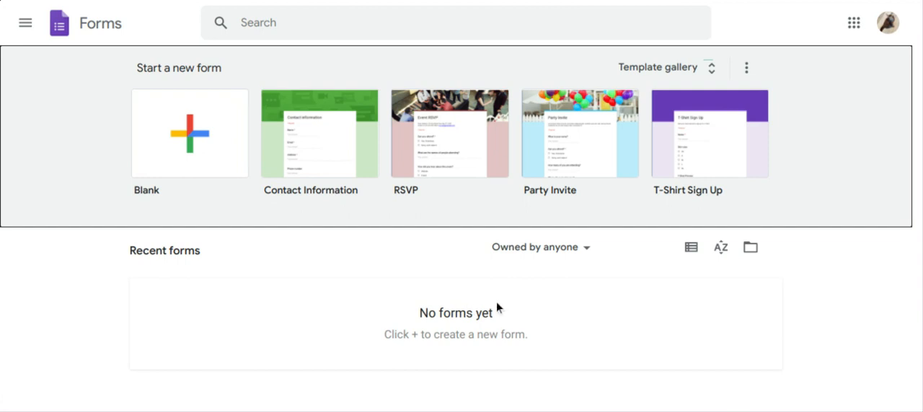
mouse_move(499, 319)
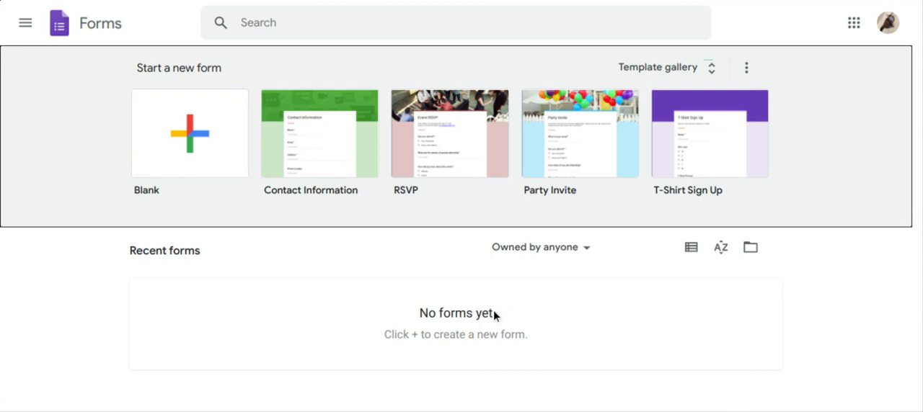
mouse_move(715, 51)
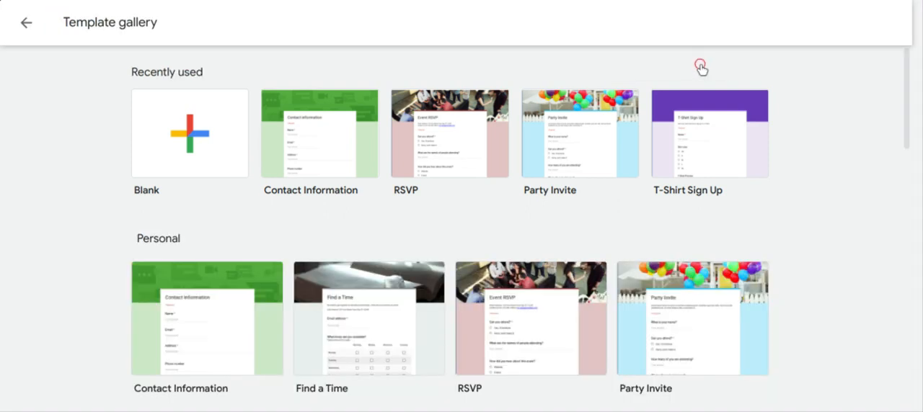
Browse the template gallery, return to the start page and create a new blank form.
scroll("down", 3)
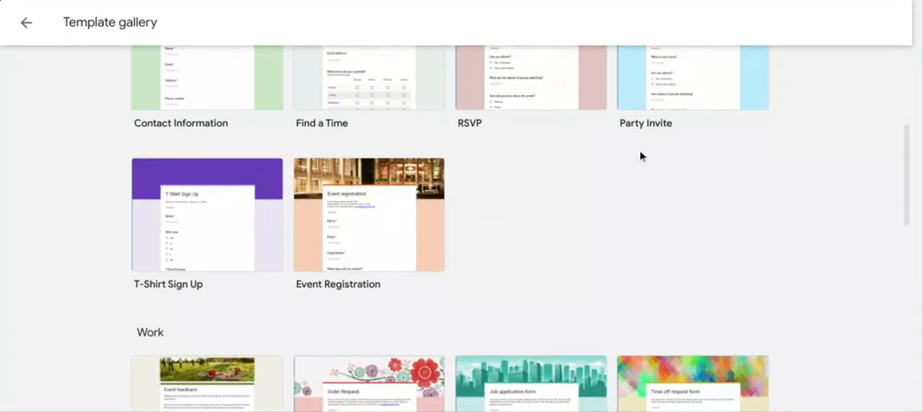
scroll("down", 3)
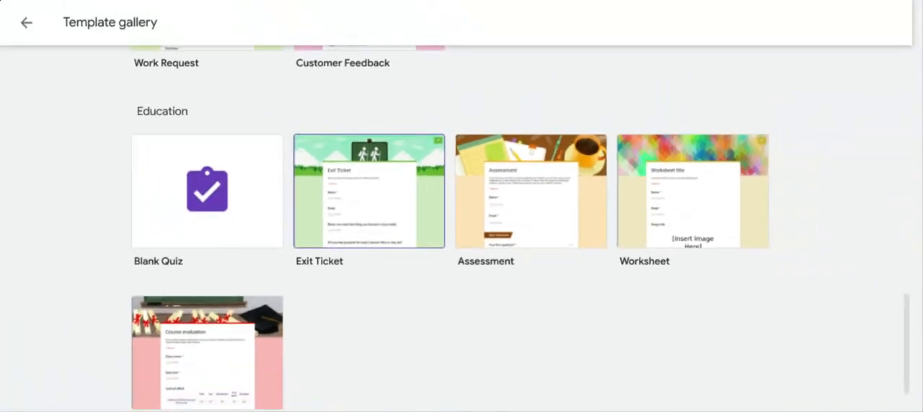
mouse_move(518, 103)
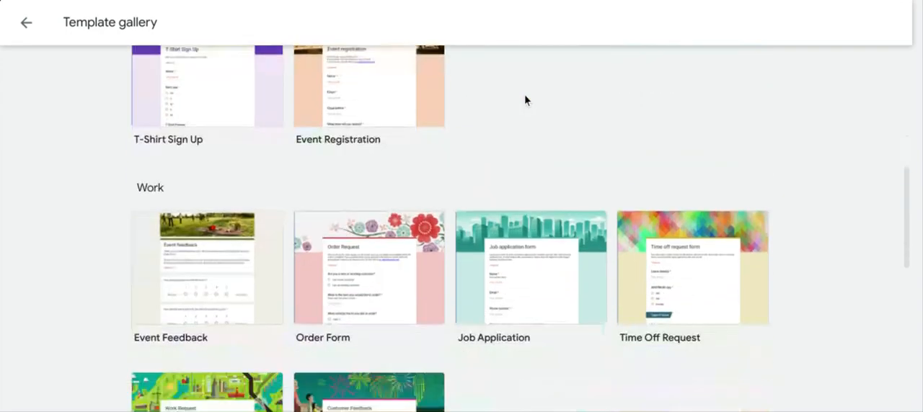
scroll("down", 3)
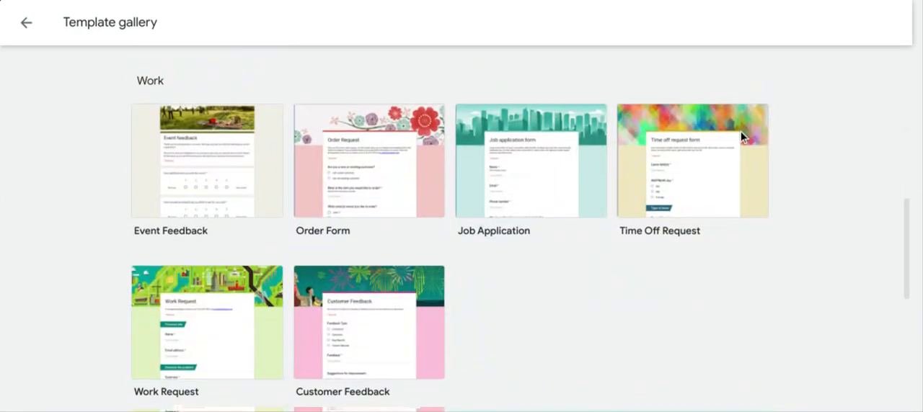
mouse_move(392, 211)
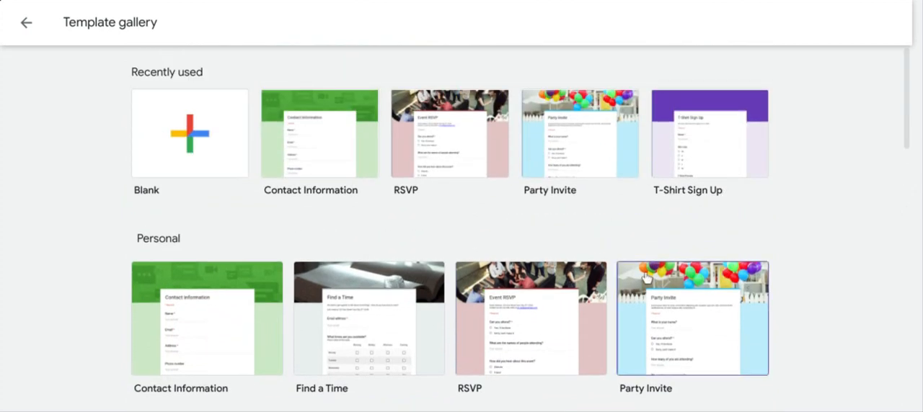
scroll("down", 3)
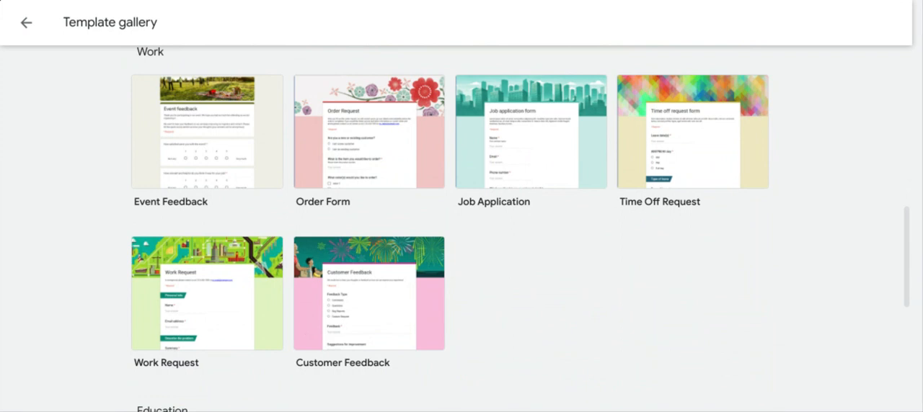
mouse_move(225, 279)
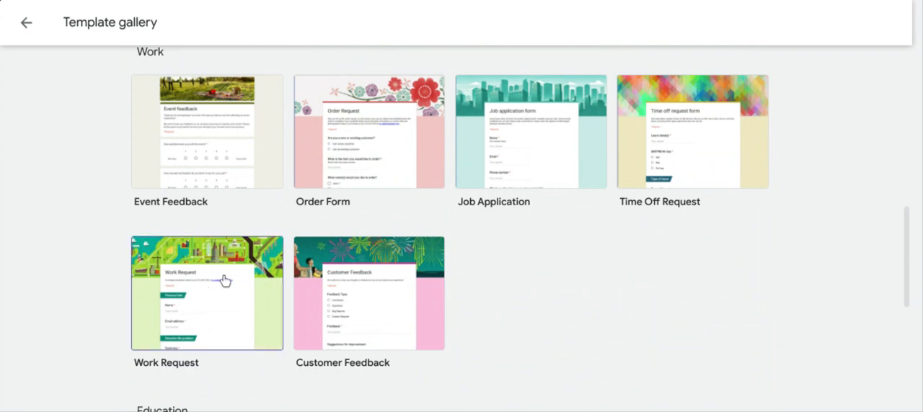
mouse_move(598, 248)
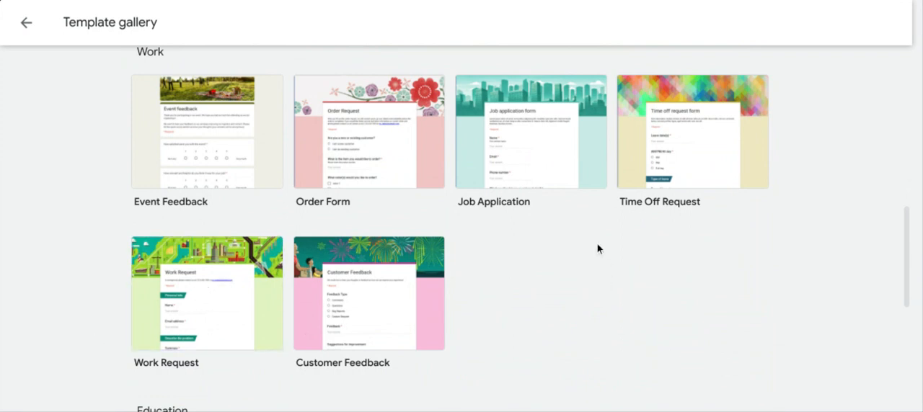
scroll("down", 3)
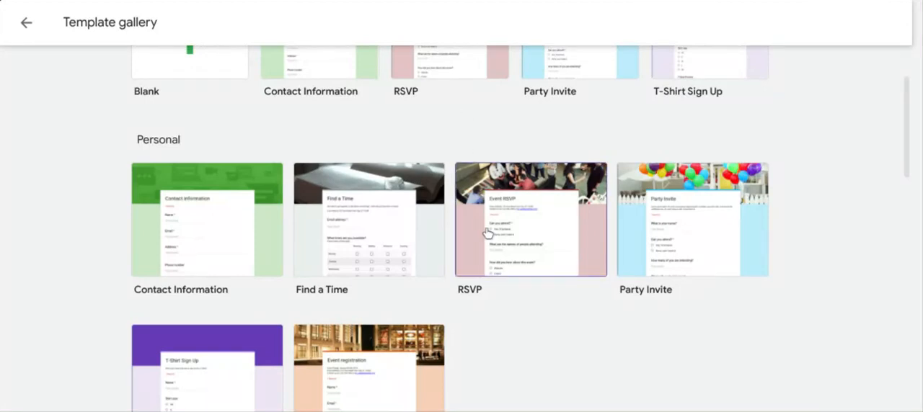
left_click(28, 20)
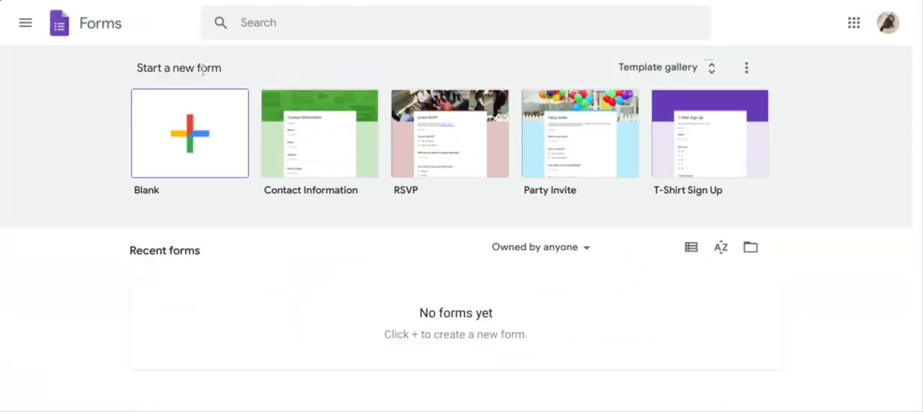
mouse_move(164, 153)
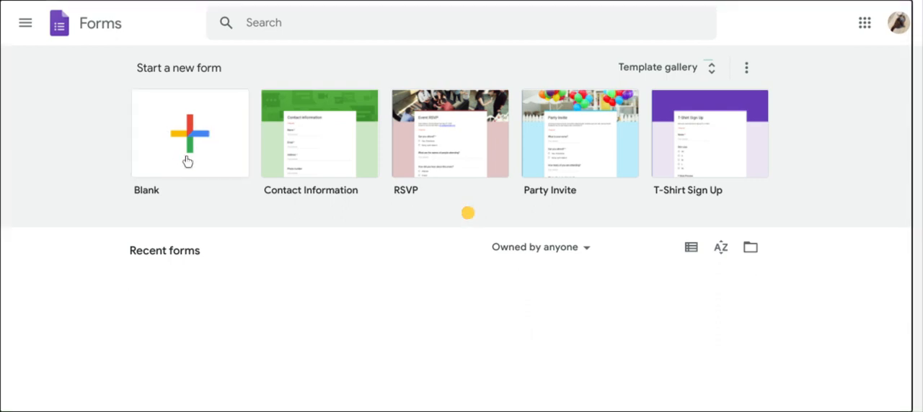
left_click(190, 133)
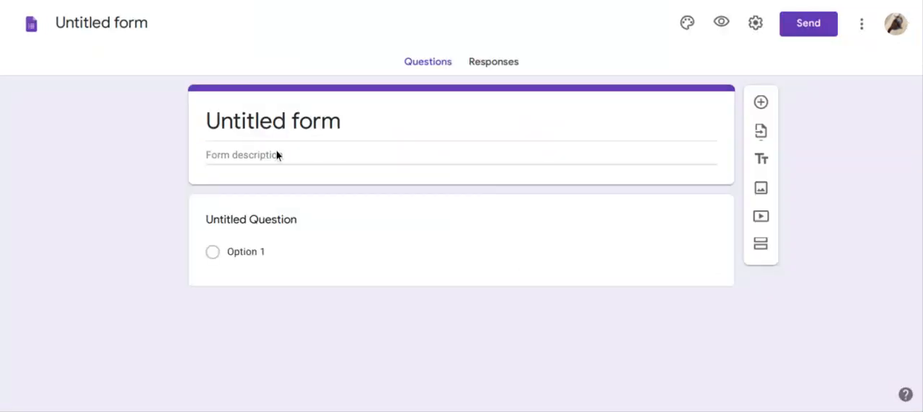
Dismiss the 'Speed up your form creation' tip so the untitled form shows unobstructed.
left_click(251, 219)
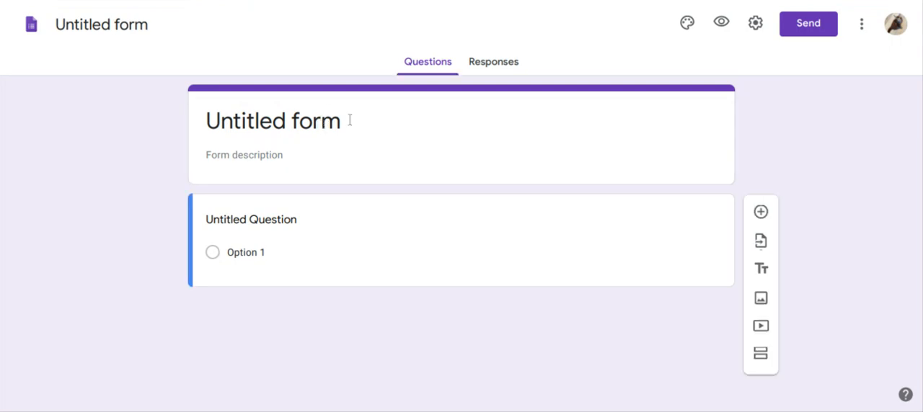
left_click(760, 242)
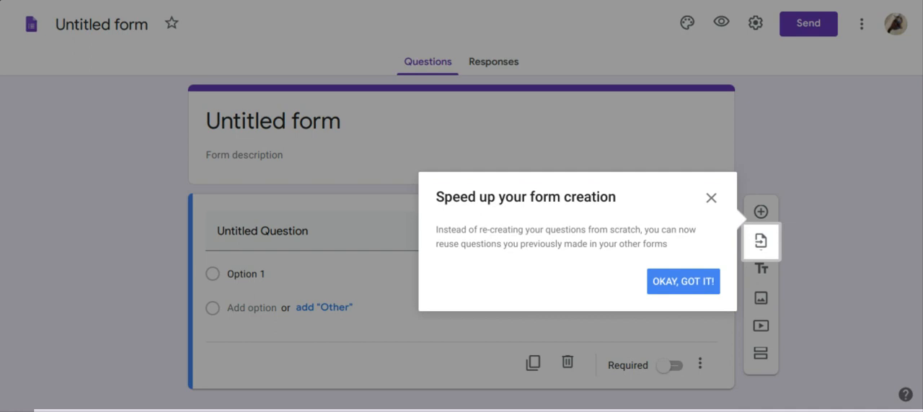
mouse_move(684, 281)
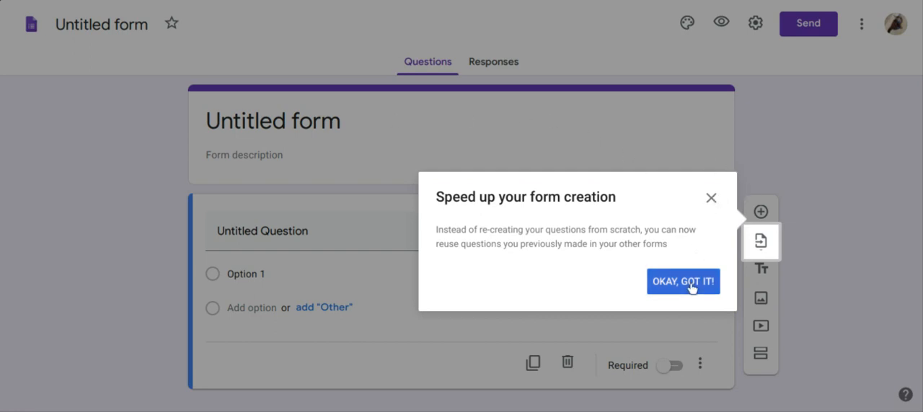
left_click(684, 283)
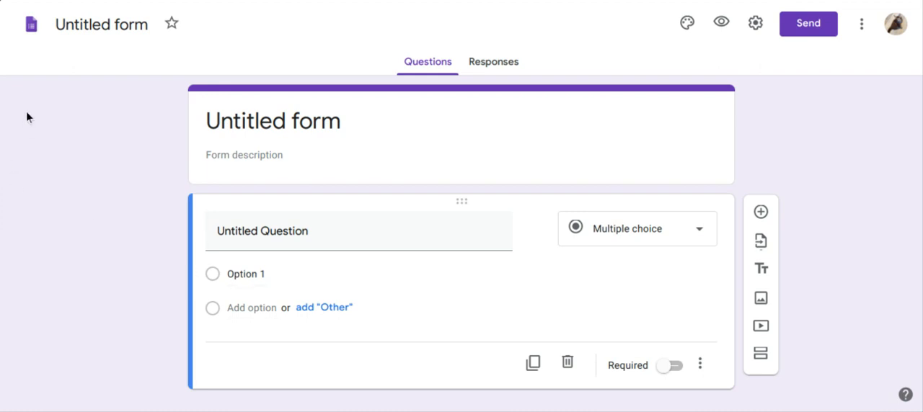
mouse_move(413, 225)
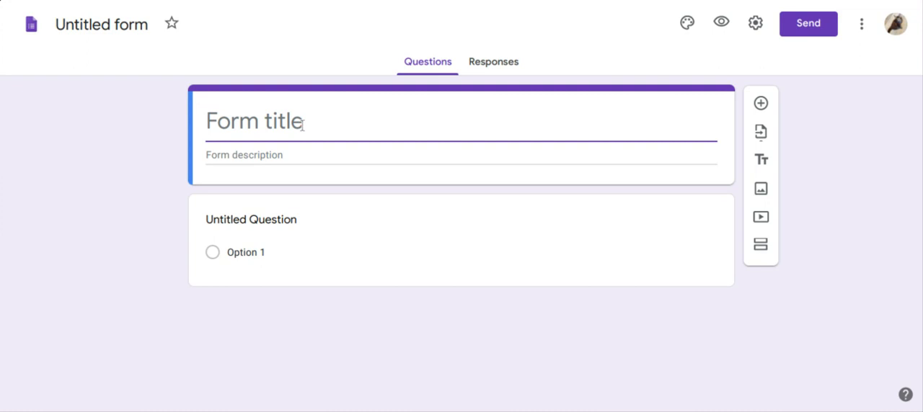
Enter the form title 'My survey video'.
type("My sur")
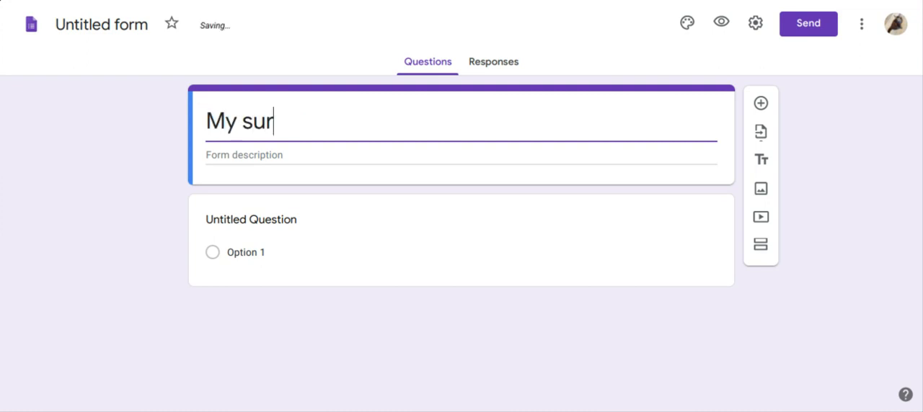
type("vey")
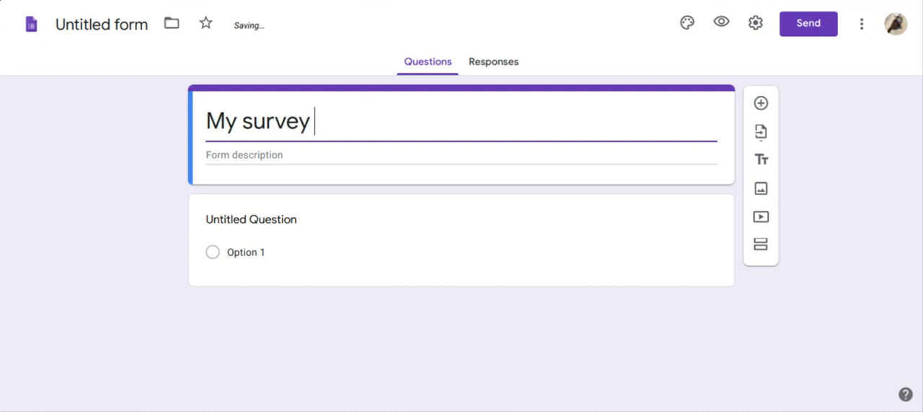
type("vide")
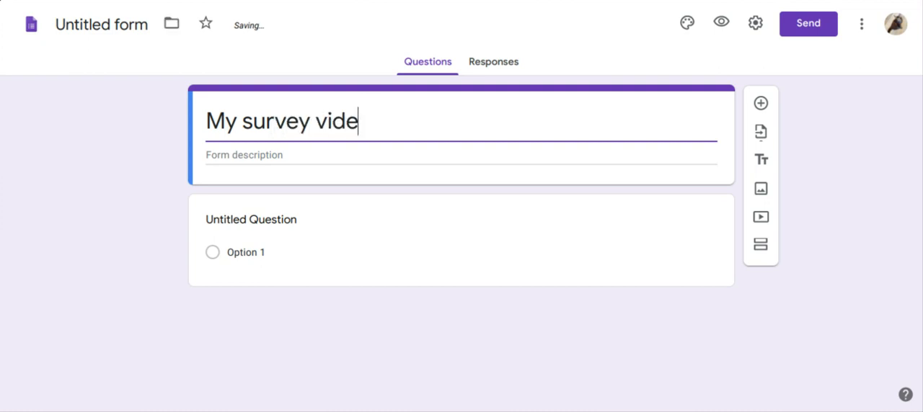
type("o")
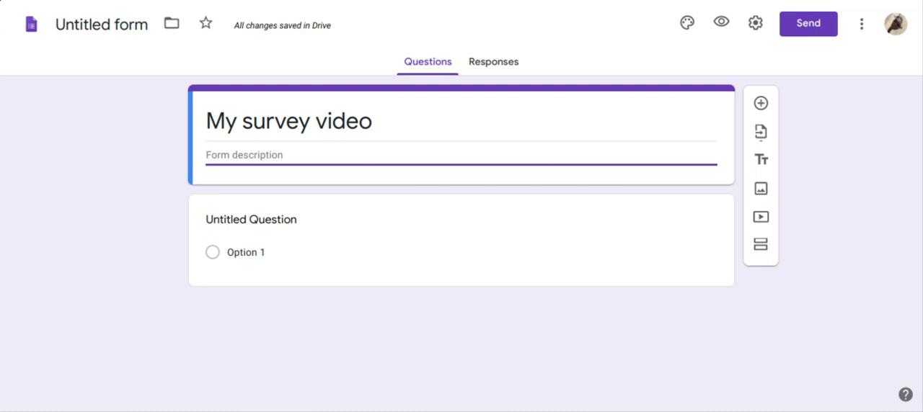
Enter the description 'This will show you how to make a survey'.
type("This")
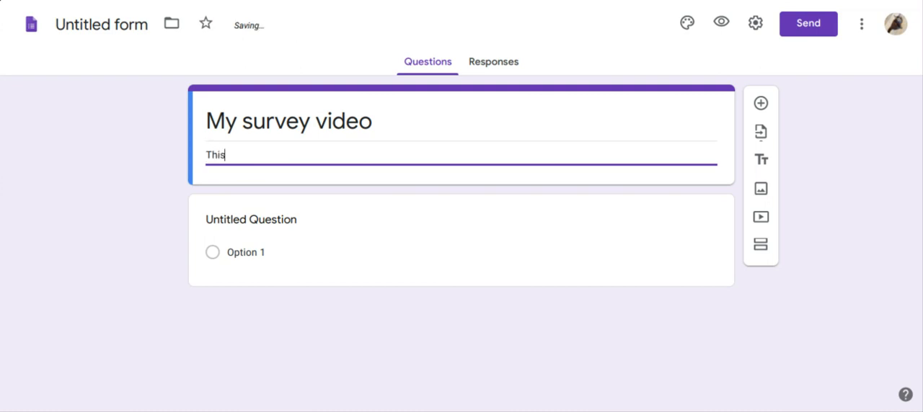
type("v")
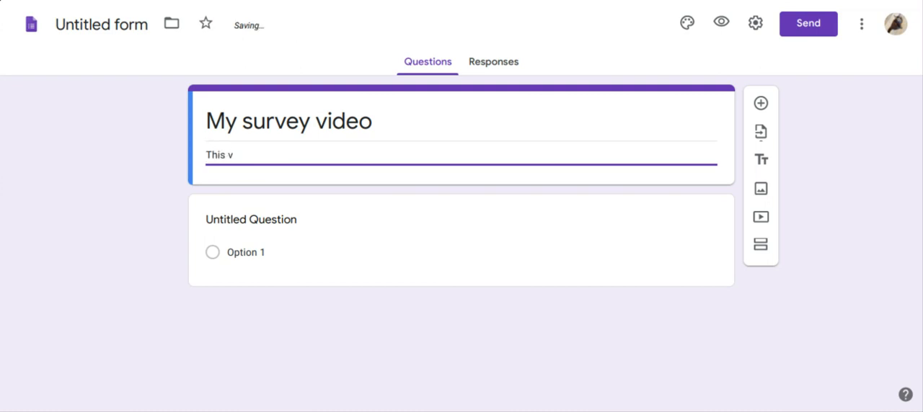
type("ill")
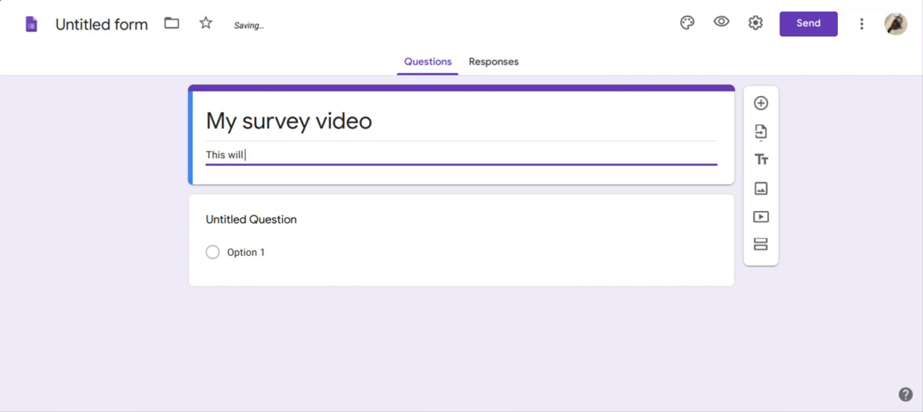
type("show")
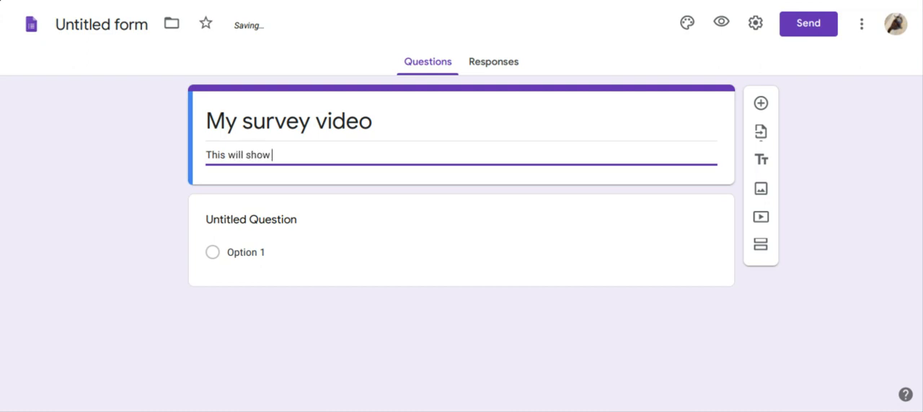
type("you")
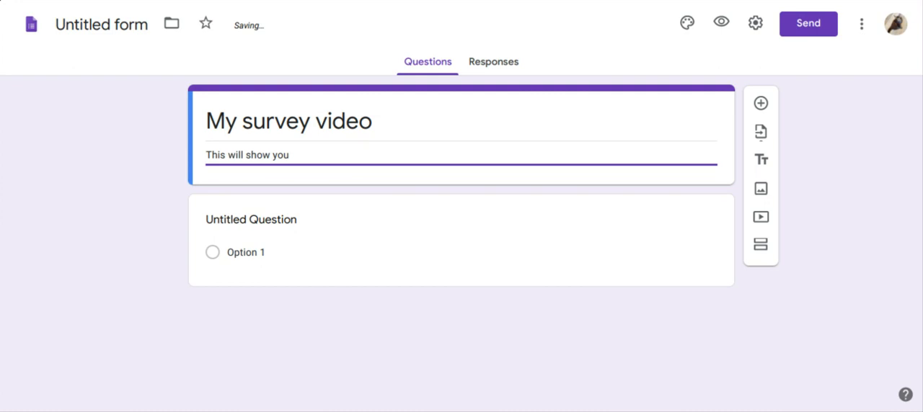
type("how to mak")
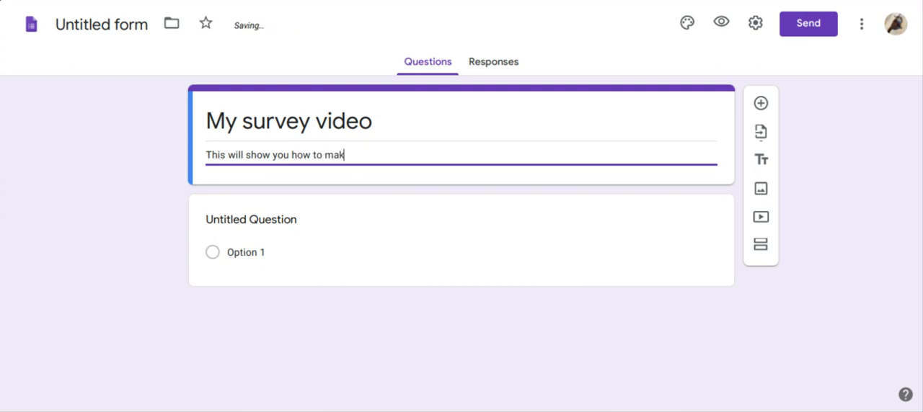
type("e a")
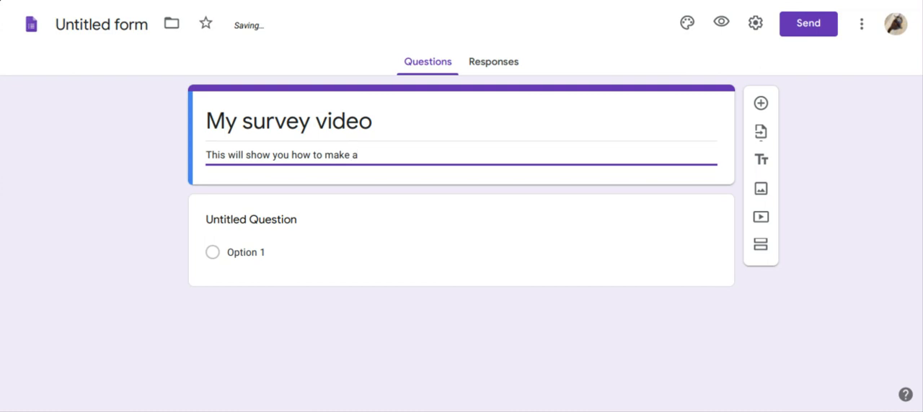
type("surey")
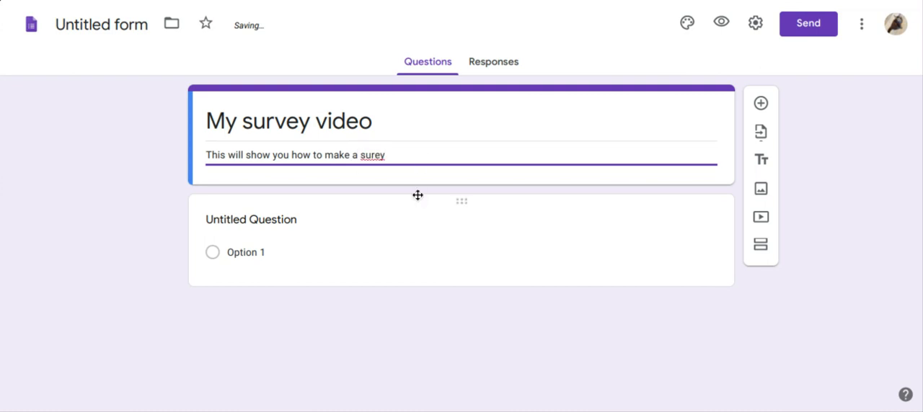
Correct the spelling of 'survey' in the form title.
double_click(372, 156)
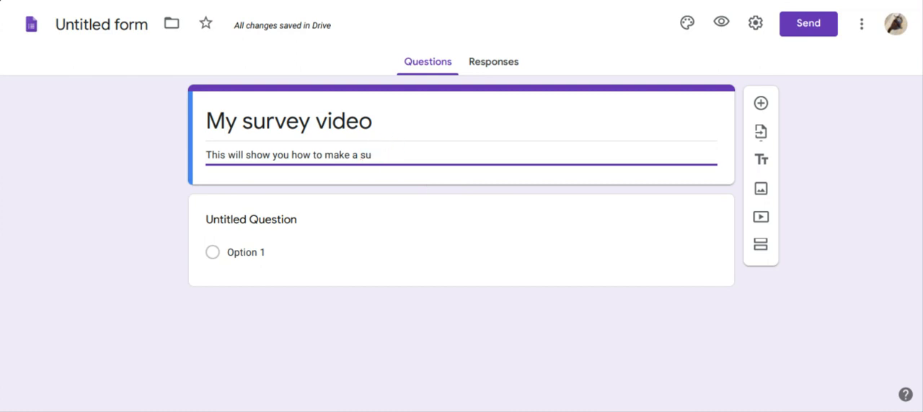
type("rv")
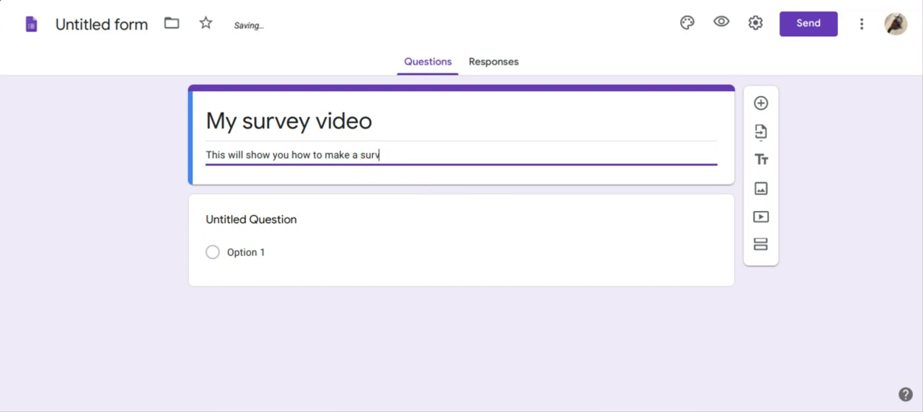
type("ey")
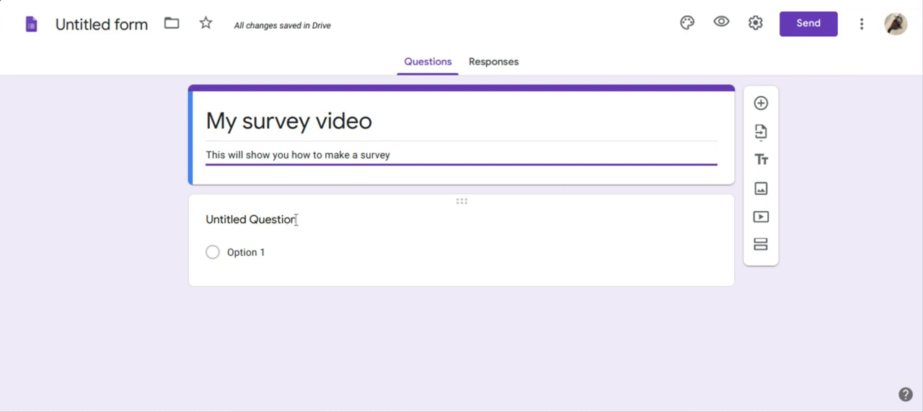
Write the first question's text as 'What is your name'.
left_click(251, 219)
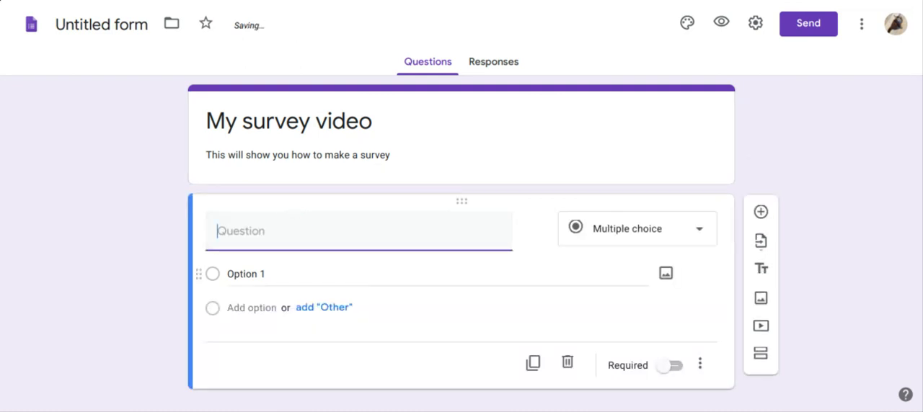
type("W")
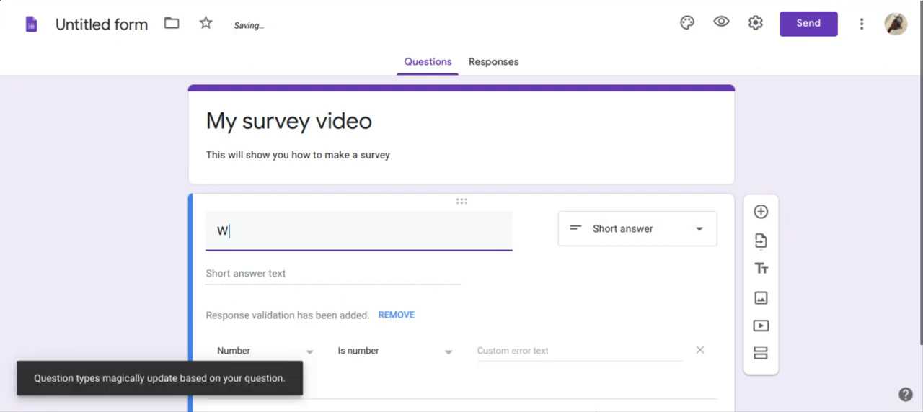
type("a")
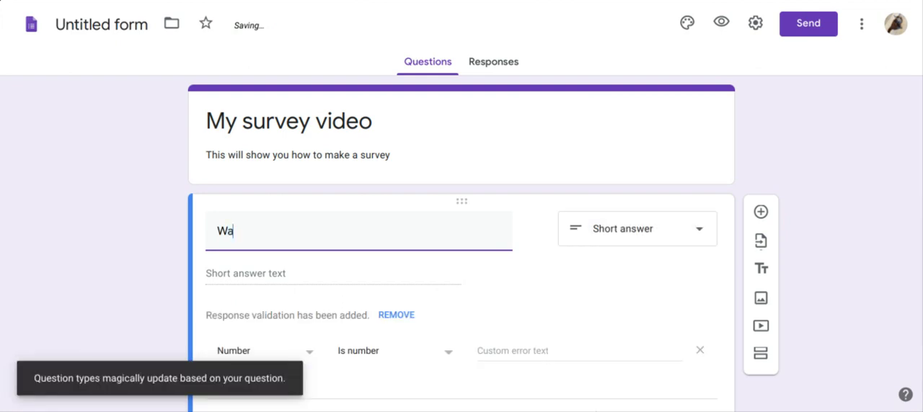
key("Backspace")
type("hat")
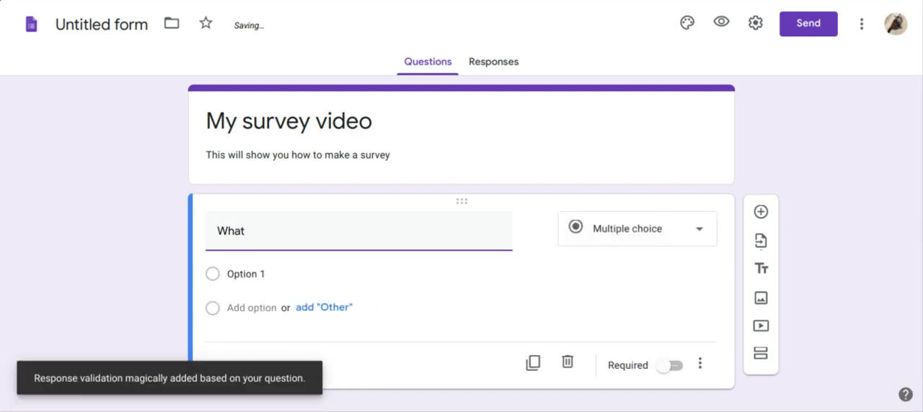
type("is y")
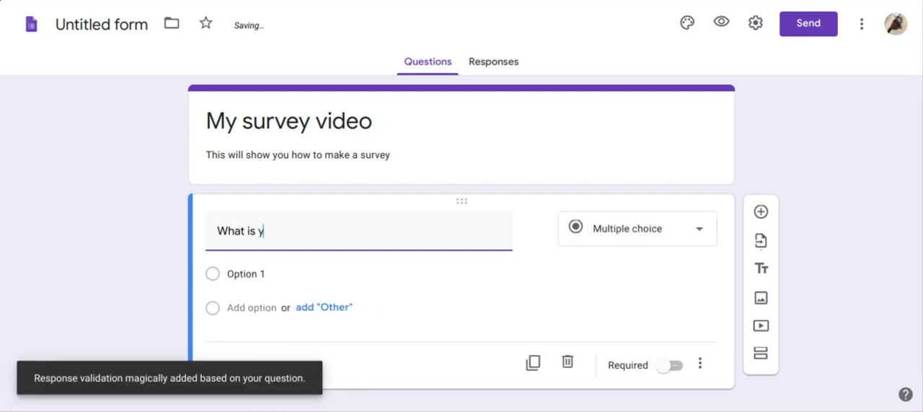
type("our")
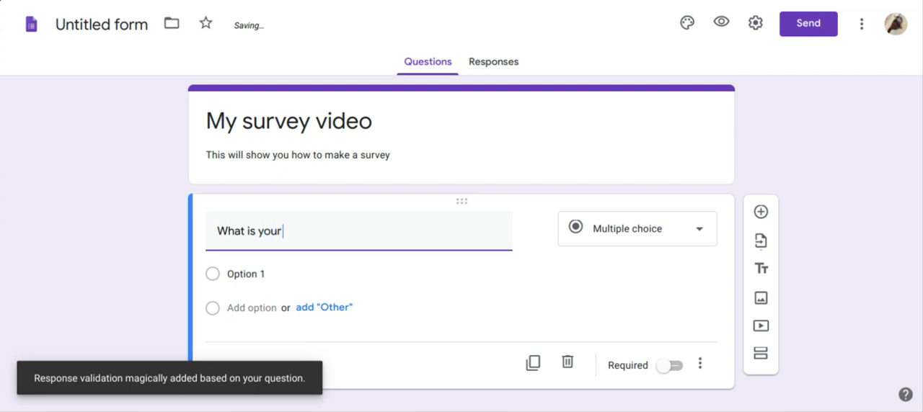
type("name")
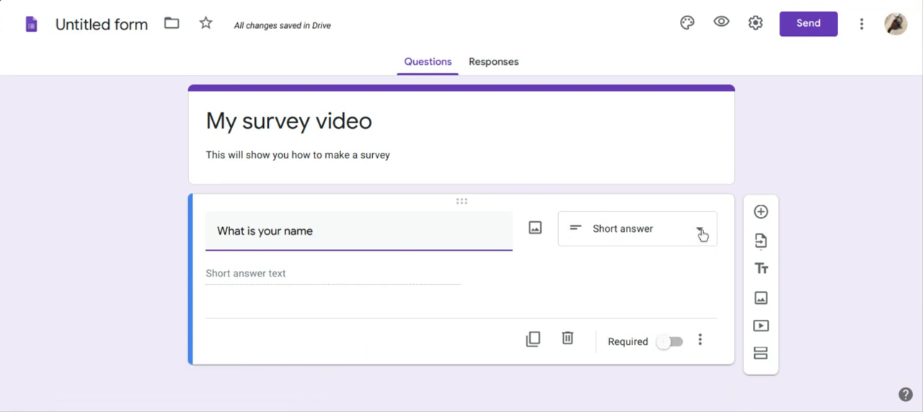
Set the name question to Short answer after briefly trying Paragraph.
left_click(637, 227)
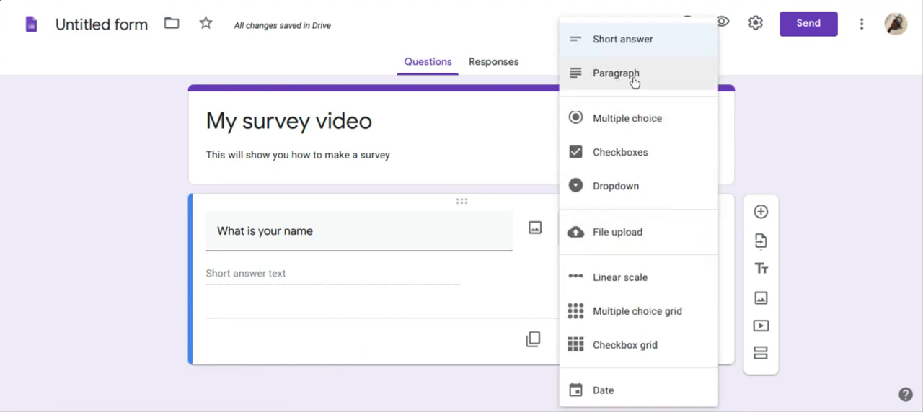
left_click(615, 72)
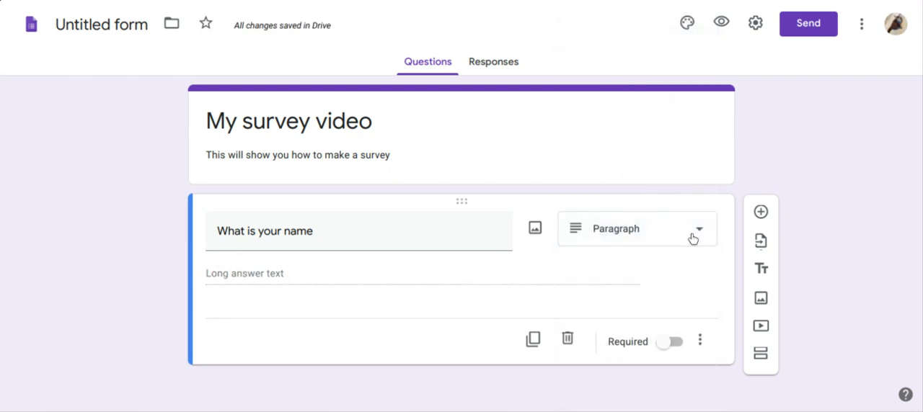
left_click(637, 228)
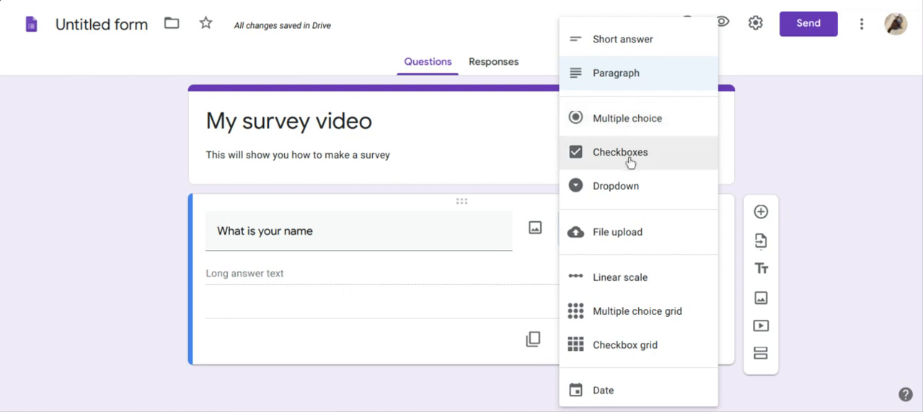
mouse_move(666, 186)
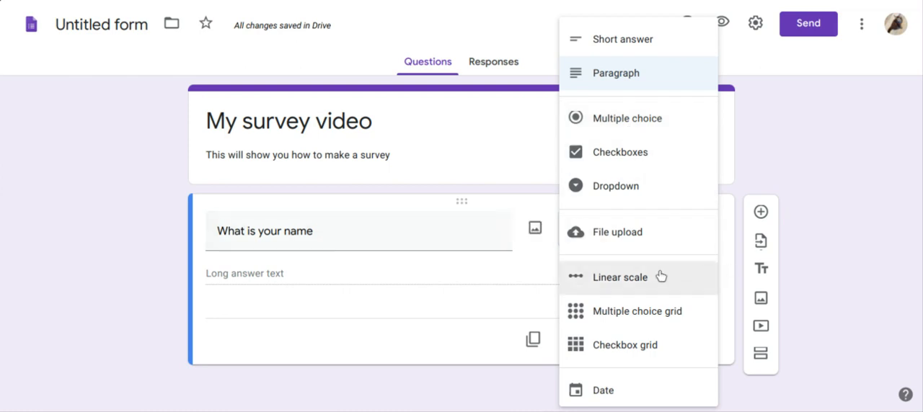
mouse_move(661, 277)
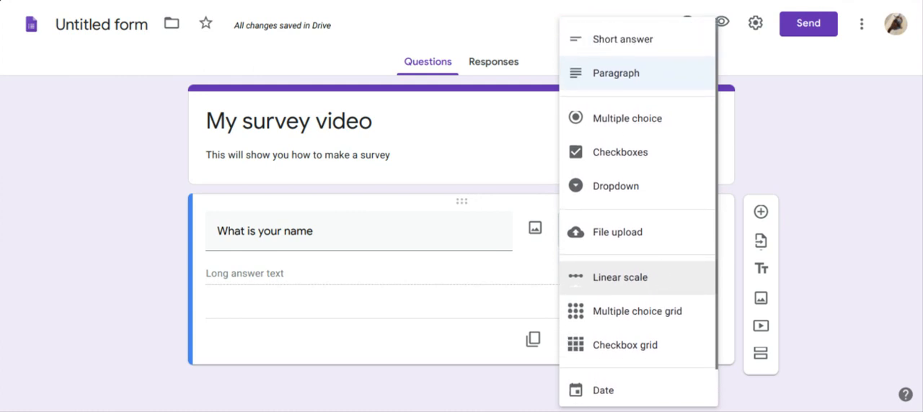
left_click(623, 39)
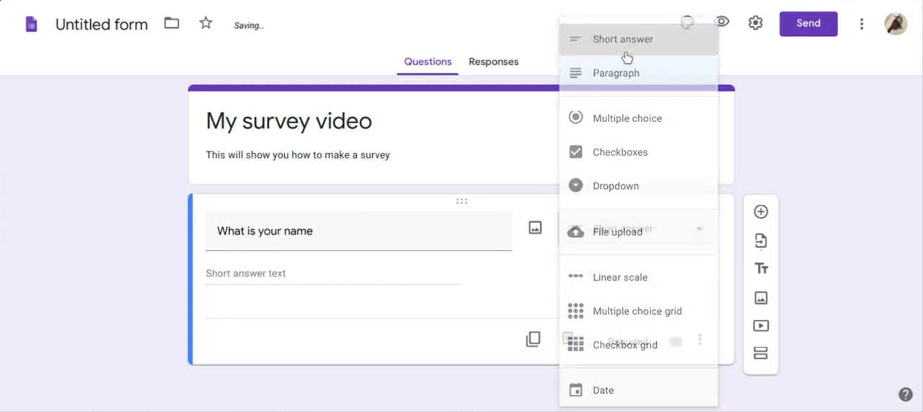
left_click(623, 38)
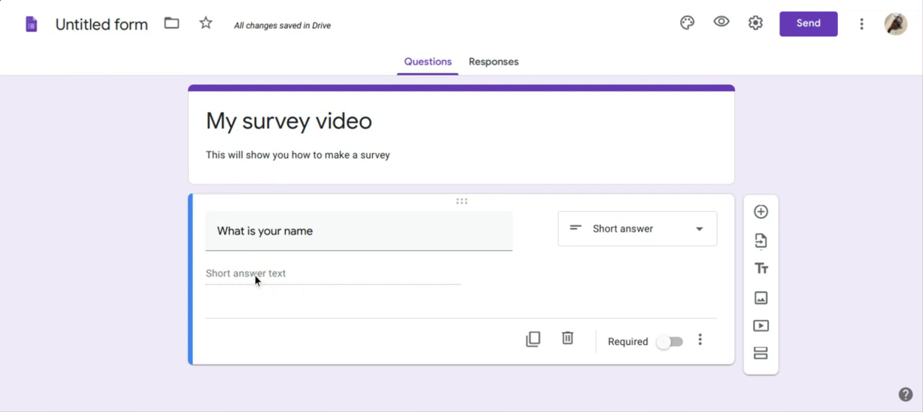
mouse_move(681, 360)
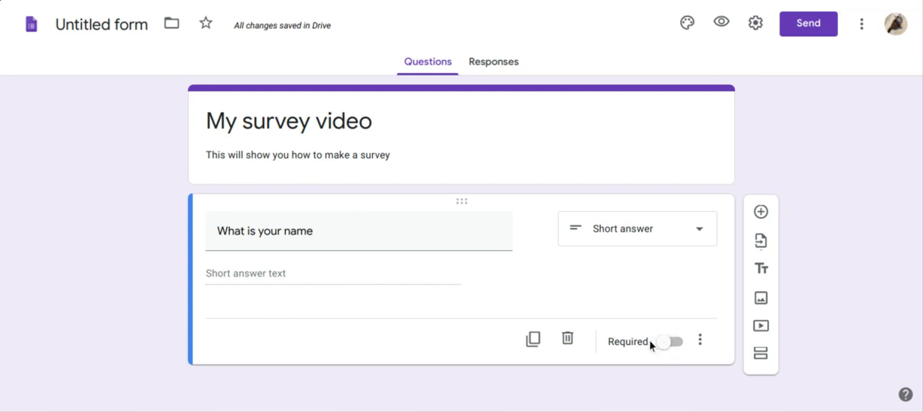
mouse_move(646, 353)
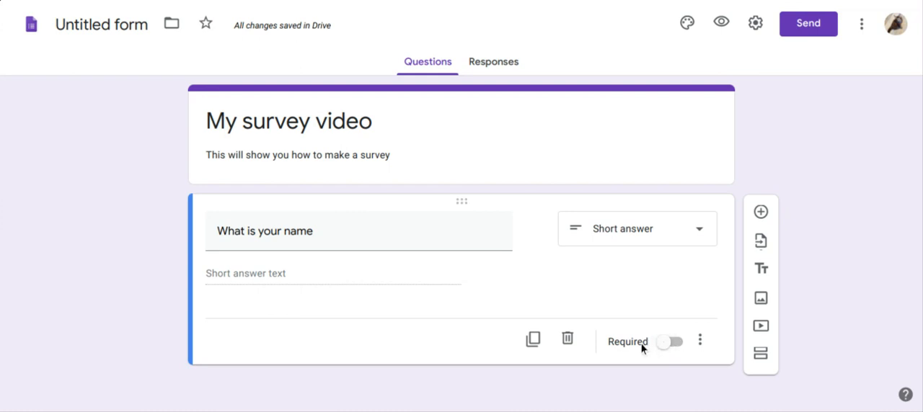
Toggle Required on the name question, leaving it mandatory.
left_click(670, 340)
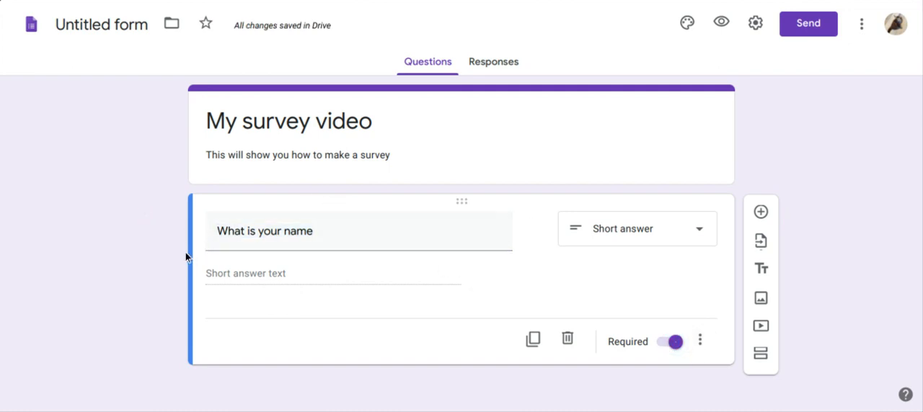
mouse_move(310, 306)
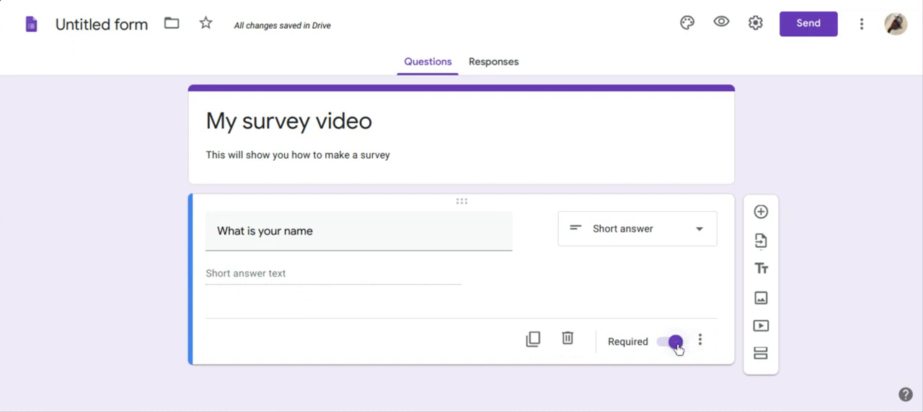
left_click(674, 342)
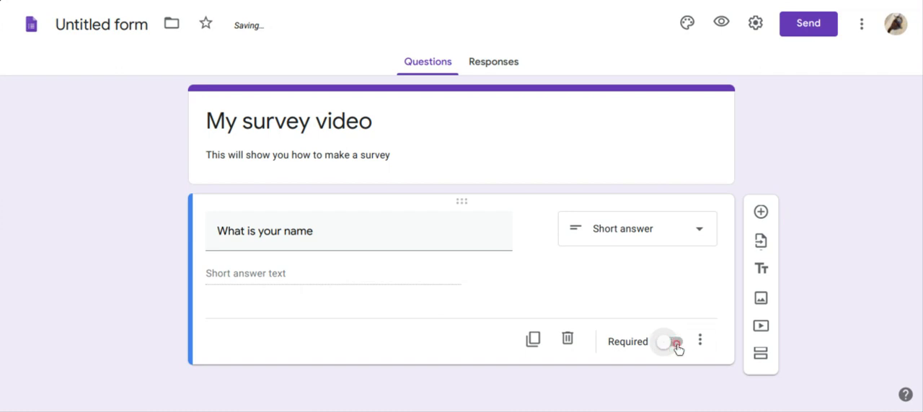
left_click(674, 341)
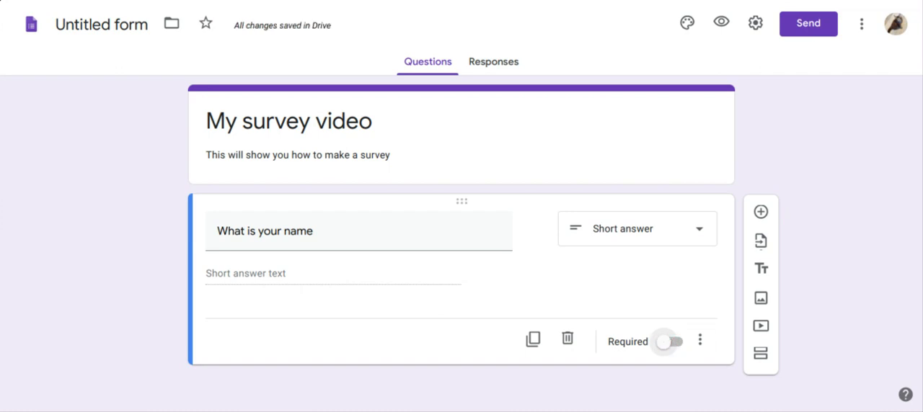
left_click(672, 340)
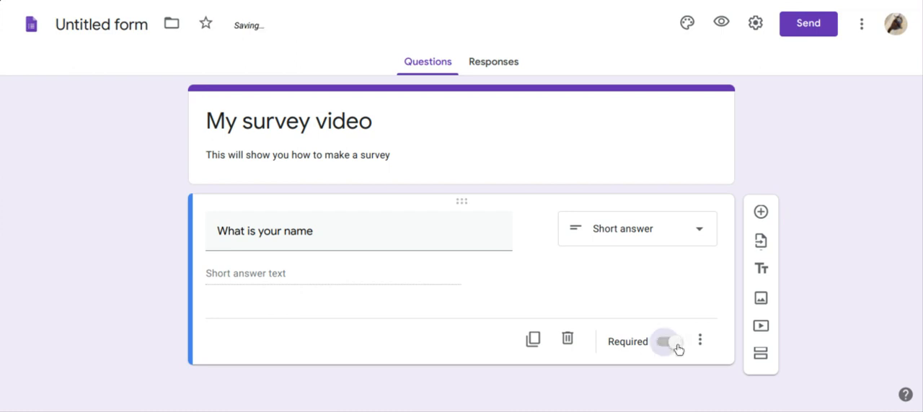
left_click(670, 343)
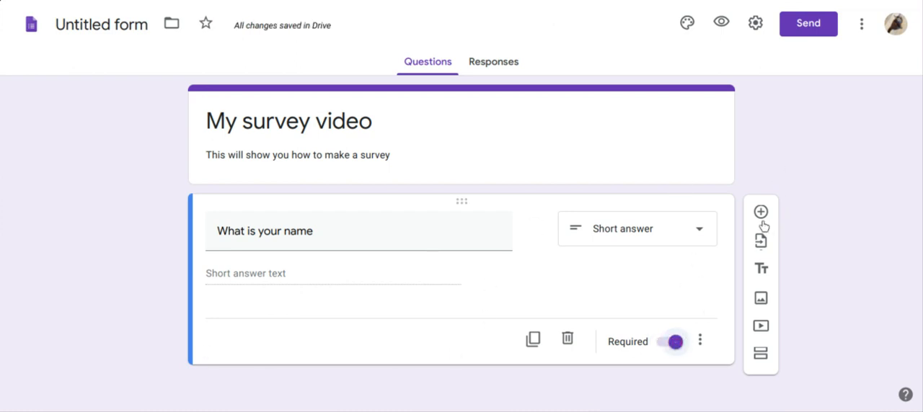
mouse_move(760, 211)
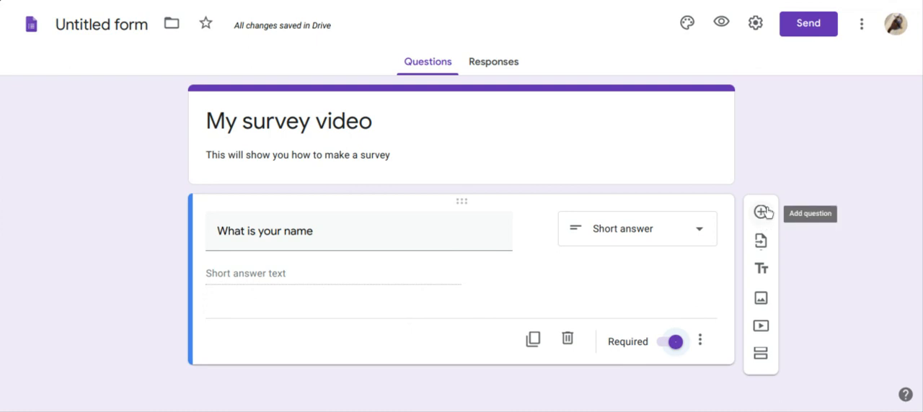
Add a second question reading 'What are you looking for'.
left_click(761, 212)
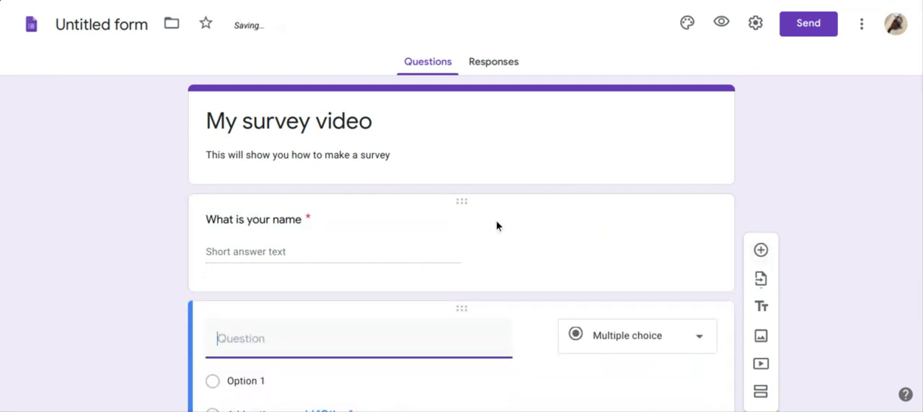
scroll("down", 3)
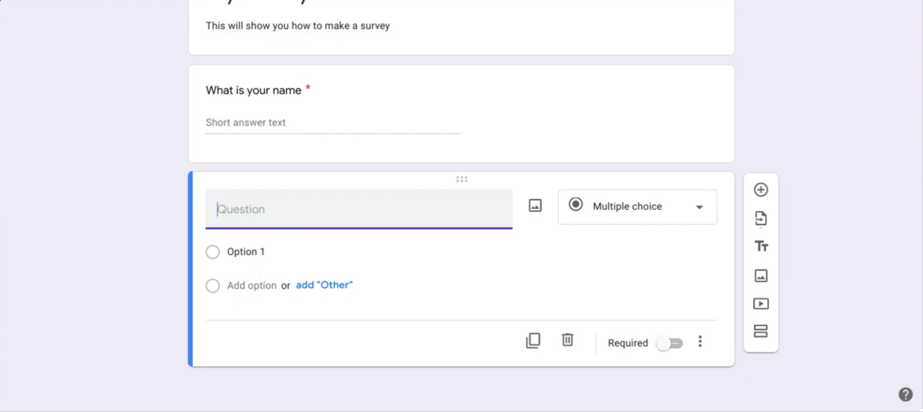
type("What")
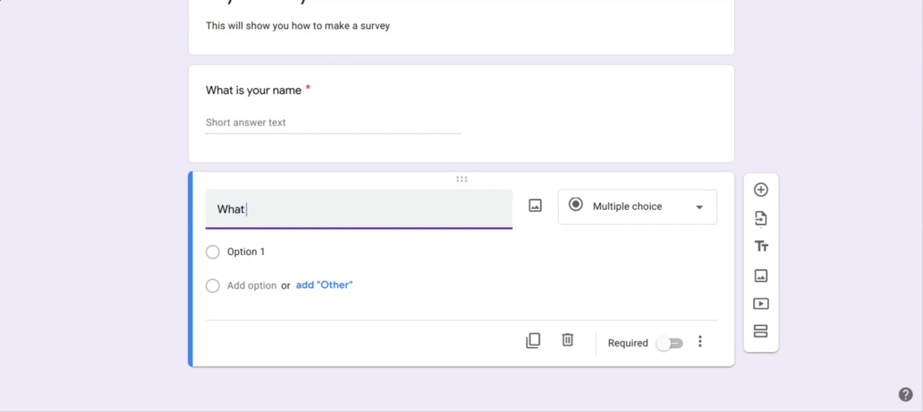
type("are you looking")
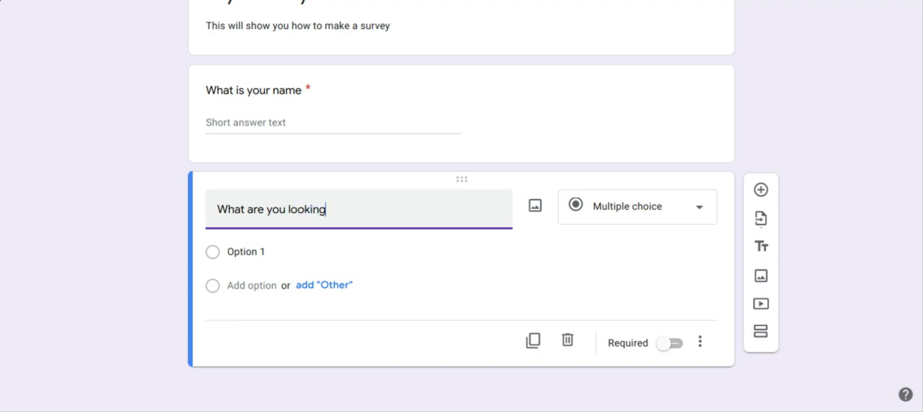
type("for")
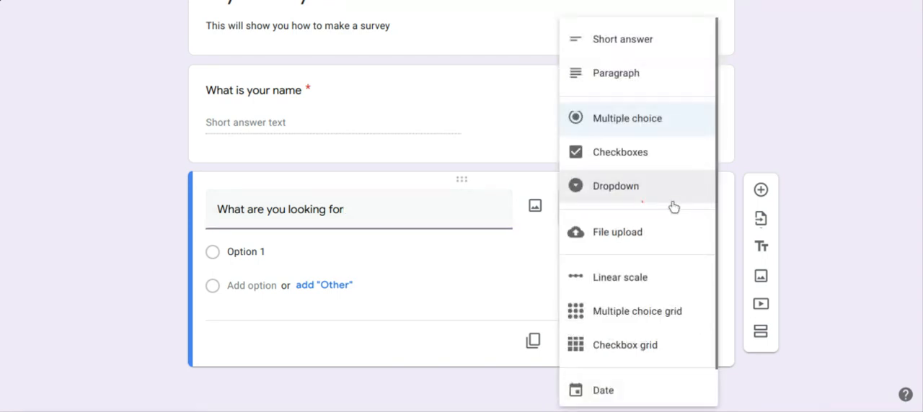
Make it a required Paragraph question, then add a blank third question.
left_click(616, 72)
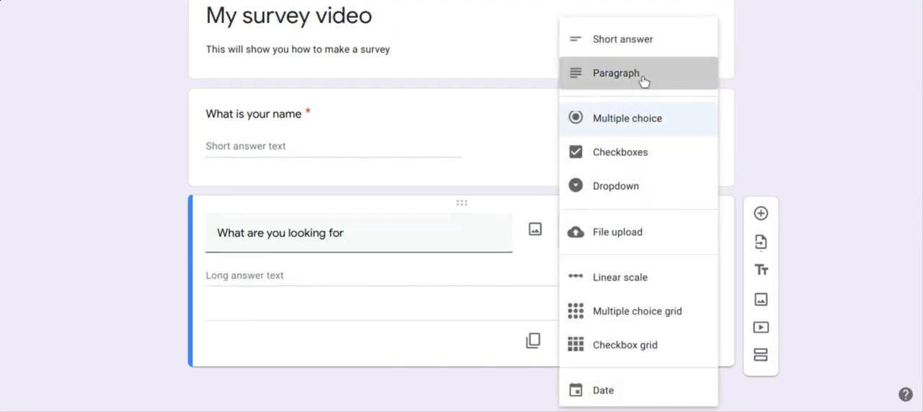
left_click(613, 72)
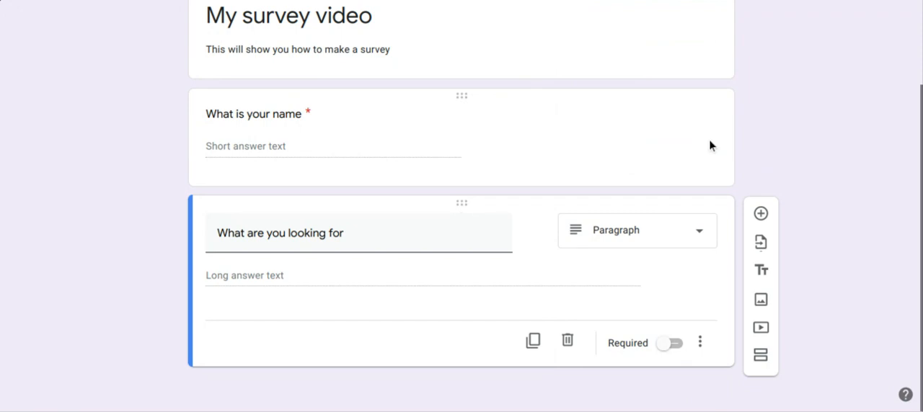
left_click(671, 343)
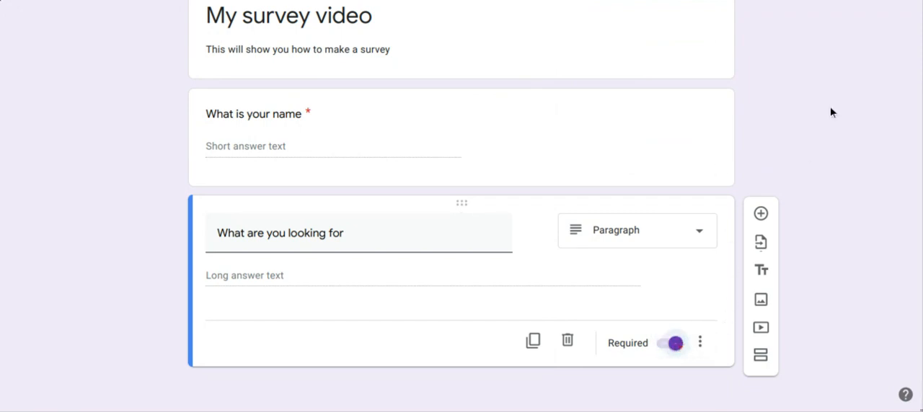
left_click(760, 213)
type("Wha")
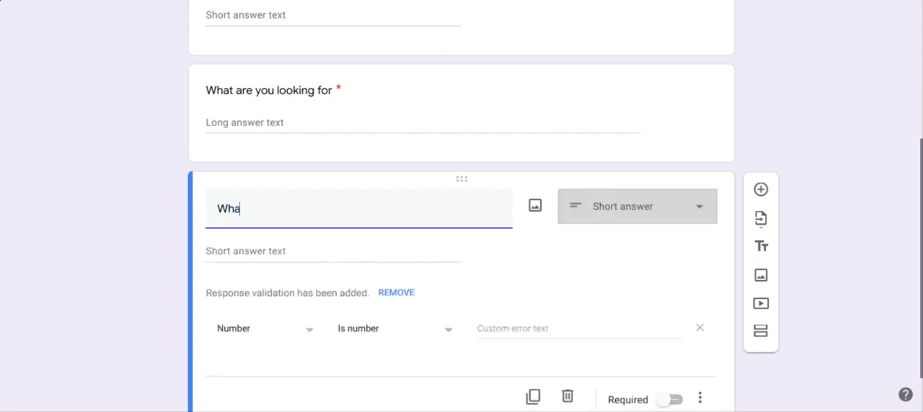
Clear the third question's text and try Dropdown and Checkboxes answer types.
key("Ctrl+a")
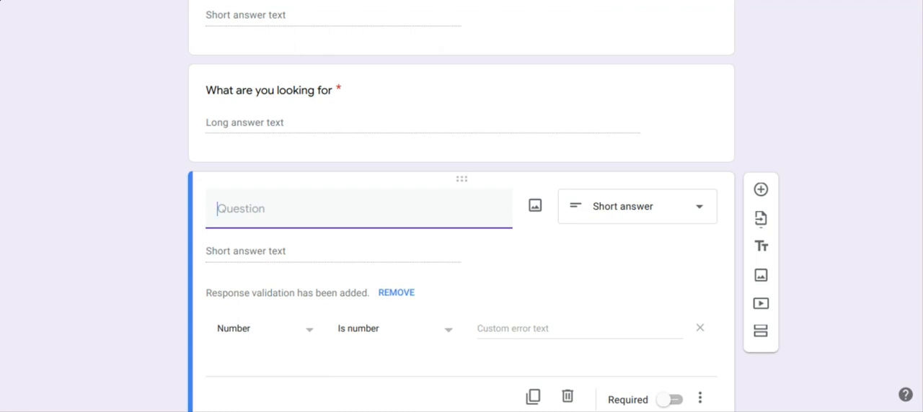
scroll("down", 3)
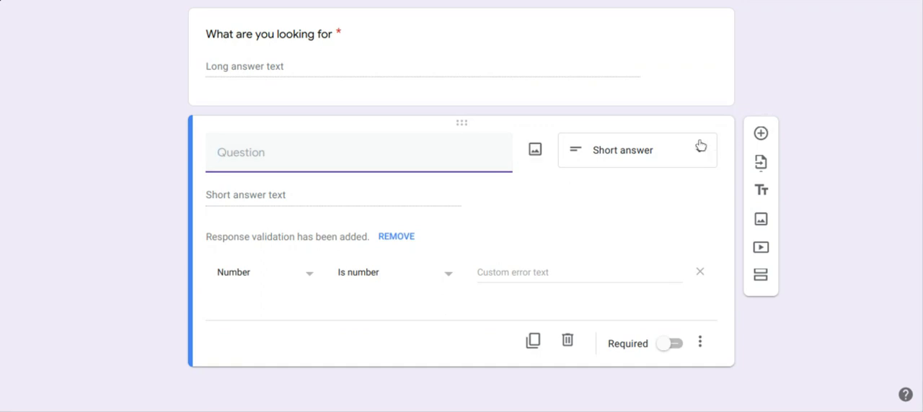
left_click(636, 150)
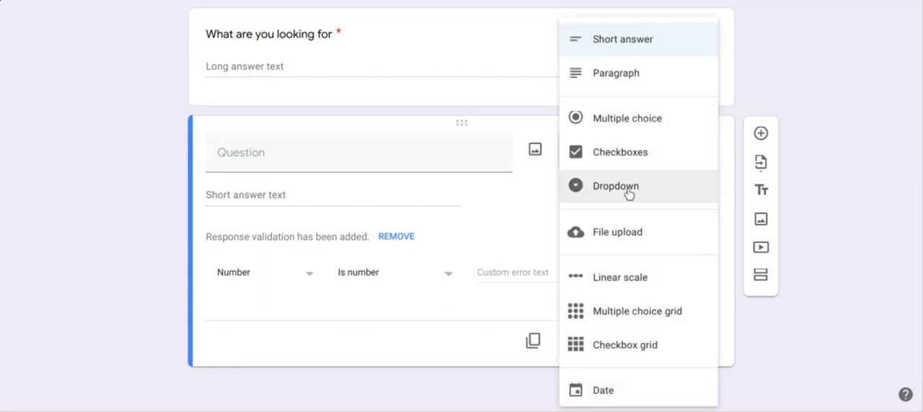
left_click(616, 186)
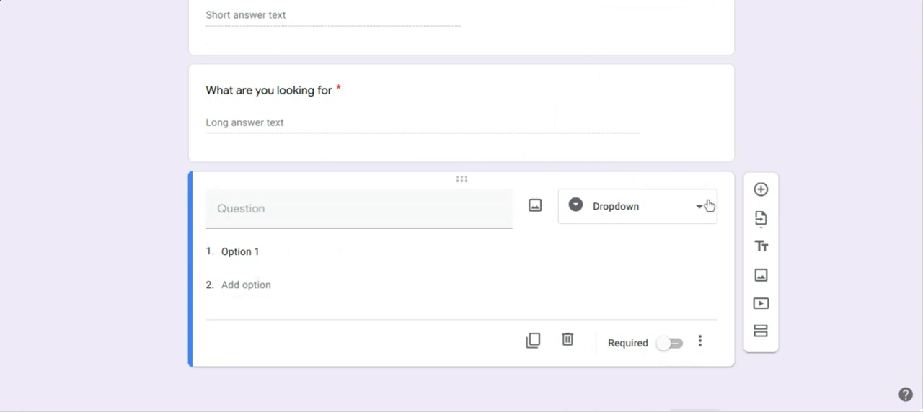
left_click(638, 206)
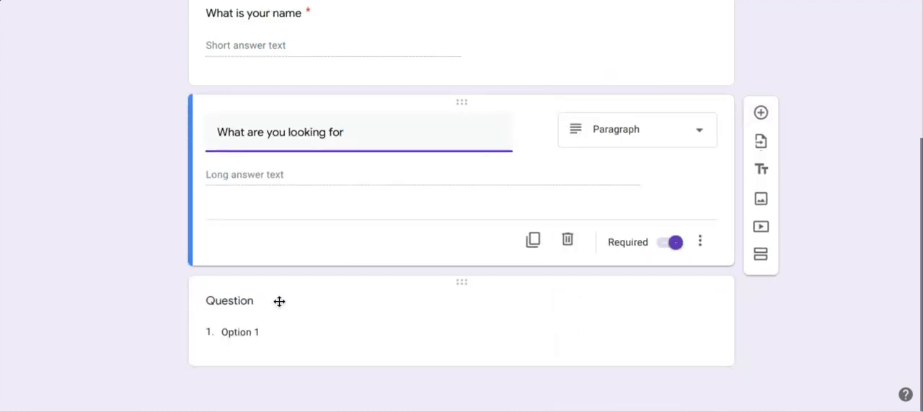
mouse_move(617, 155)
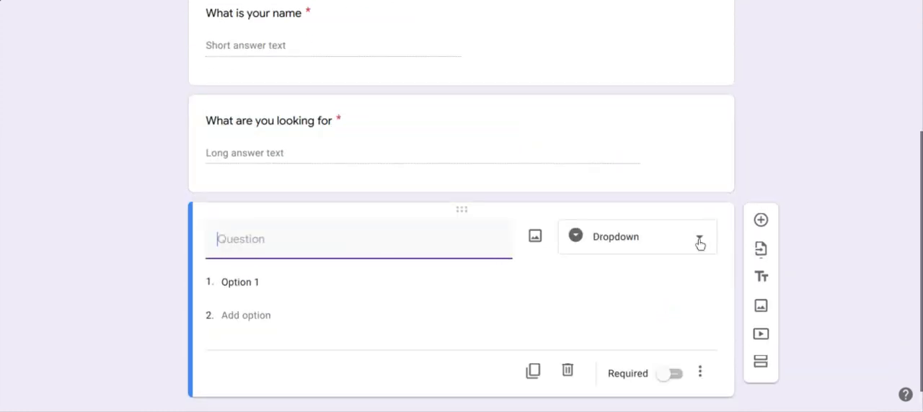
left_click(636, 236)
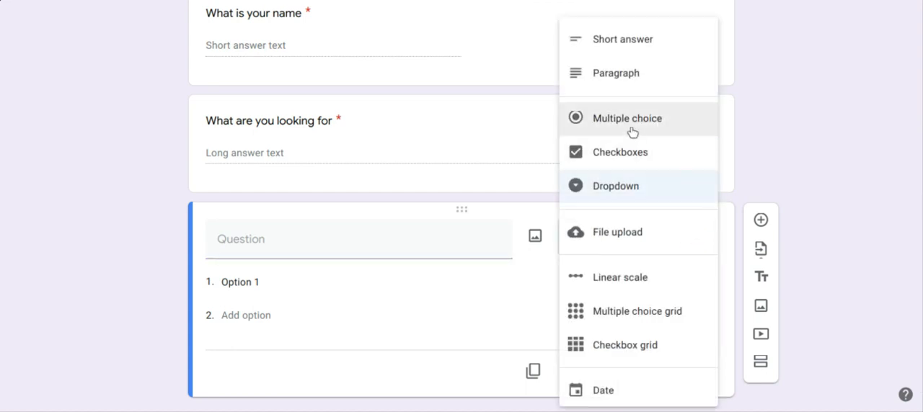
left_click(629, 118)
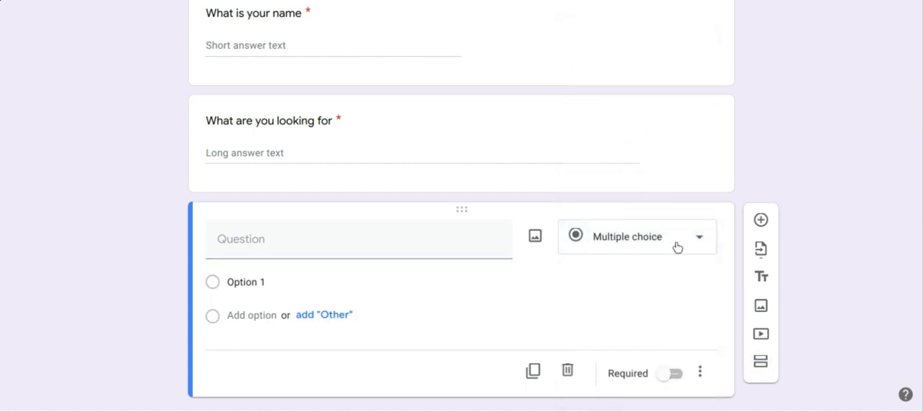
left_click(638, 237)
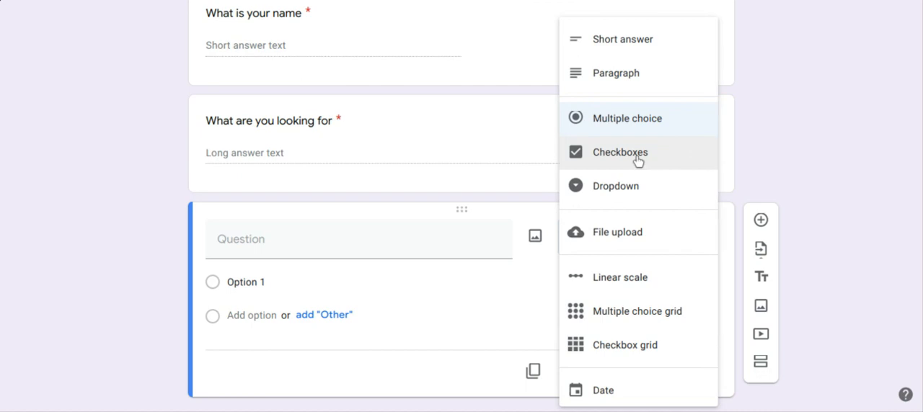
left_click(629, 152)
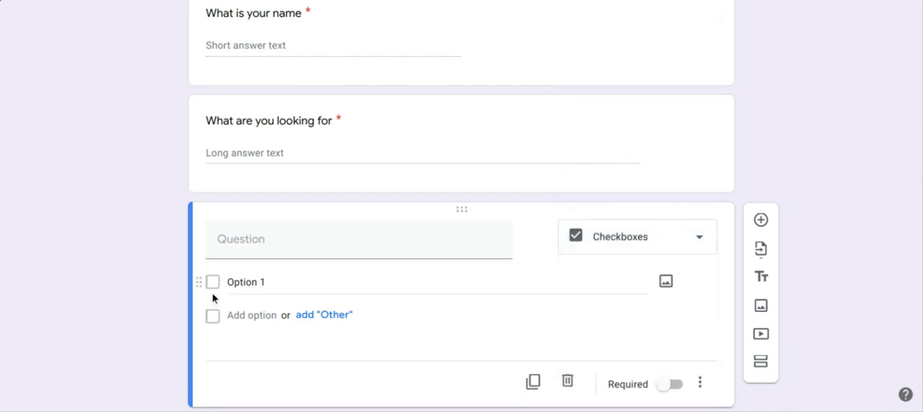
left_click(245, 283)
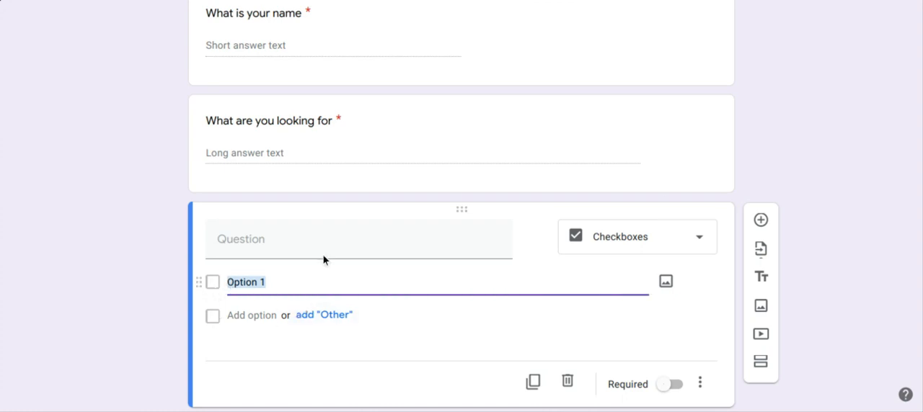
Make the third question a 1-to-5 linear scale and return to the top of the form.
left_click(637, 236)
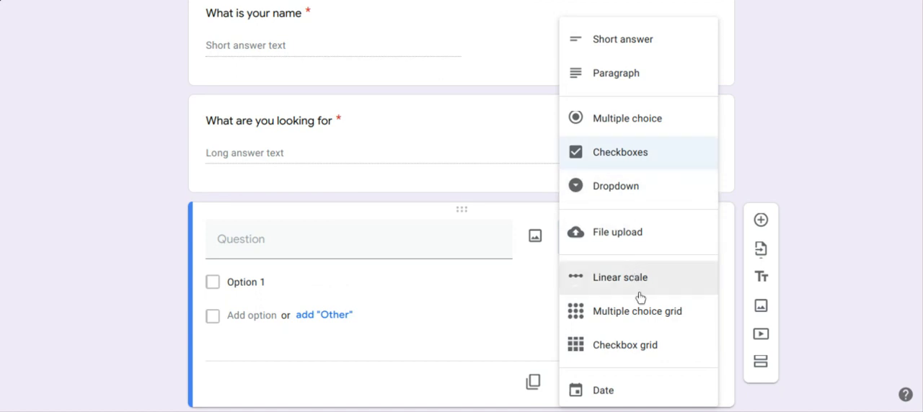
left_click(620, 279)
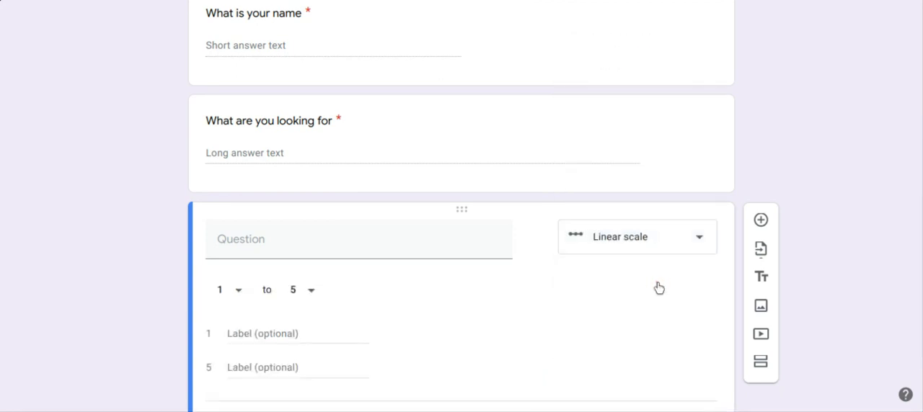
scroll("down", 3)
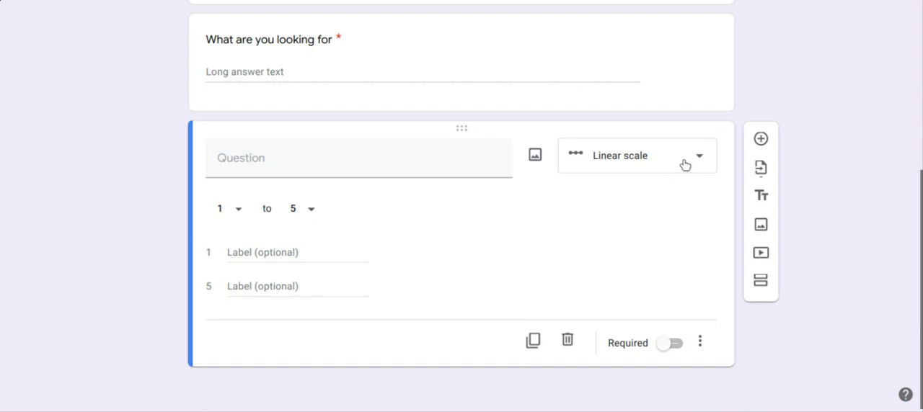
left_click(636, 156)
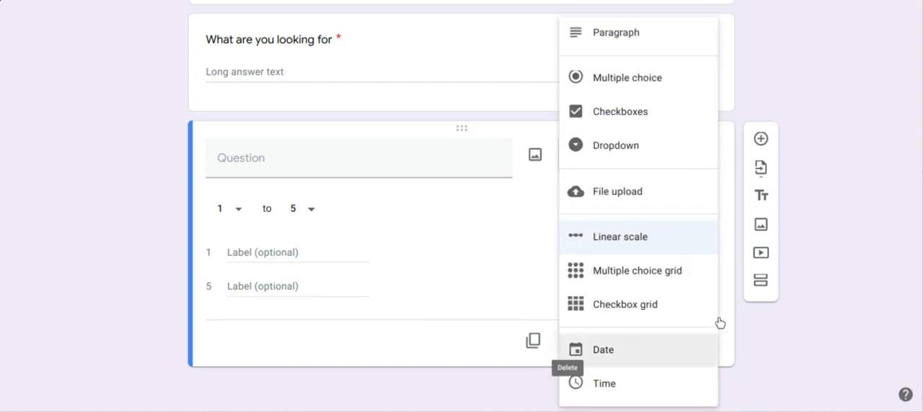
left_click(620, 236)
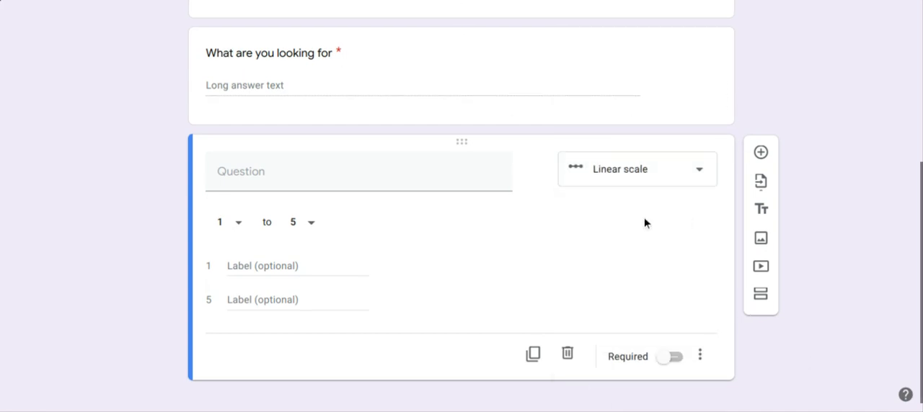
scroll("up", 3)
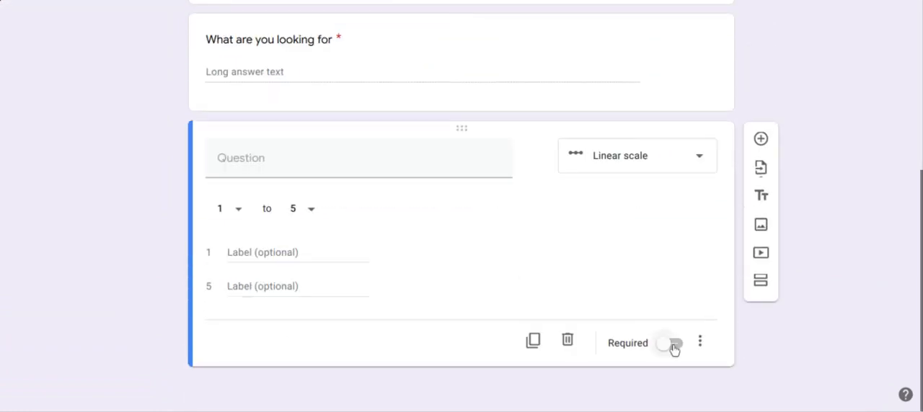
scroll("up", 3)
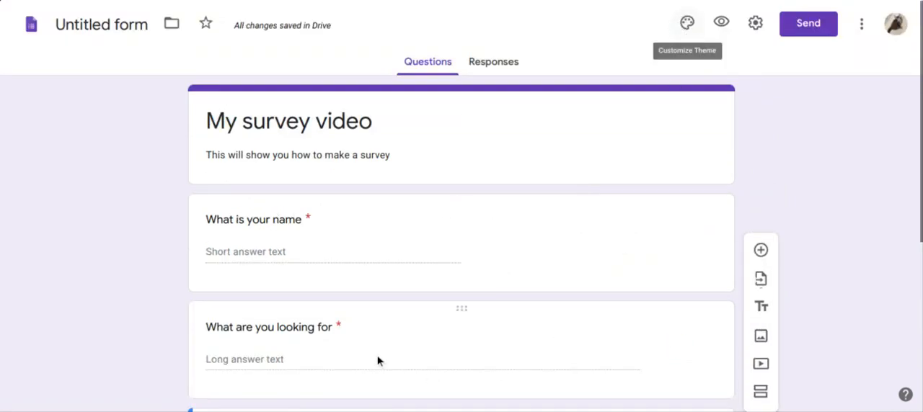
mouse_move(444, 225)
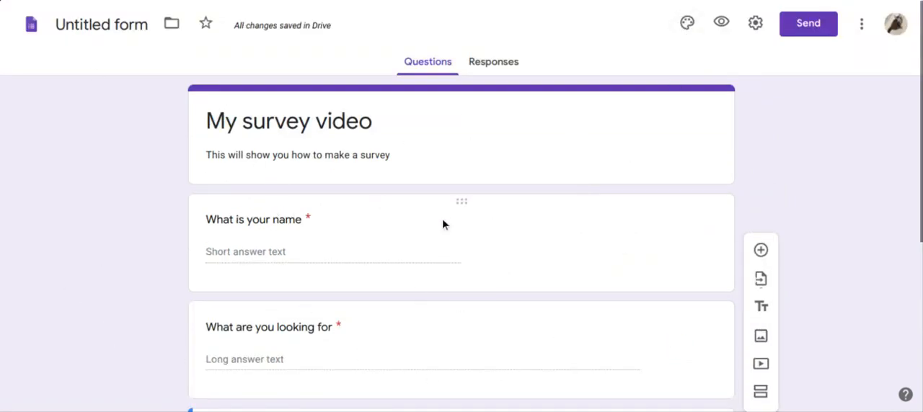
mouse_move(685, 23)
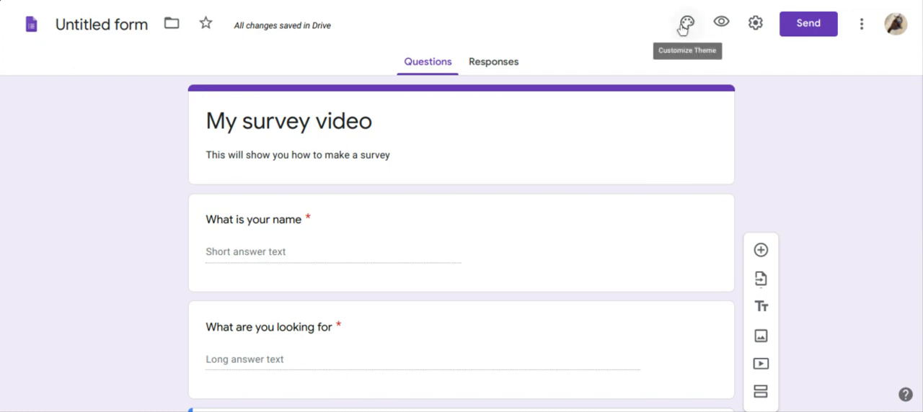
Try orange and indigo theme colours, settling on blue-grey with a matching background.
left_click(683, 21)
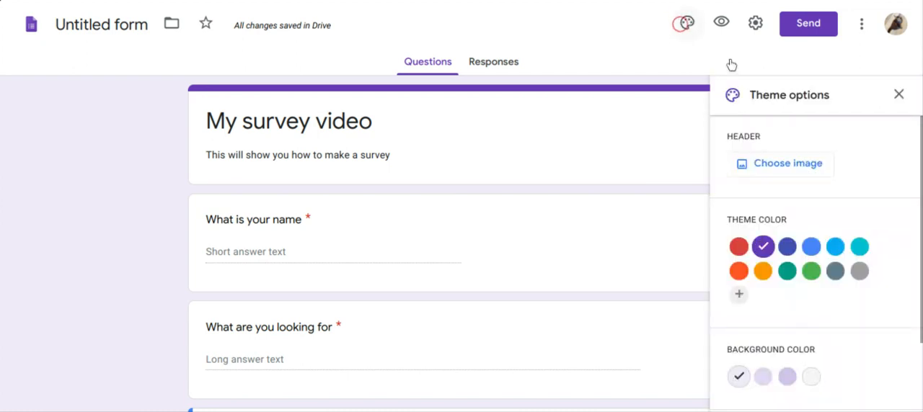
scroll("down", 3)
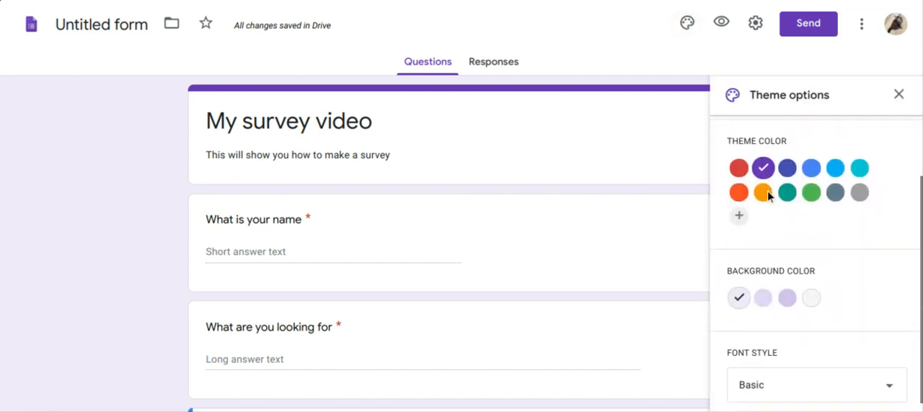
left_click(738, 194)
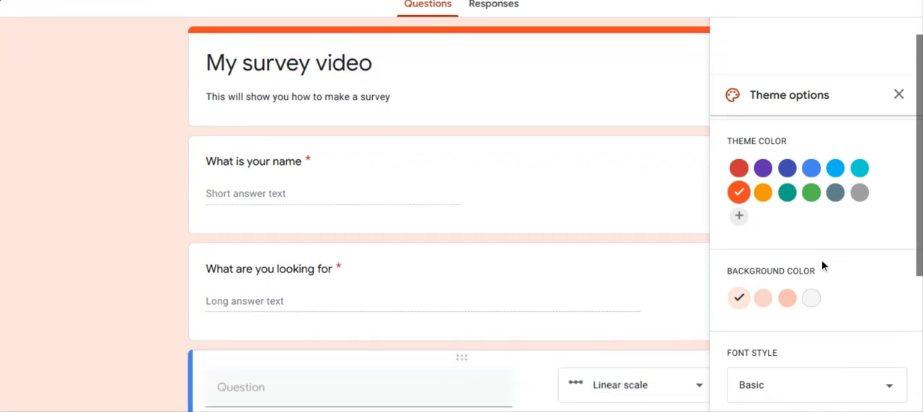
left_click(787, 300)
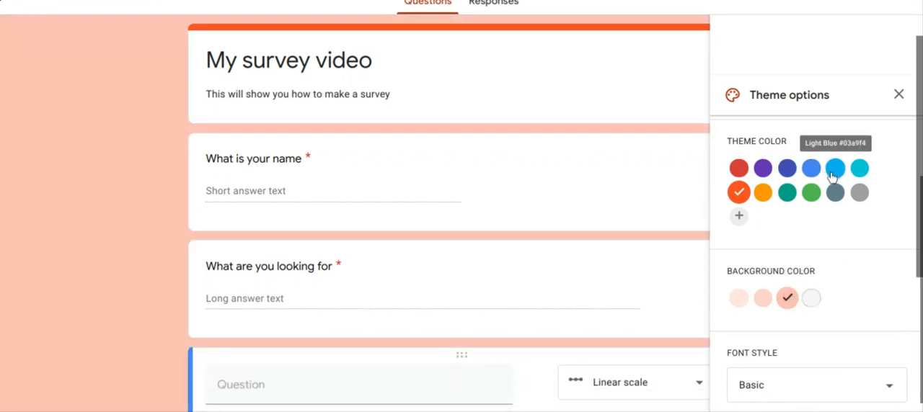
left_click(787, 168)
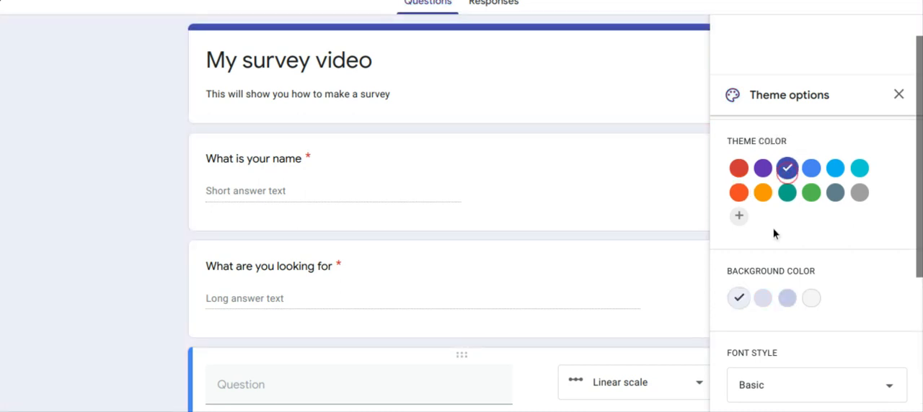
left_click(787, 297)
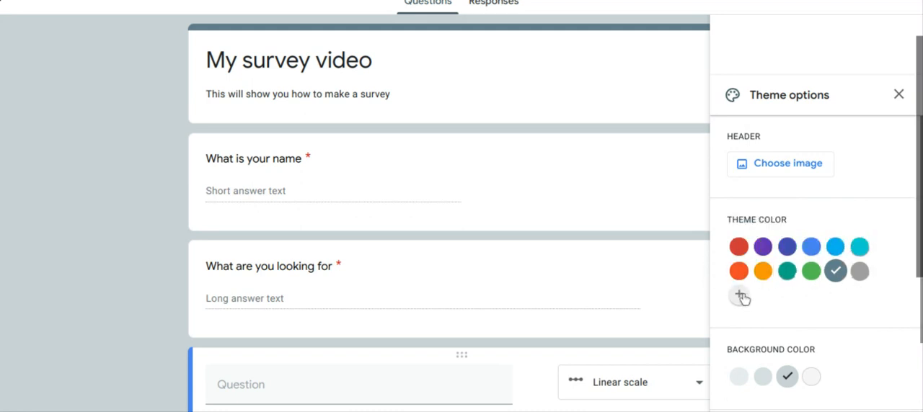
Add a custom theme colour by shifting the hue picker to purple.
left_click(739, 297)
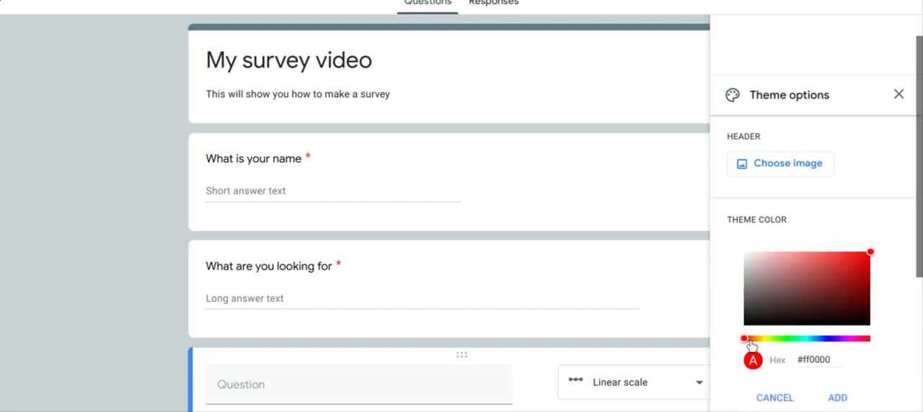
left_click_drag(742, 338, 779, 339)
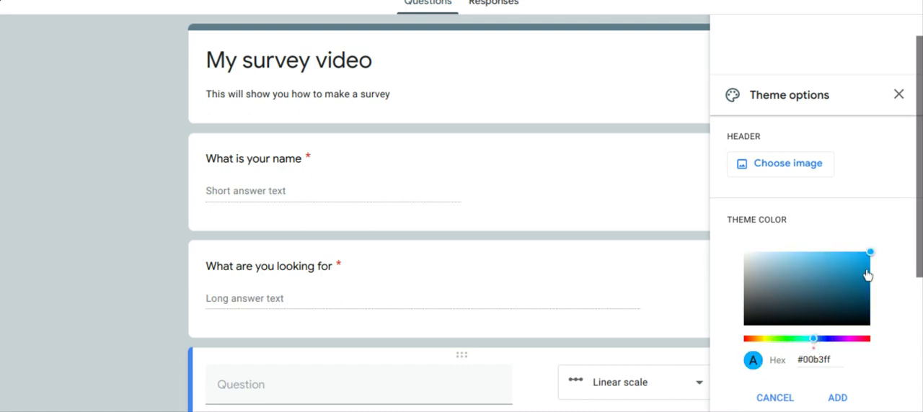
left_click_drag(813, 339, 829, 339)
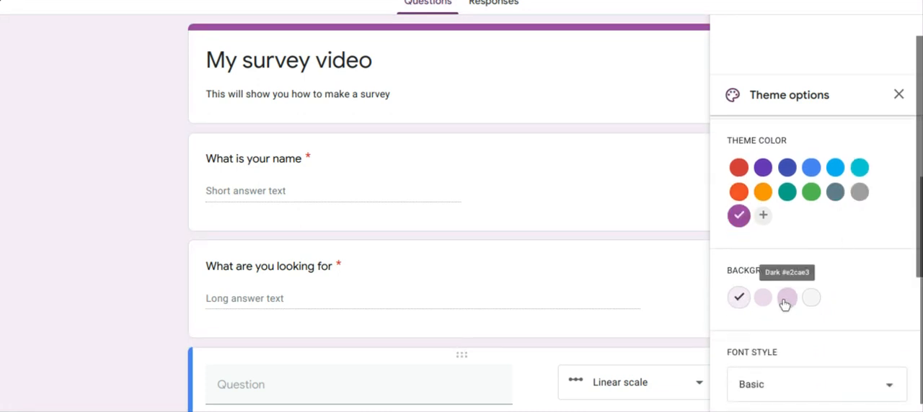
Pick a darker lilac background and set the font style to Playful after trying Decorative and Formal.
left_click(784, 300)
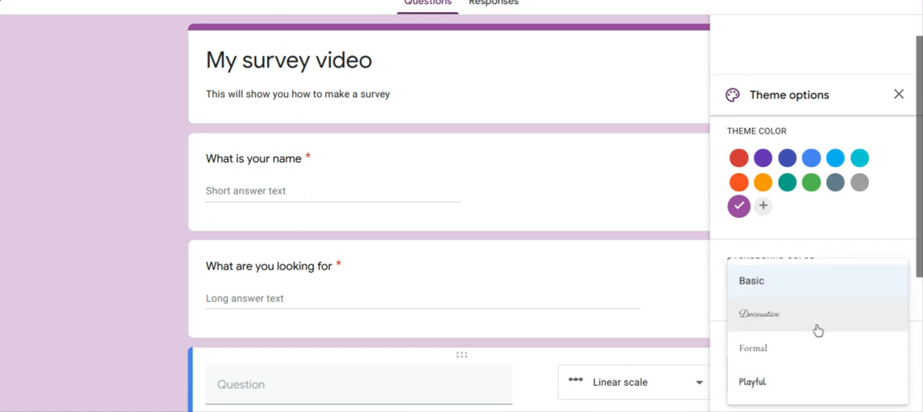
left_click(758, 314)
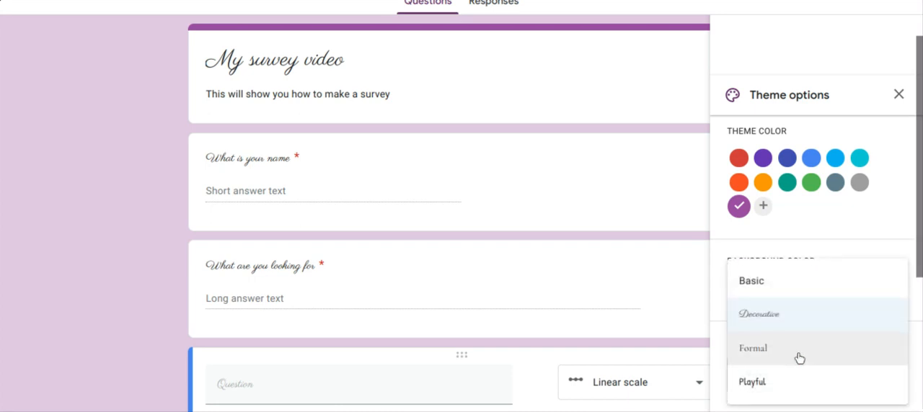
left_click(753, 349)
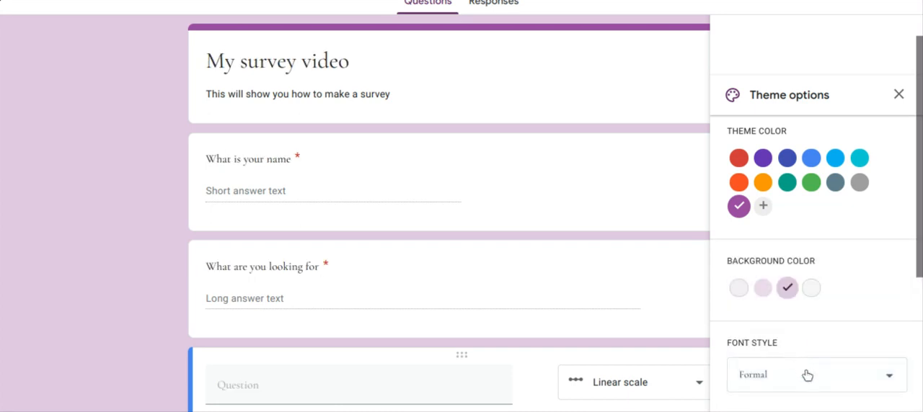
left_click(810, 376)
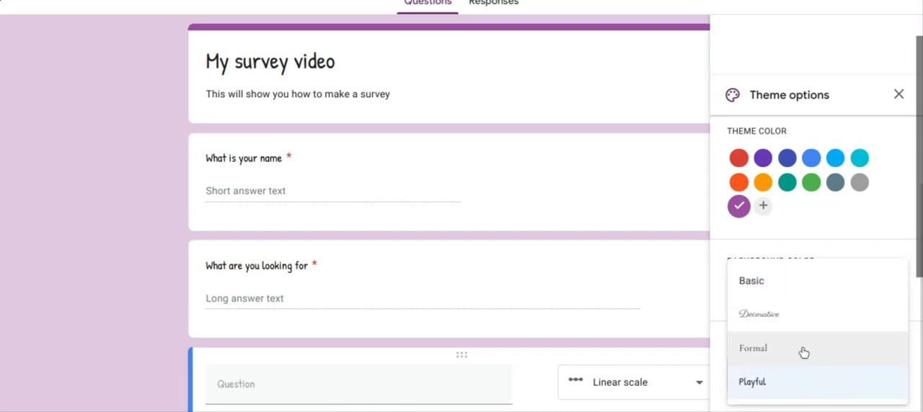
scroll("down", 3)
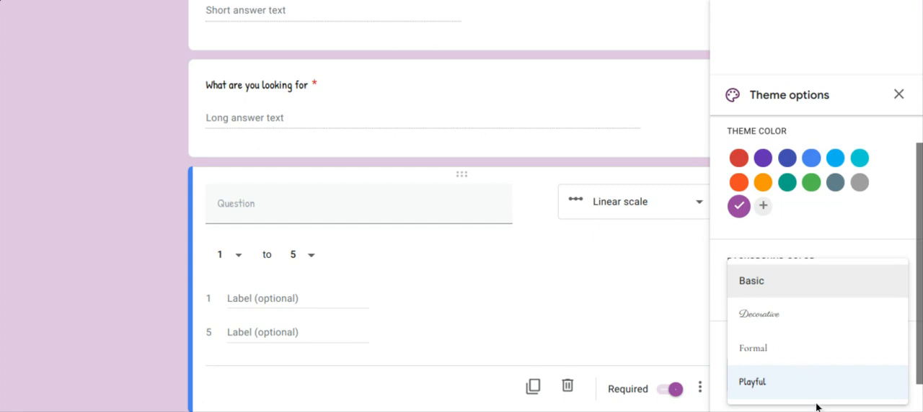
mouse_move(835, 248)
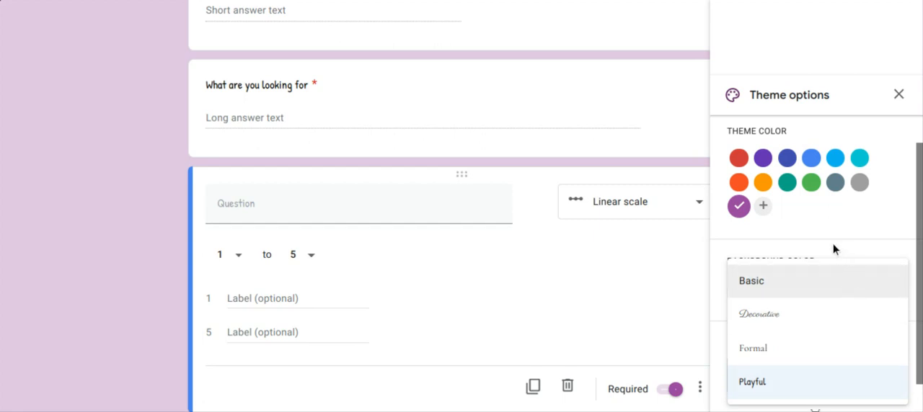
mouse_move(447, 279)
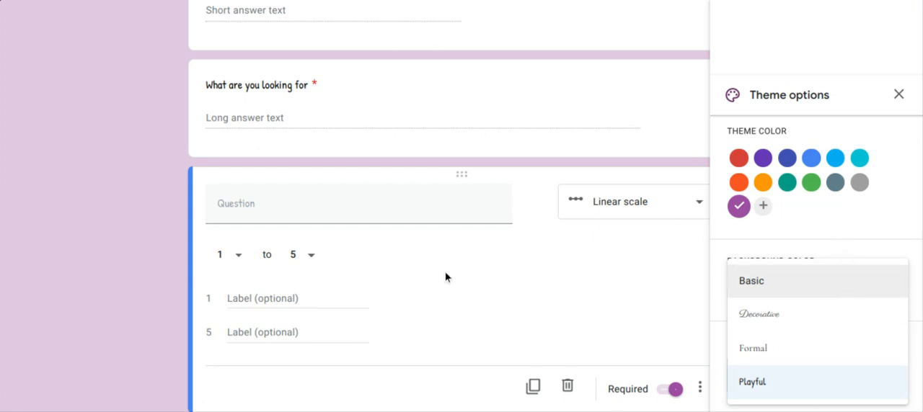
mouse_move(858, 241)
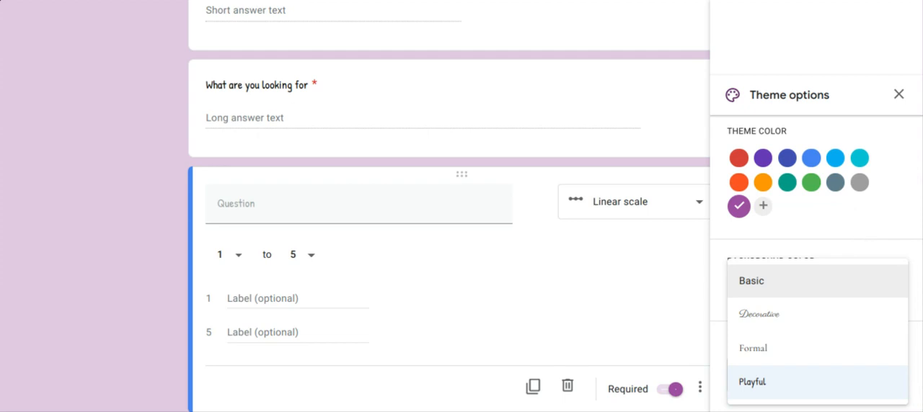
mouse_move(819, 306)
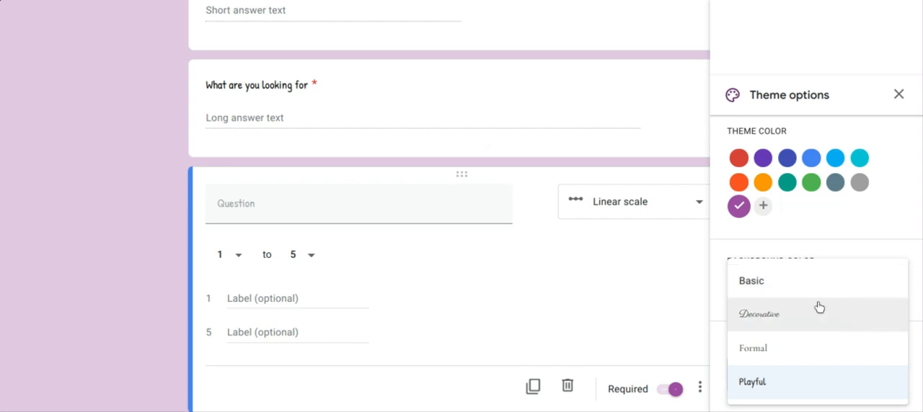
mouse_move(855, 307)
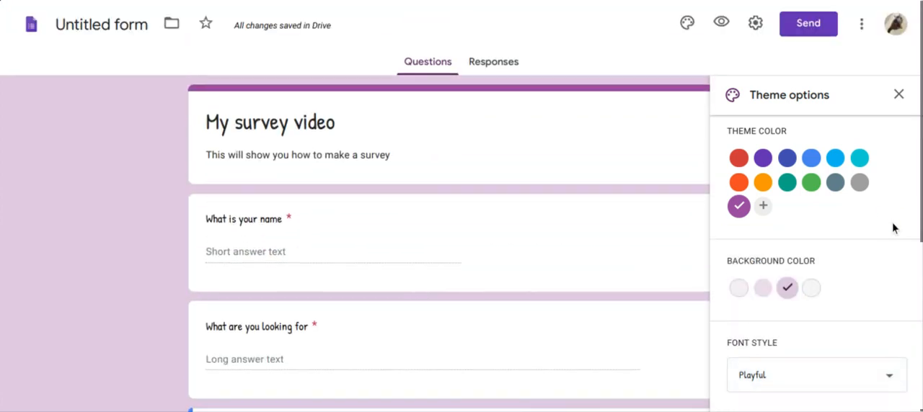
mouse_move(819, 278)
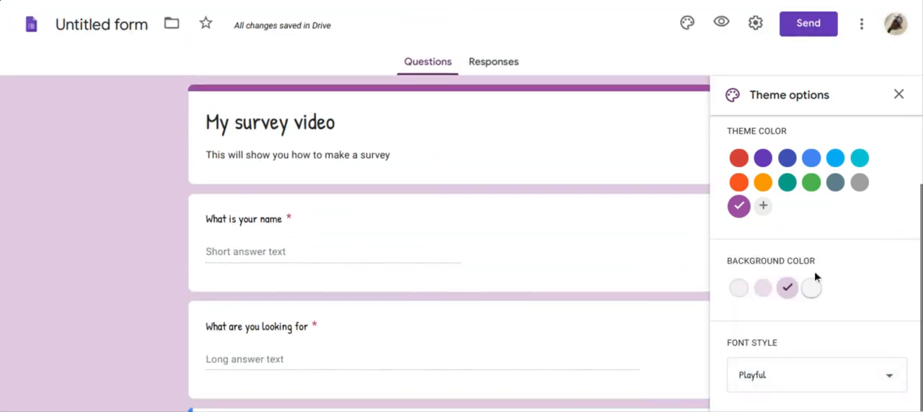
scroll("down", 3)
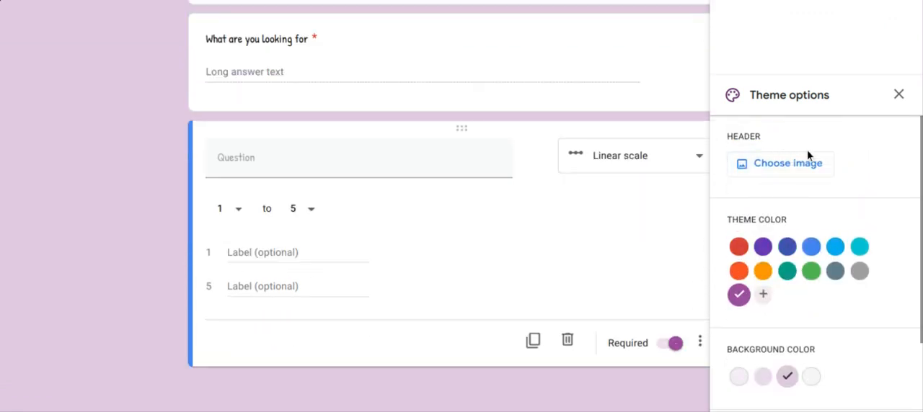
Choose the starry purple night-sky flashlight photo from Themes as the header image.
left_click(789, 165)
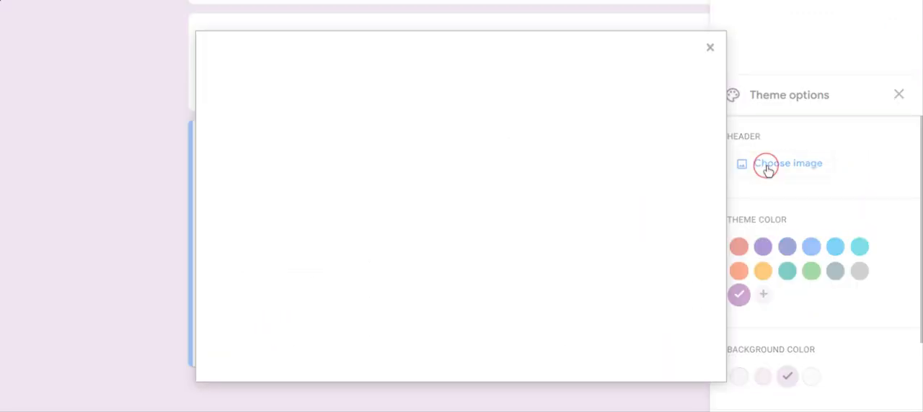
left_click(787, 163)
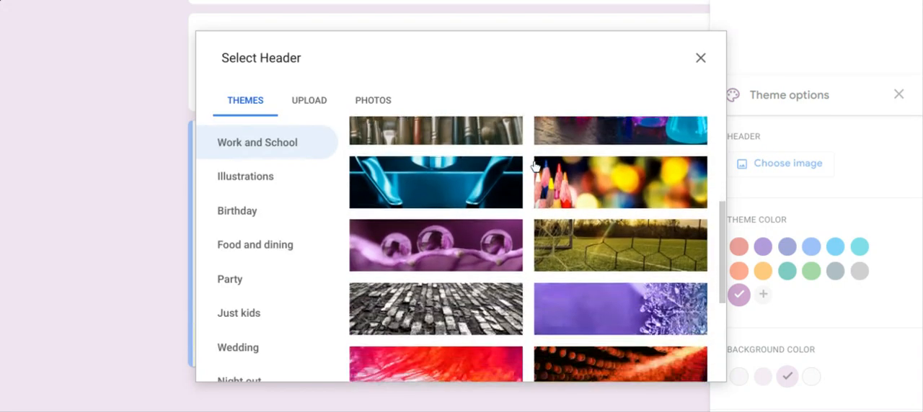
scroll("down", 3)
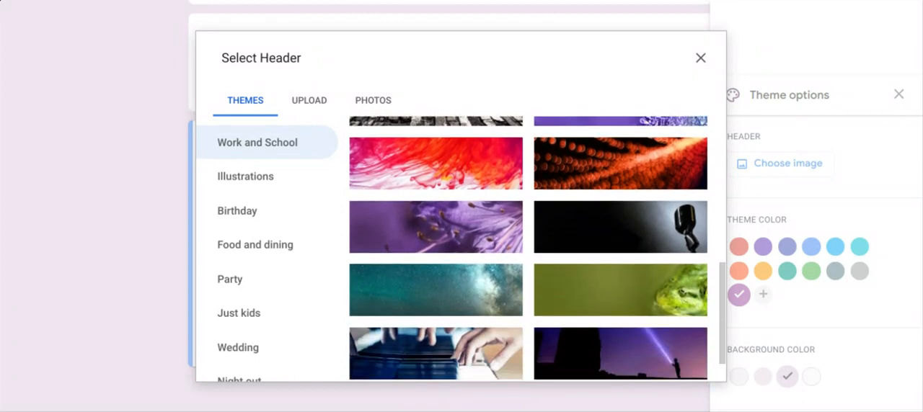
scroll("down", 3)
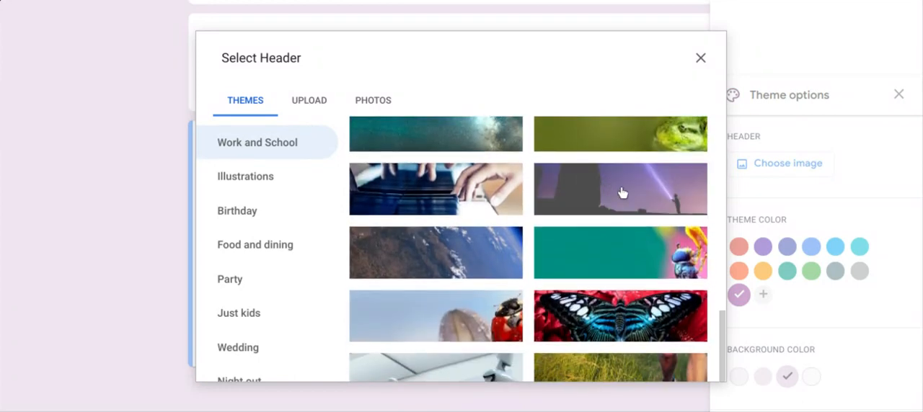
mouse_move(608, 182)
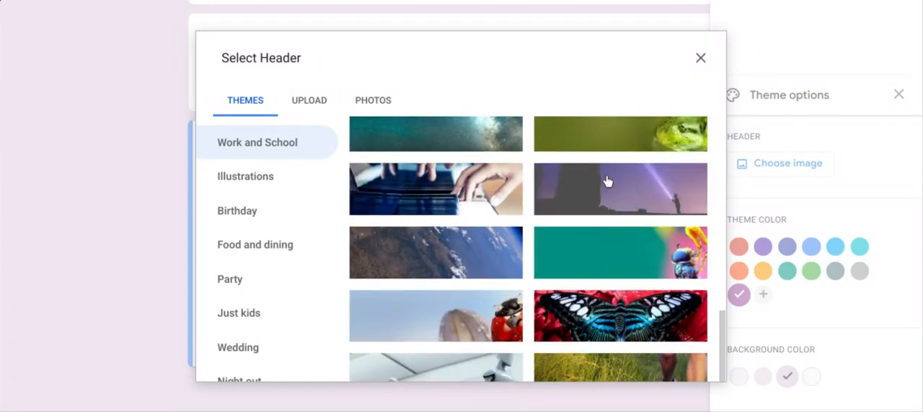
scroll("down", 3)
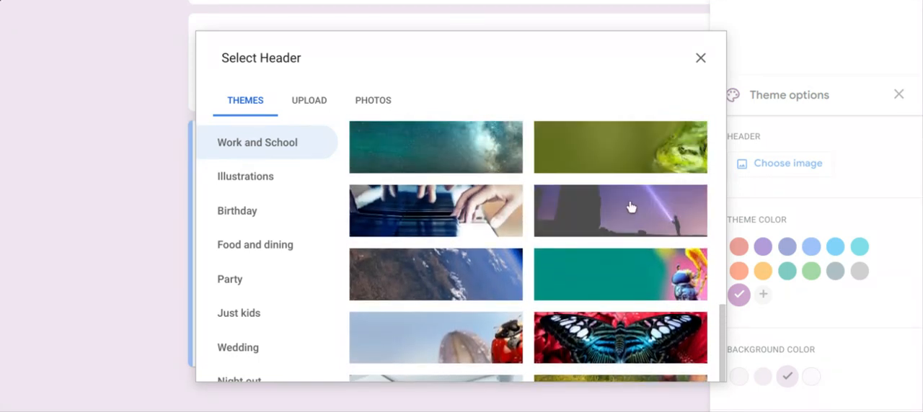
left_click(701, 58)
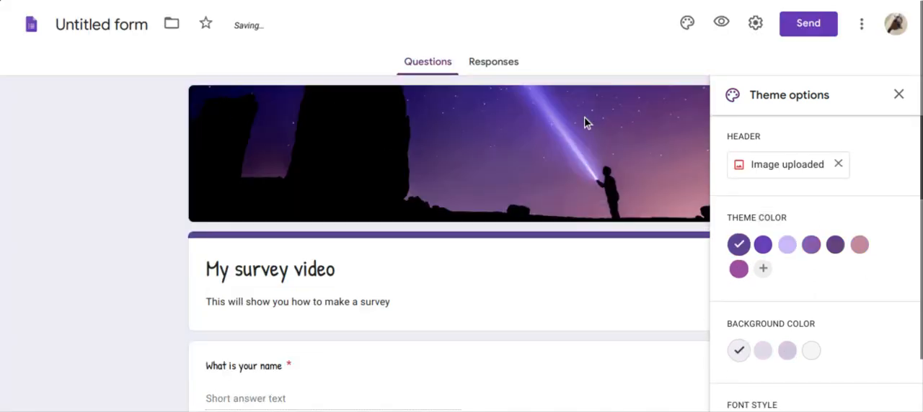
mouse_move(793, 169)
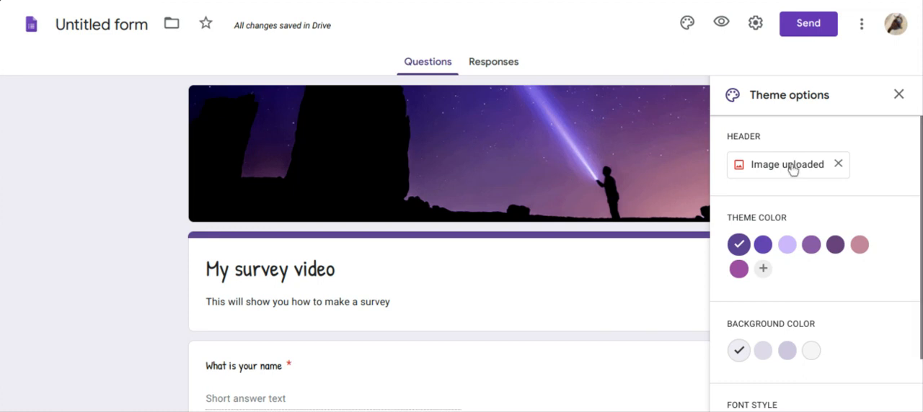
Replace the header with the flying bats Halloween illustration from the Illustrations gallery.
left_click(787, 165)
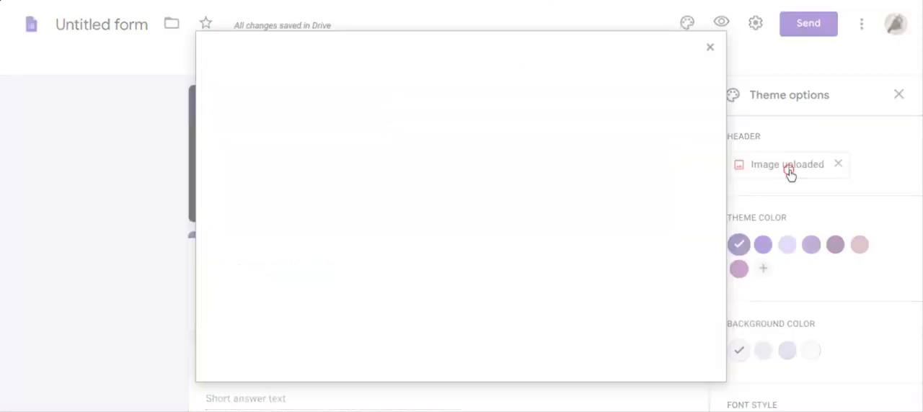
left_click(787, 164)
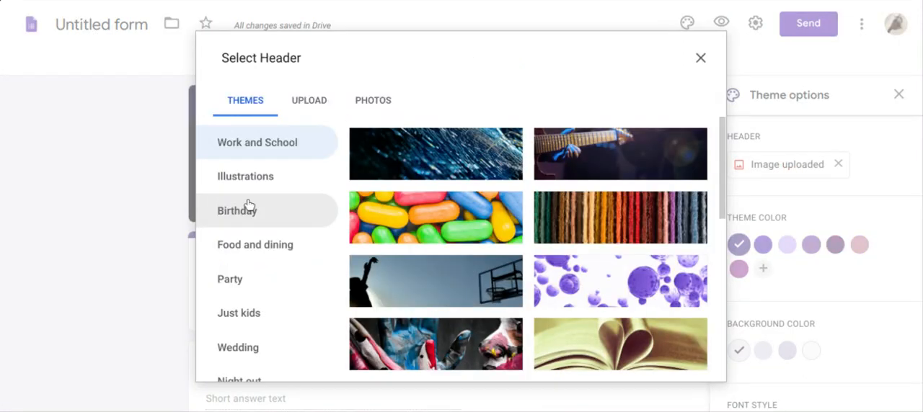
left_click(245, 176)
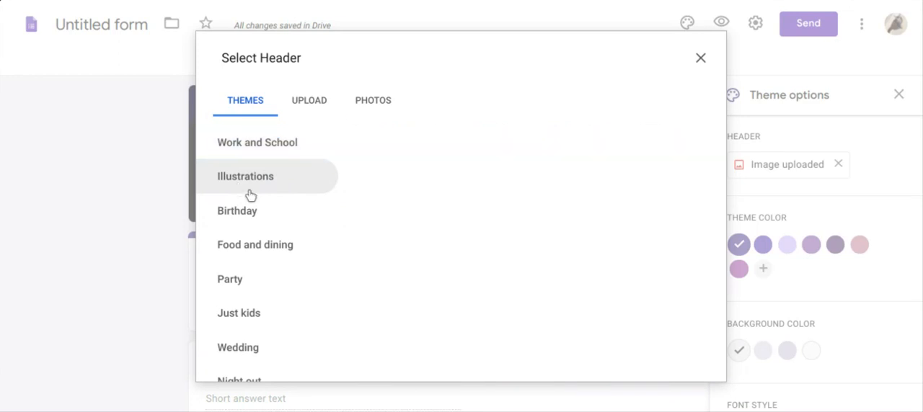
left_click(245, 176)
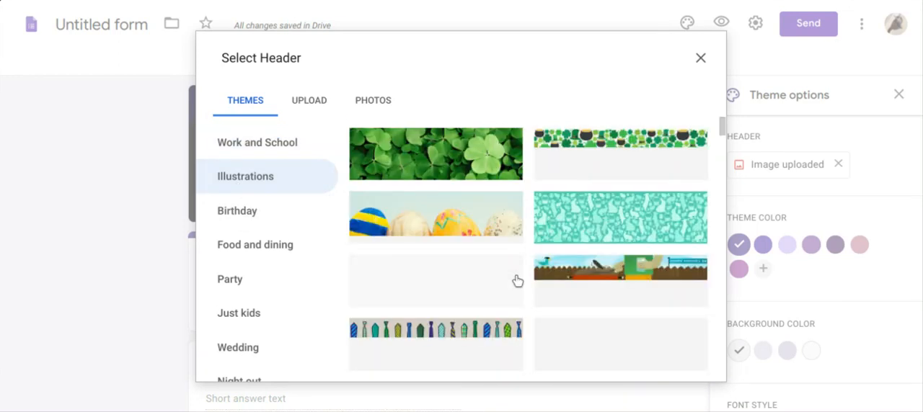
scroll("down", 3)
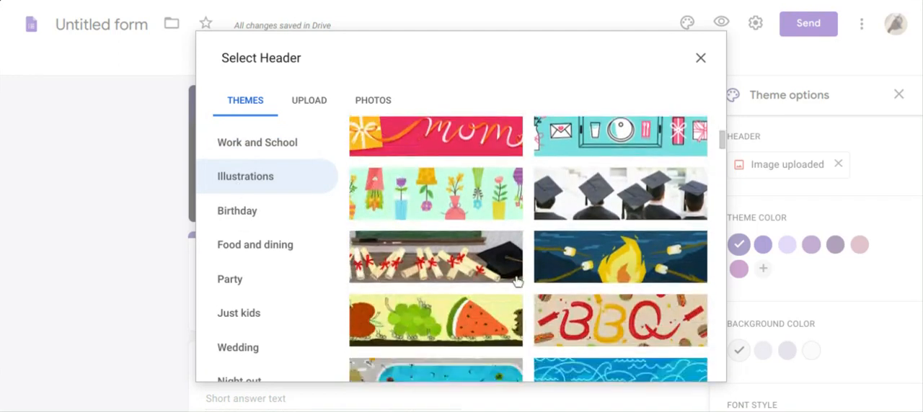
scroll("down", 3)
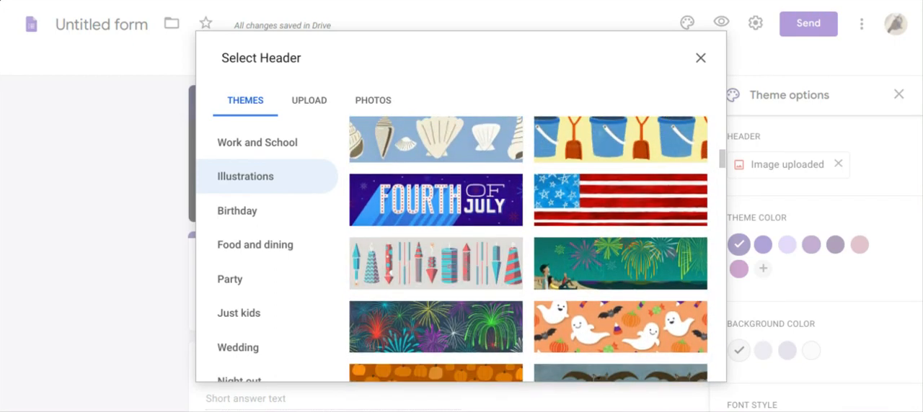
scroll("down", 3)
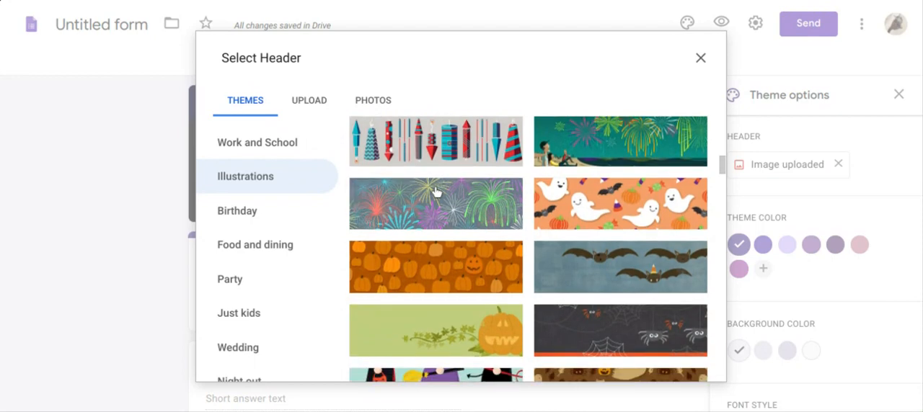
scroll("down", 3)
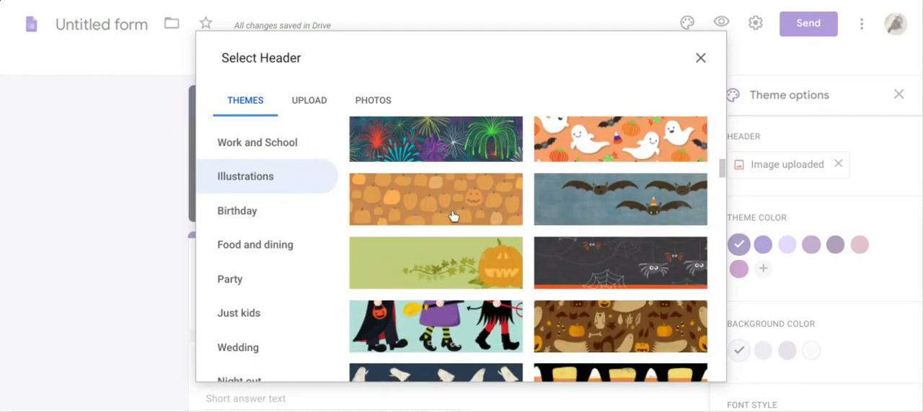
scroll("down", 3)
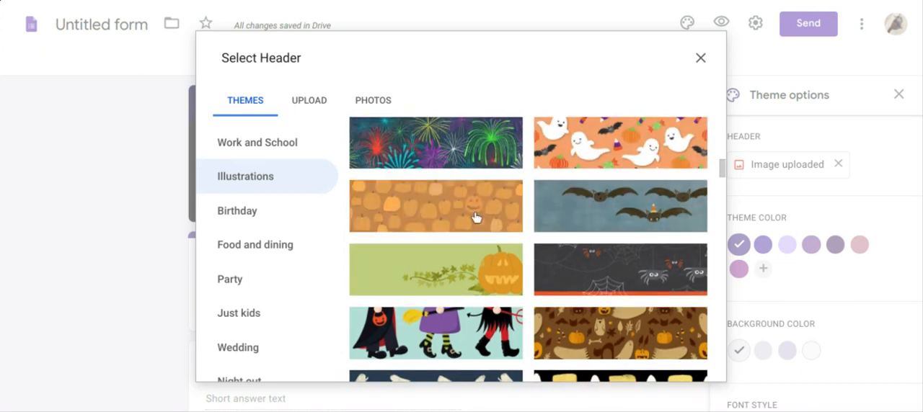
mouse_move(657, 208)
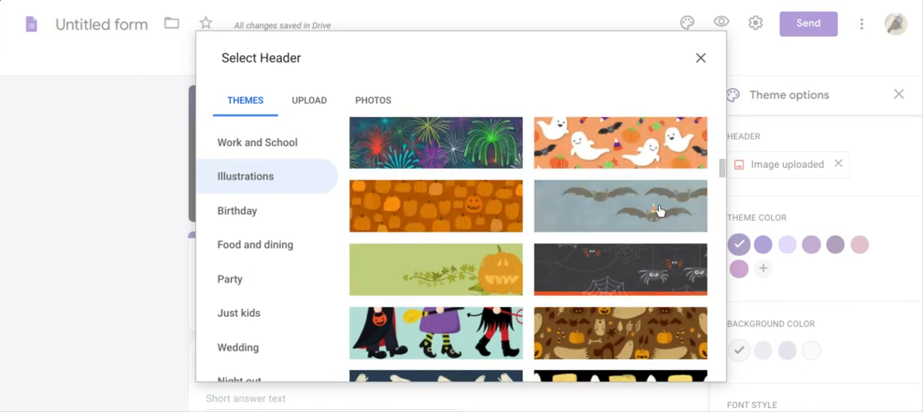
left_click(620, 207)
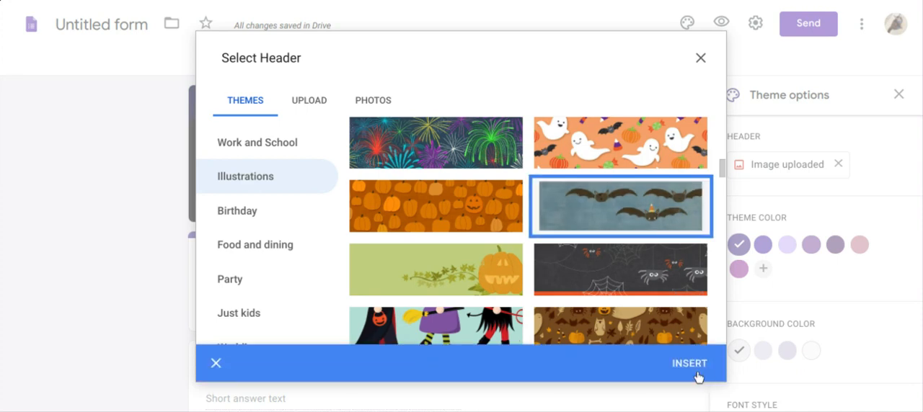
left_click(688, 363)
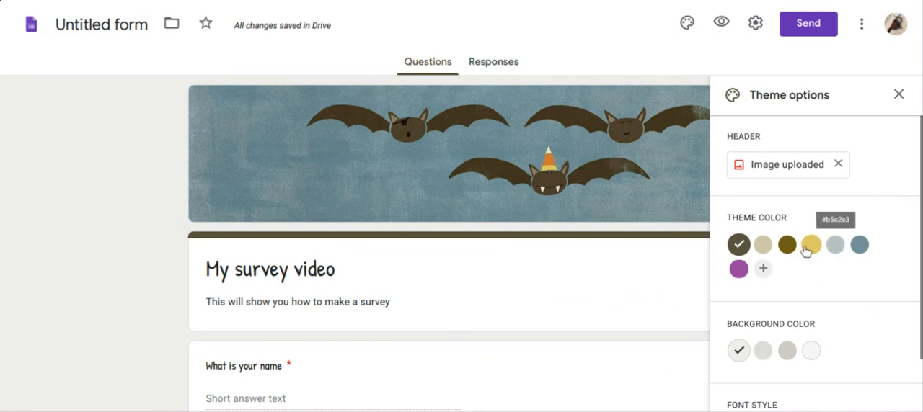
Give the form a dark olive theme colour with a tan background.
left_click(787, 245)
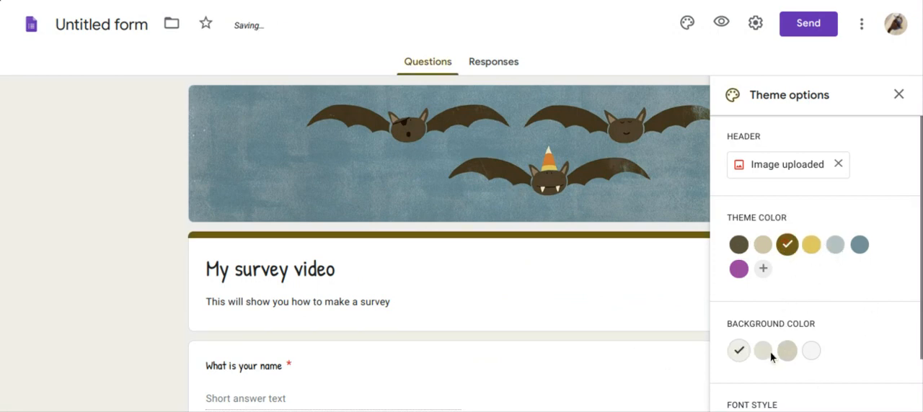
left_click(777, 352)
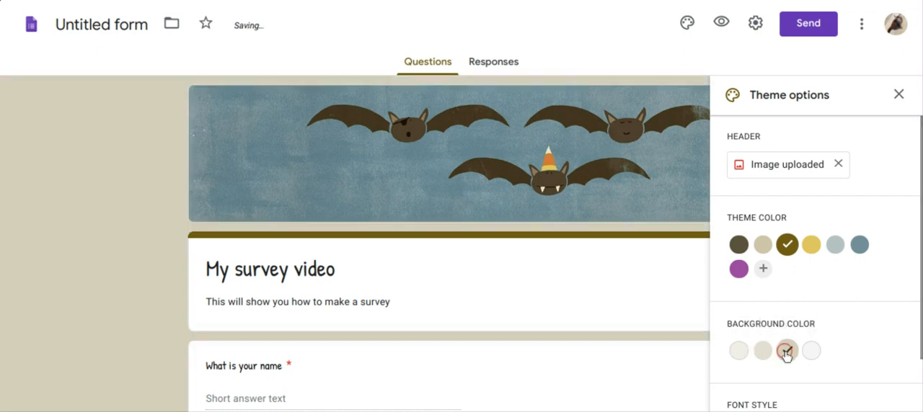
left_click(785, 352)
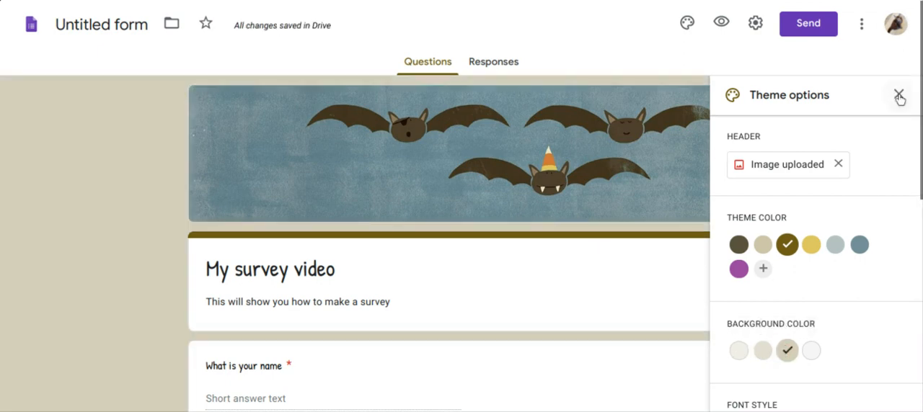
On the Responses page, pause accepting responses and then allow them again.
left_click(900, 95)
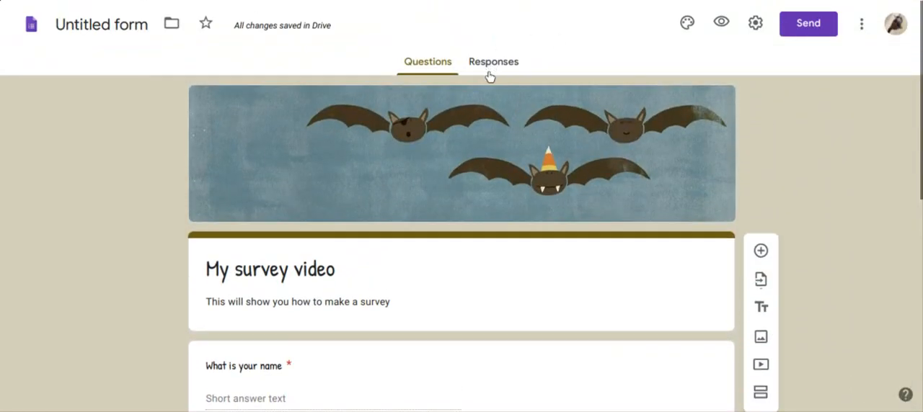
left_click(493, 61)
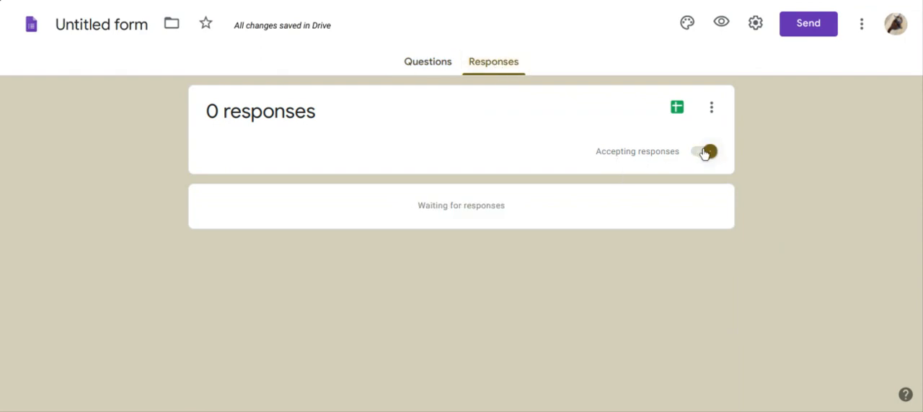
left_click(704, 152)
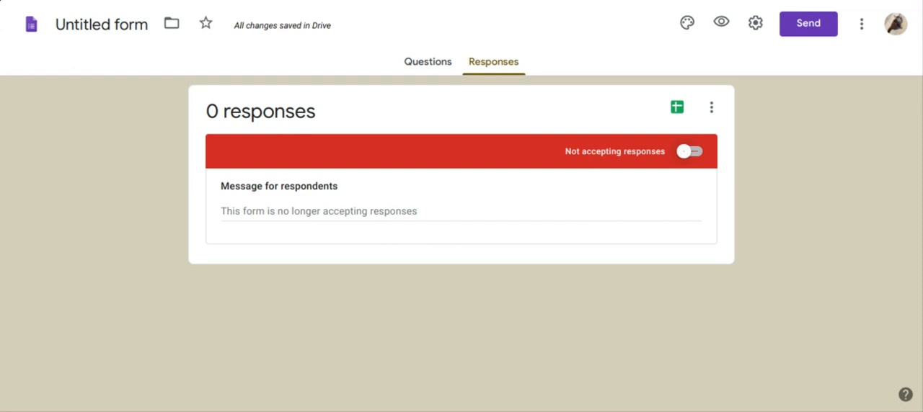
left_click(695, 152)
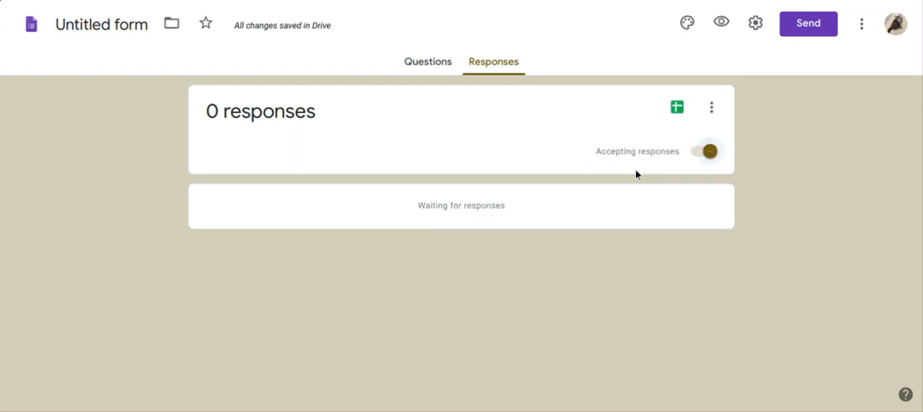
mouse_move(412, 70)
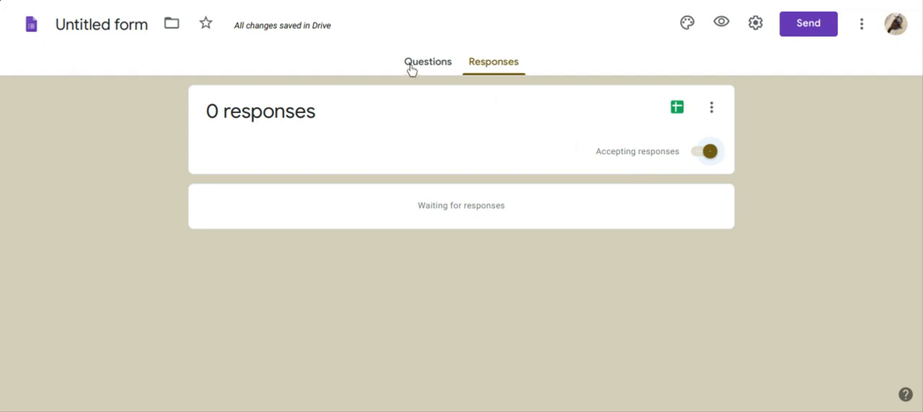
Return to the Questions view and move down to the last question.
left_click(427, 61)
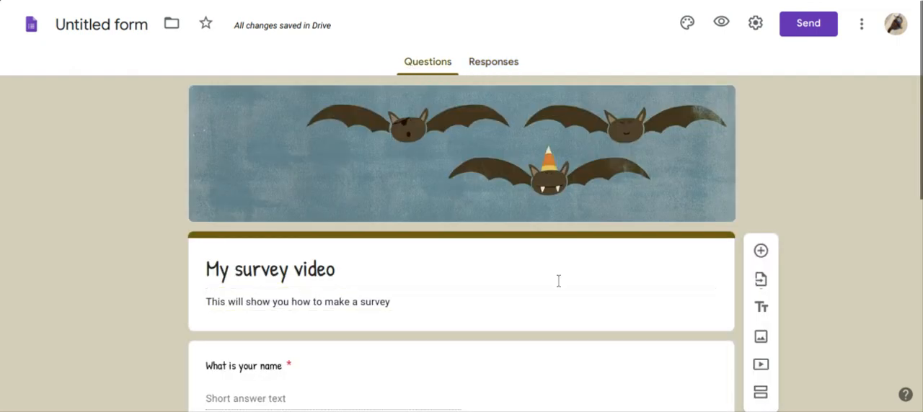
scroll("down", 3)
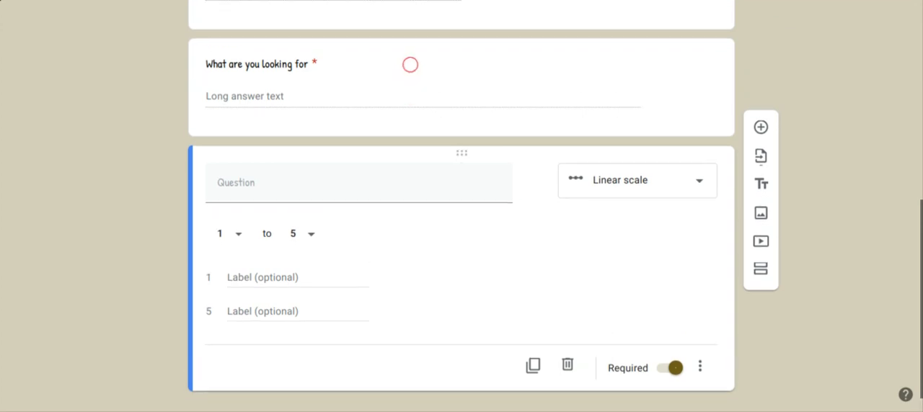
scroll("down", 3)
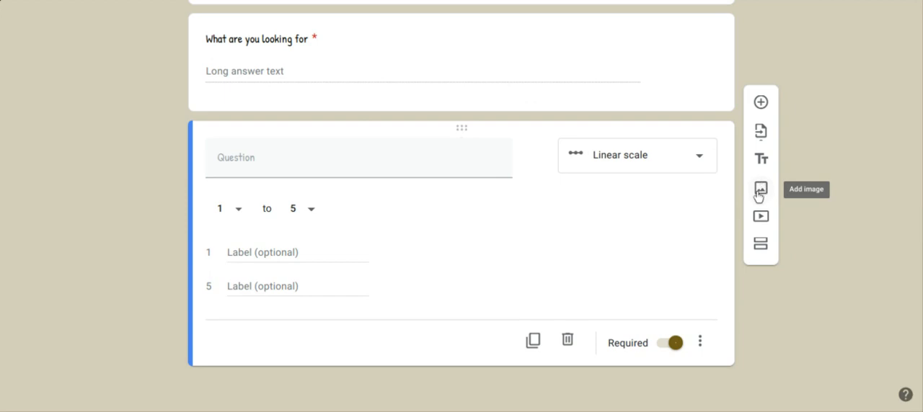
Start adding an image and choose the Google Image Search source.
left_click(760, 189)
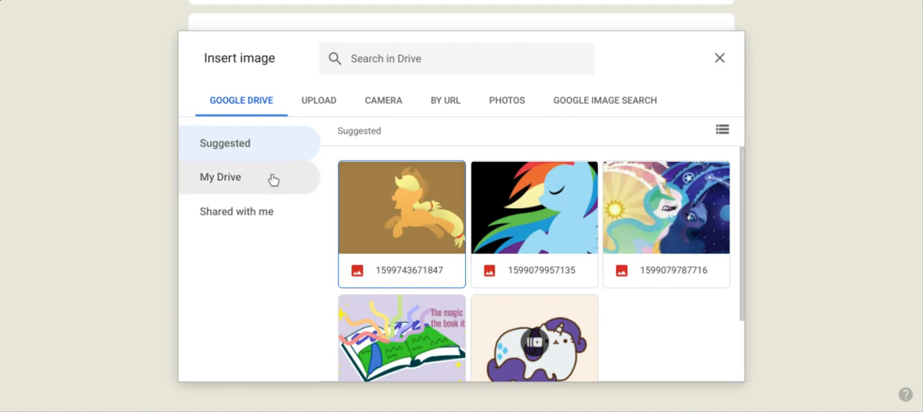
left_click(318, 101)
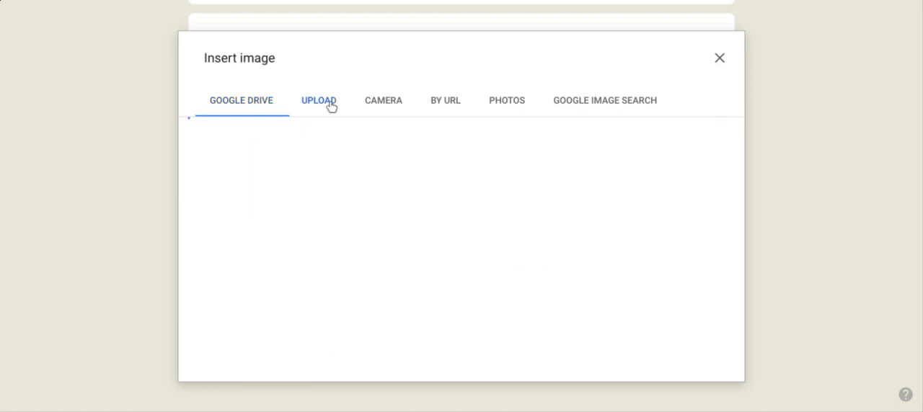
left_click(317, 101)
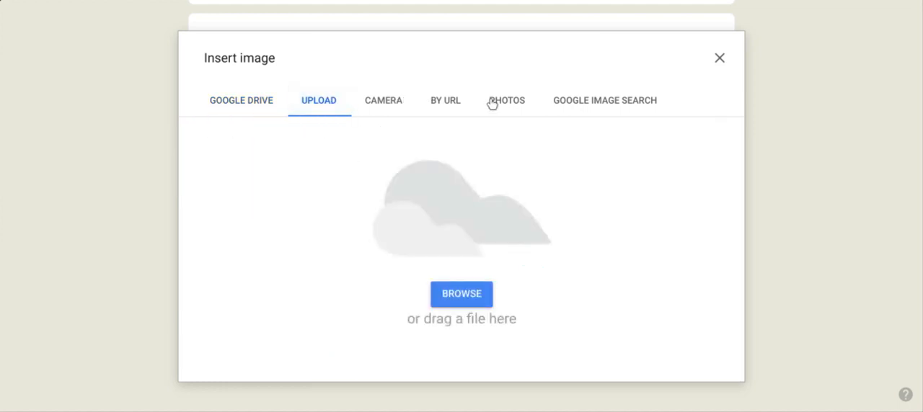
left_click(604, 101)
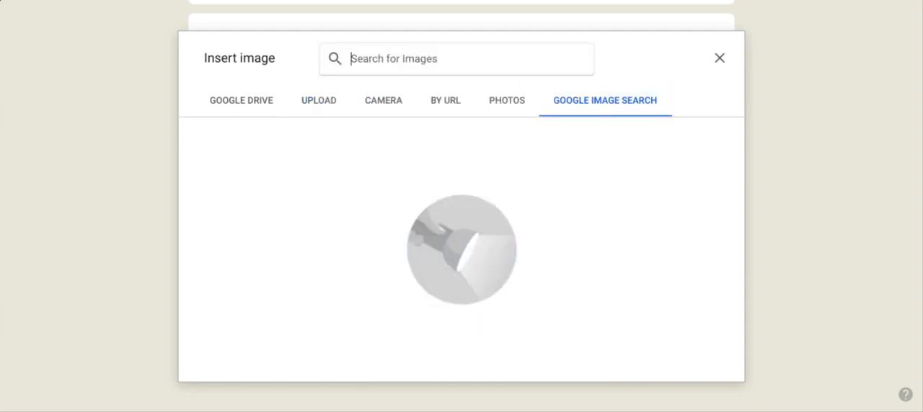
Search 'halloween illustration art' and insert the haunted house picture below the questions.
type("hallo")
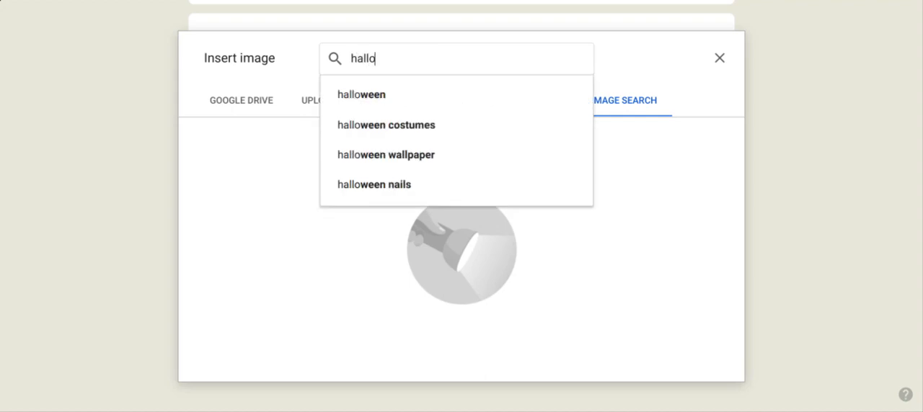
type("ween")
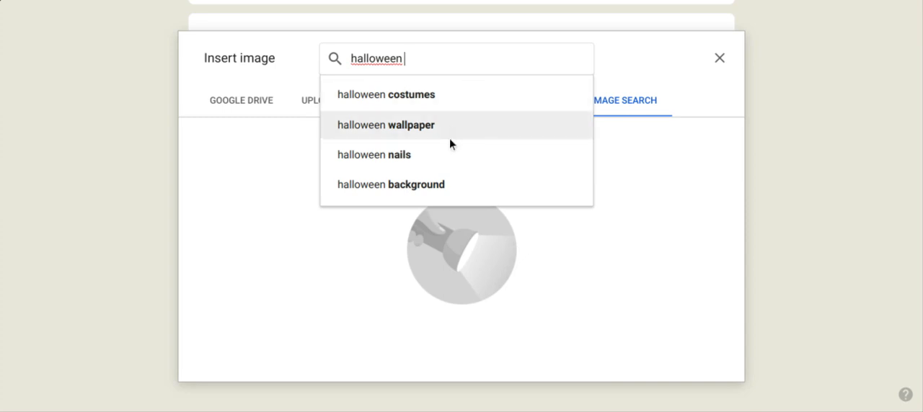
mouse_move(450, 154)
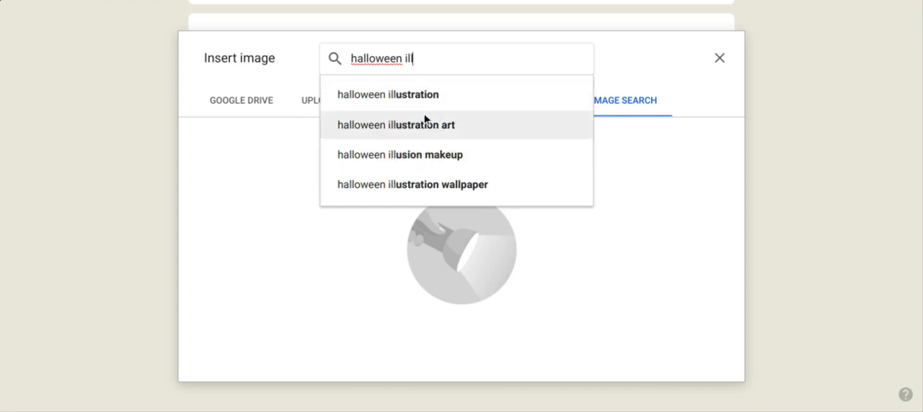
left_click(413, 124)
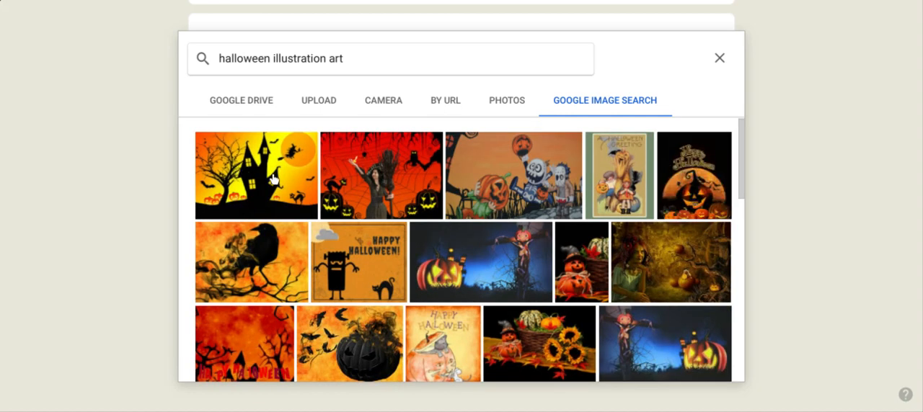
left_click(257, 176)
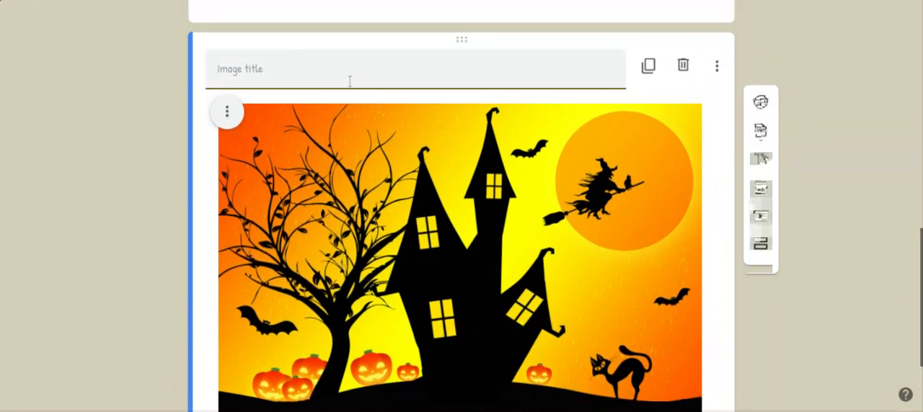
scroll("down", 3)
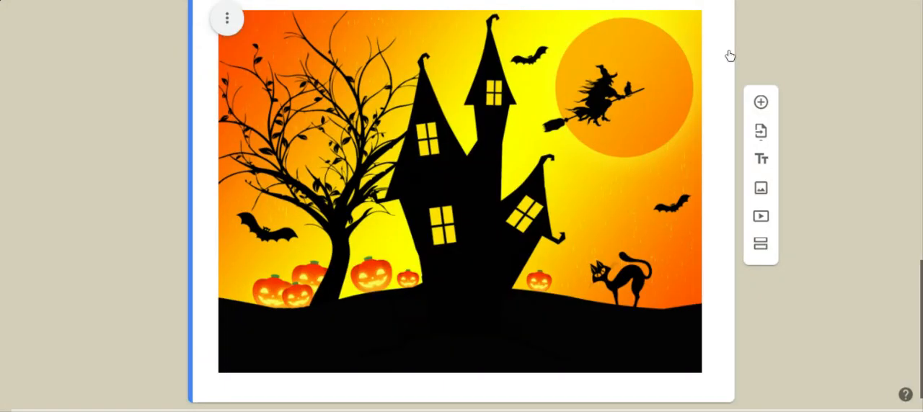
Embed the YouTube video 'Halloween Stories for Kids' found by searching cartoon halloween story.
left_click(760, 216)
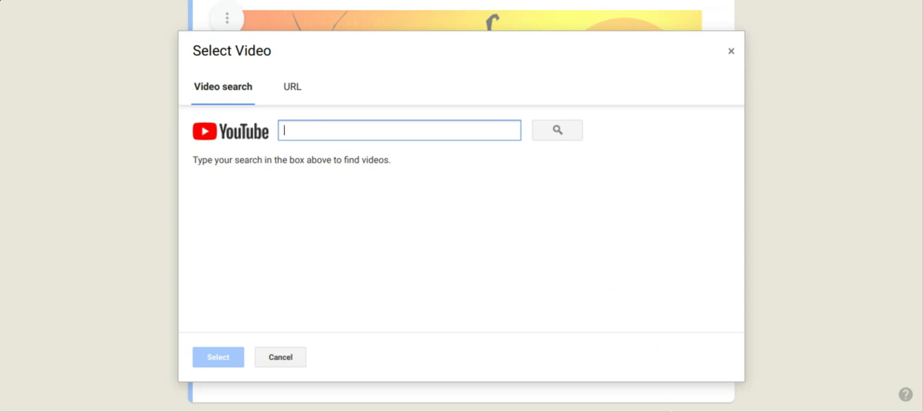
mouse_move(526, 352)
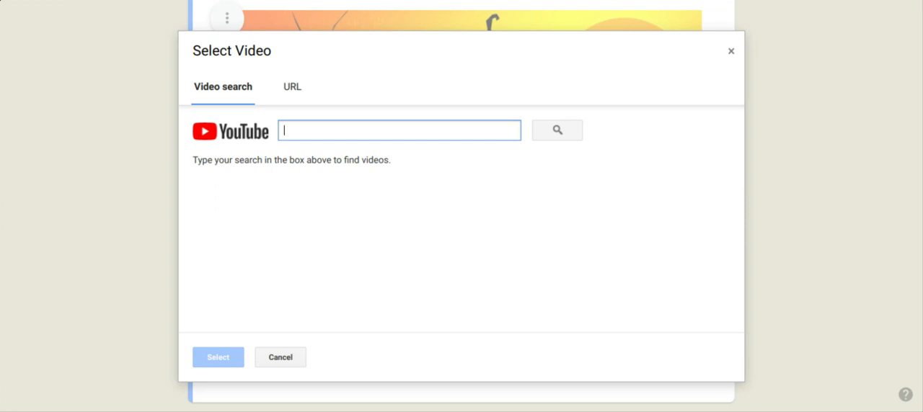
type("cartoon")
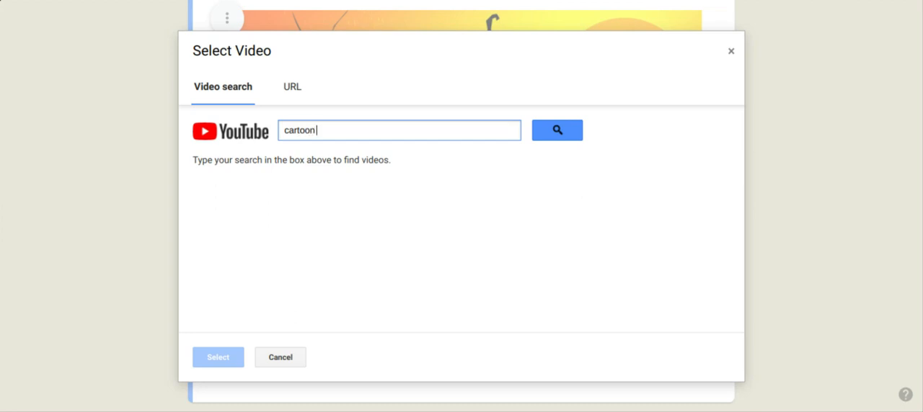
type("halloween s")
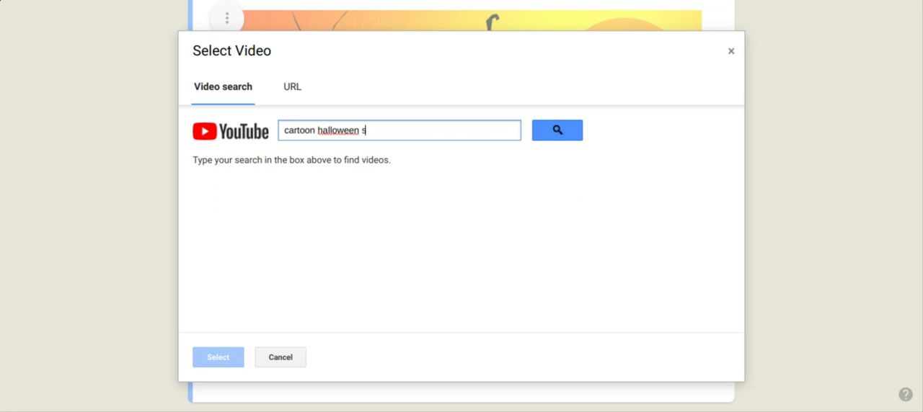
left_click(557, 130)
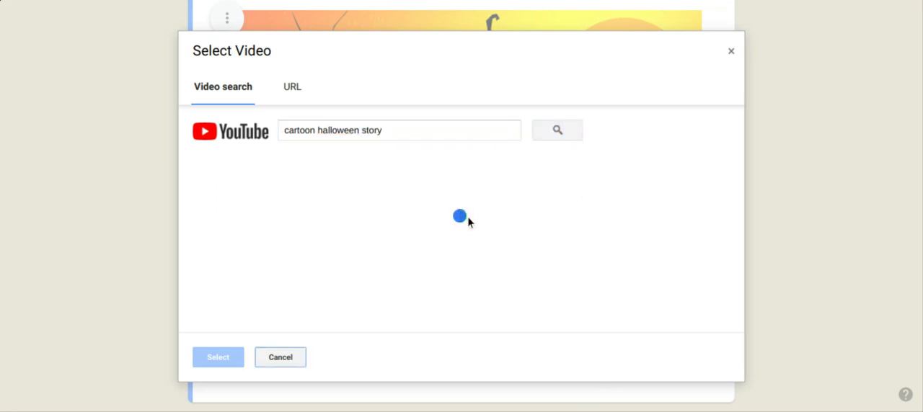
left_click(556, 130)
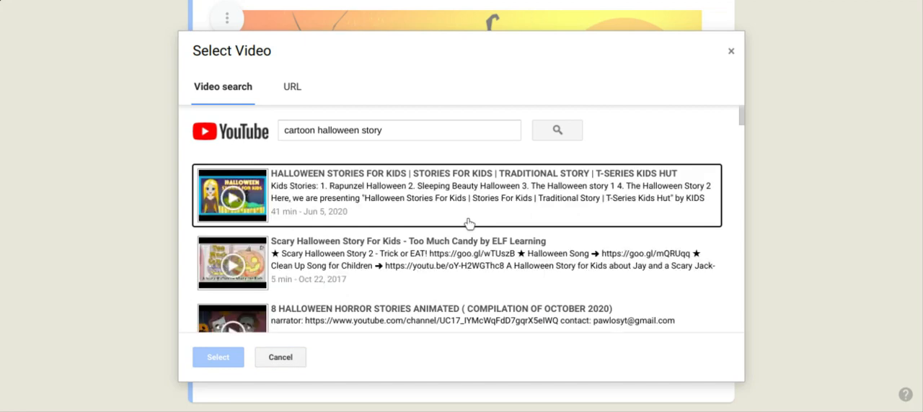
scroll("down", 3)
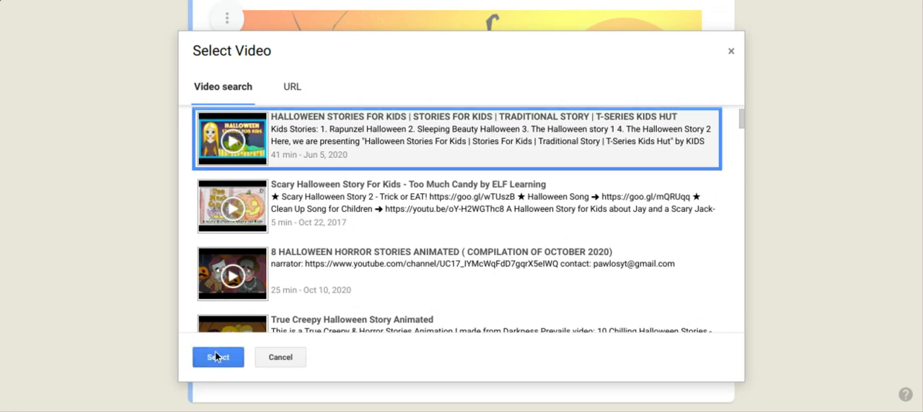
left_click(216, 357)
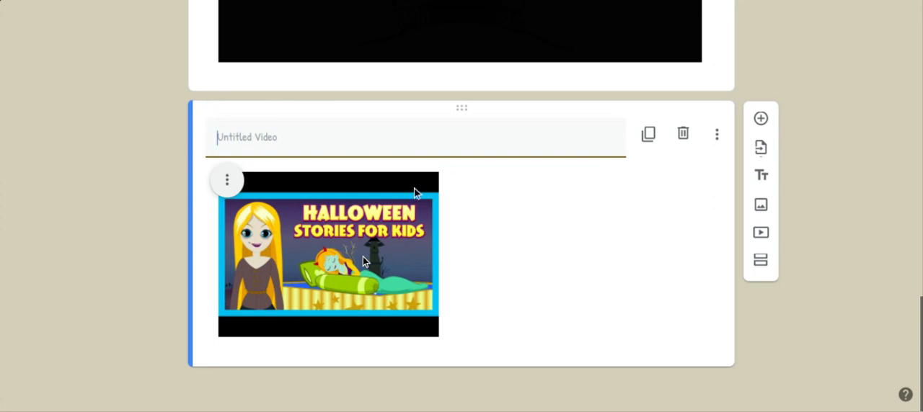
Caption the embedded video 'Fun video for us to watch'.
type("Fun v")
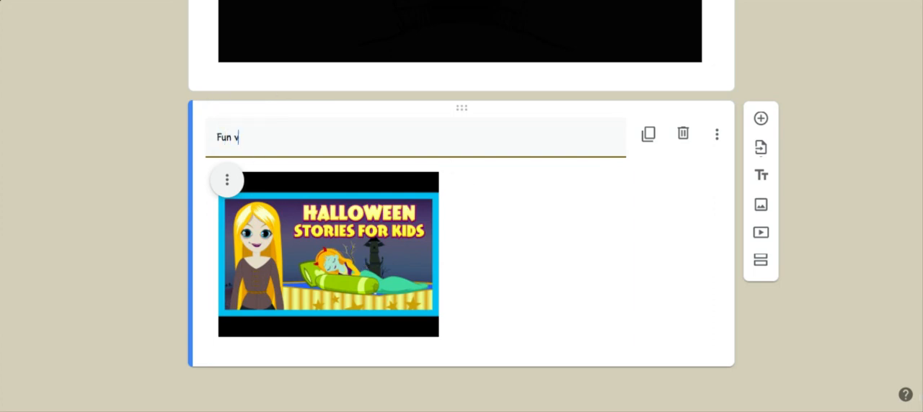
type("ideo")
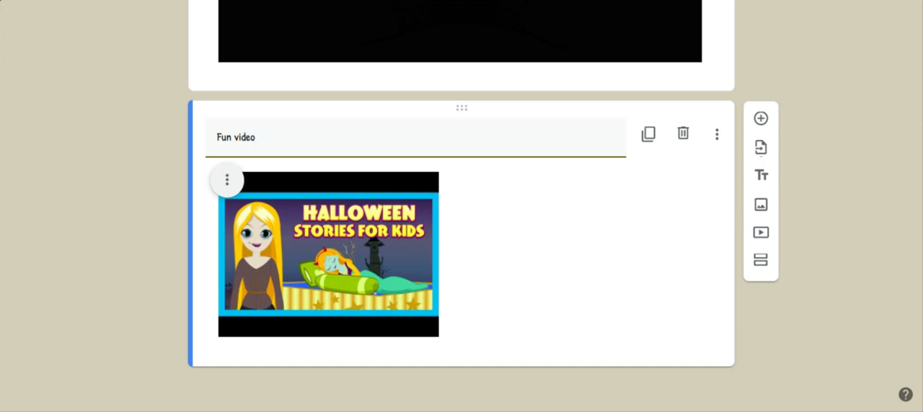
type("for")
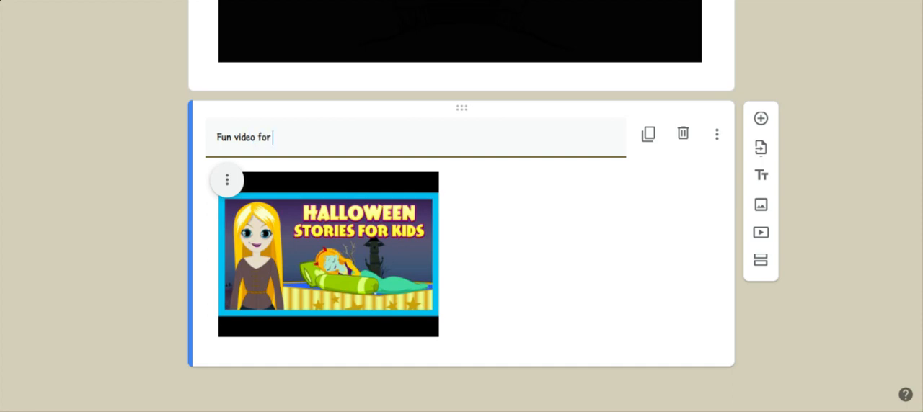
type("us t")
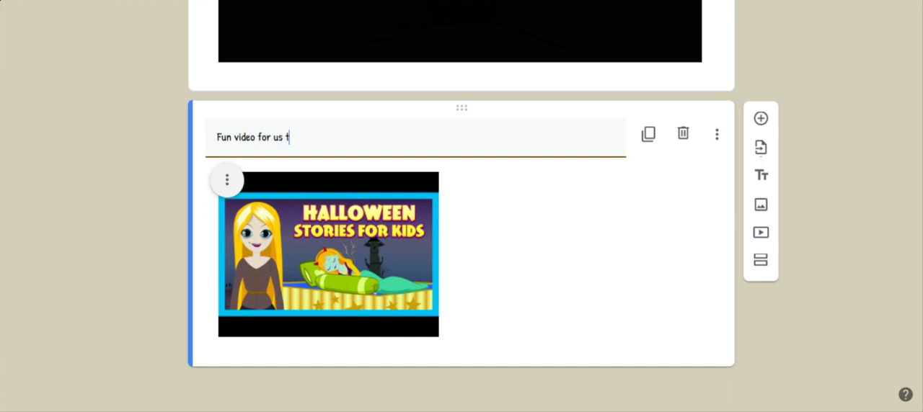
type("o wa")
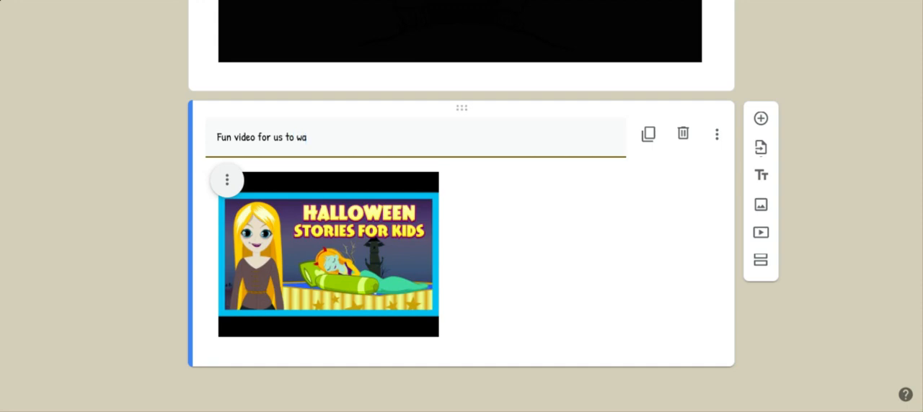
type("tch")
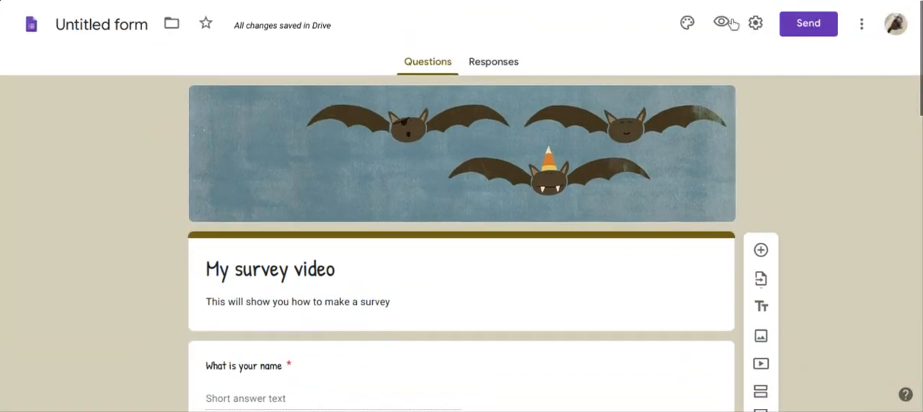
mouse_move(724, 24)
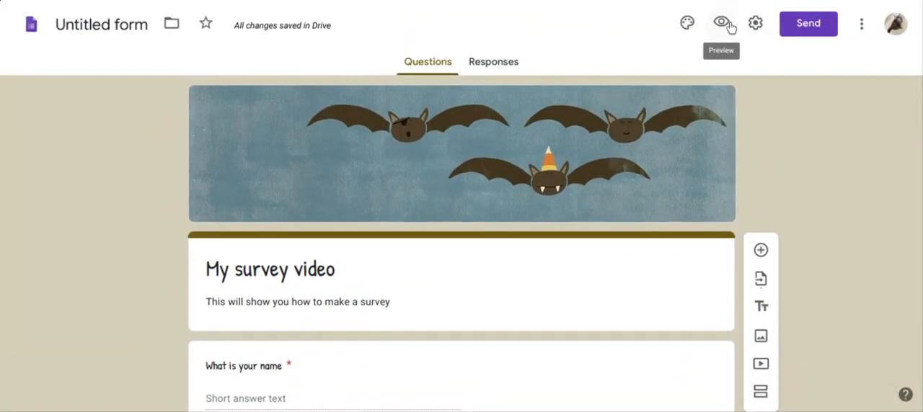
mouse_move(755, 23)
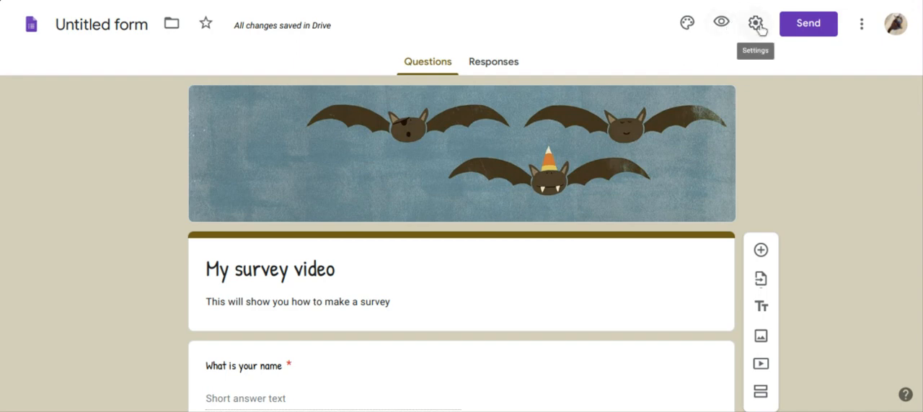
In Settings, try the 'Limit to 1 response' option and close without saving.
left_click(756, 23)
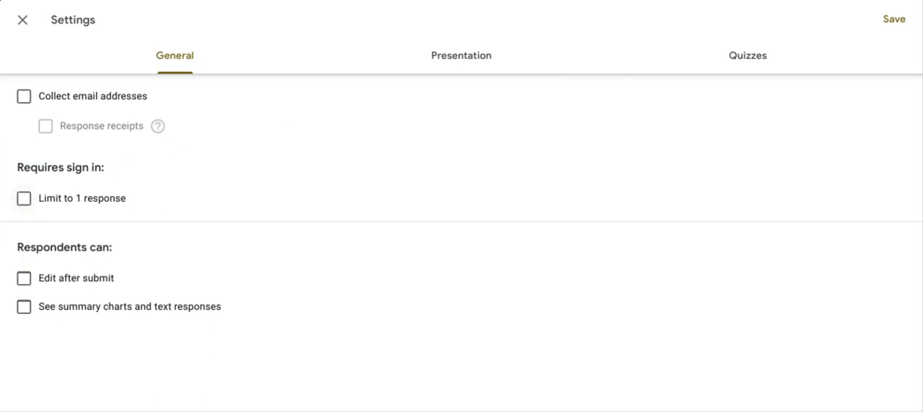
left_click(23, 199)
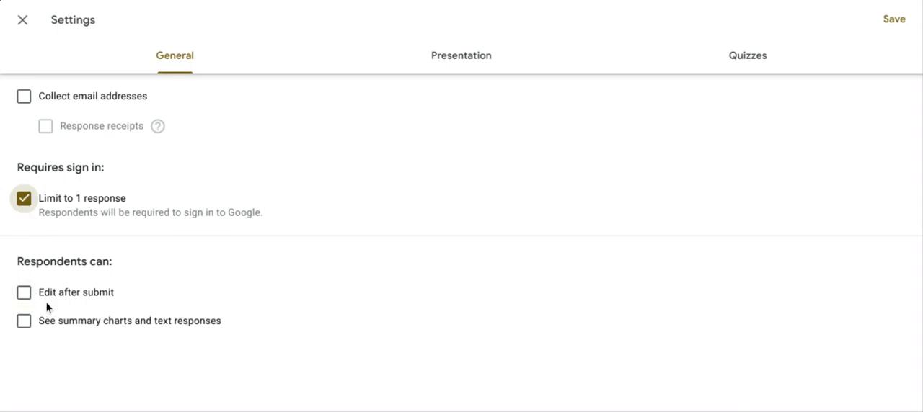
mouse_move(259, 271)
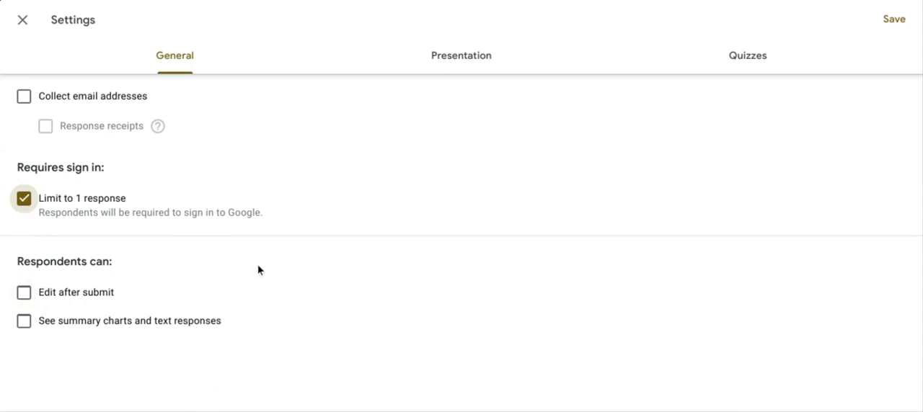
mouse_move(104, 190)
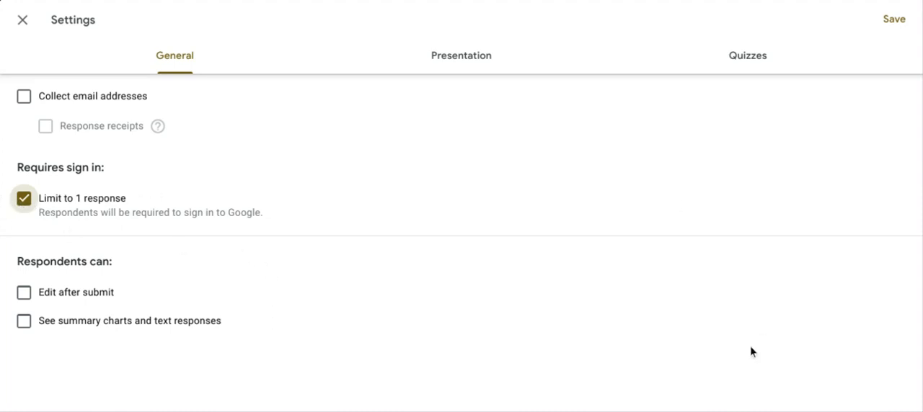
mouse_move(404, 382)
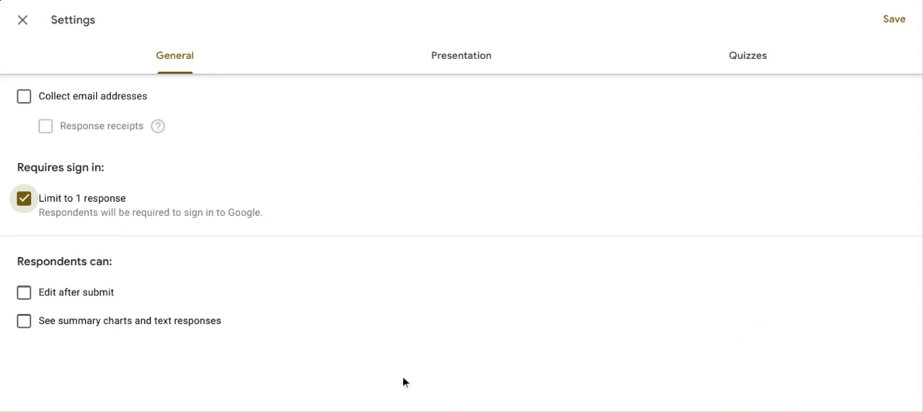
mouse_move(219, 335)
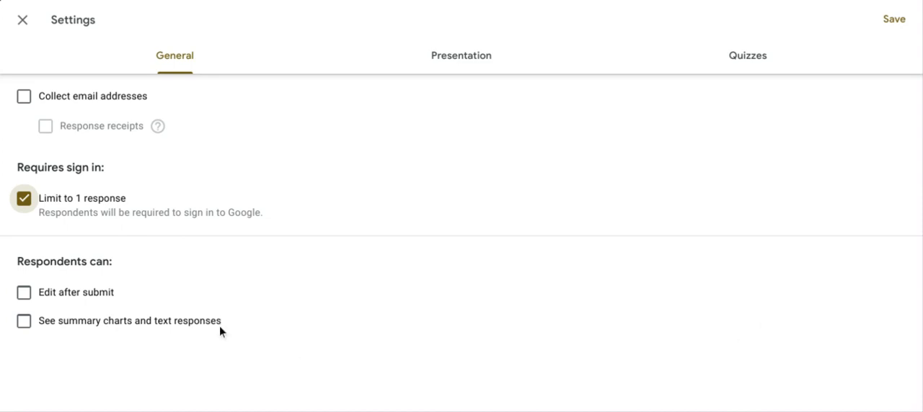
mouse_move(222, 330)
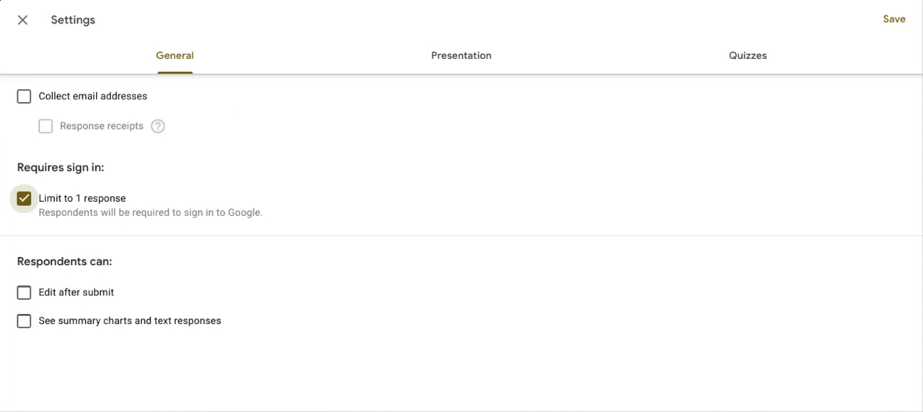
mouse_move(369, 201)
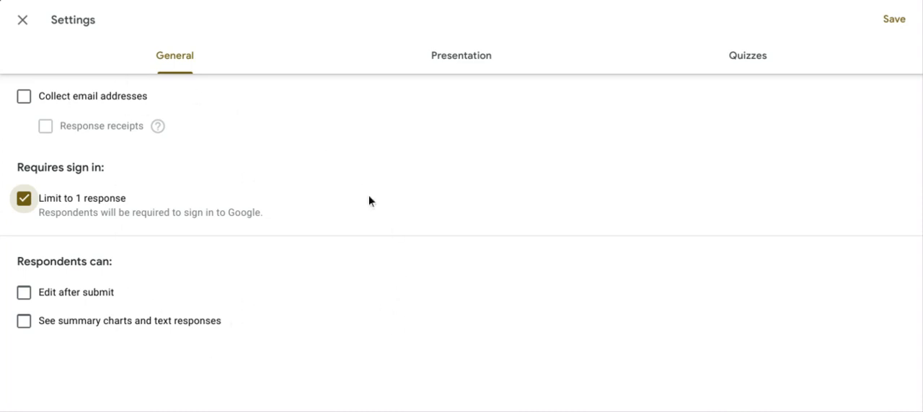
mouse_move(414, 254)
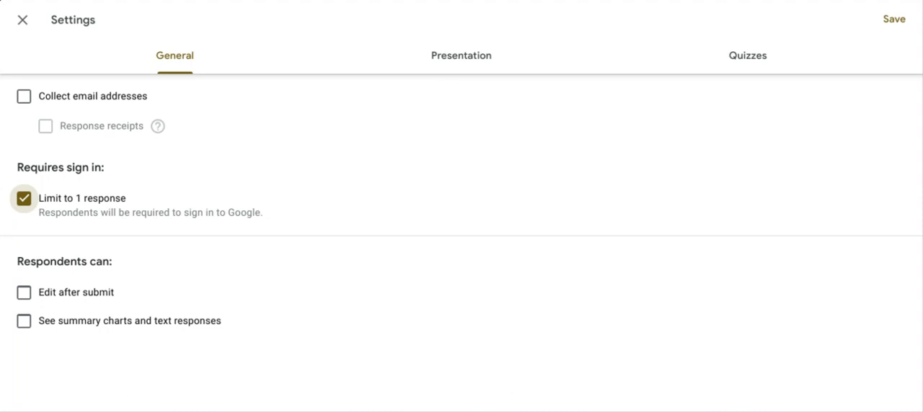
left_click(23, 199)
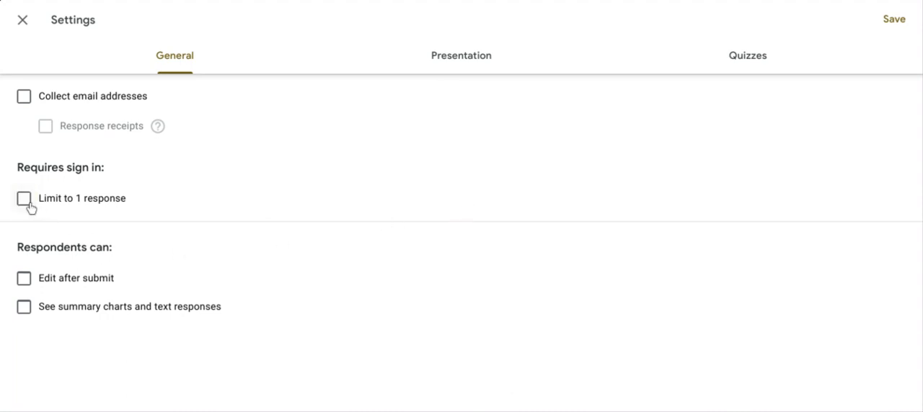
left_click(23, 199)
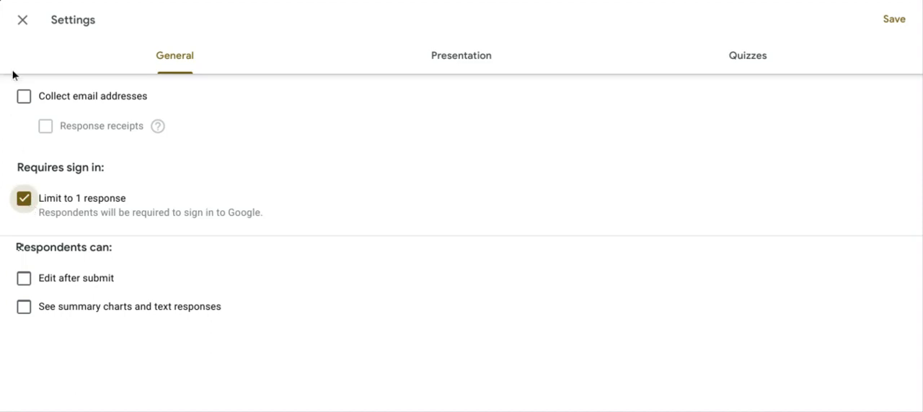
left_click(23, 20)
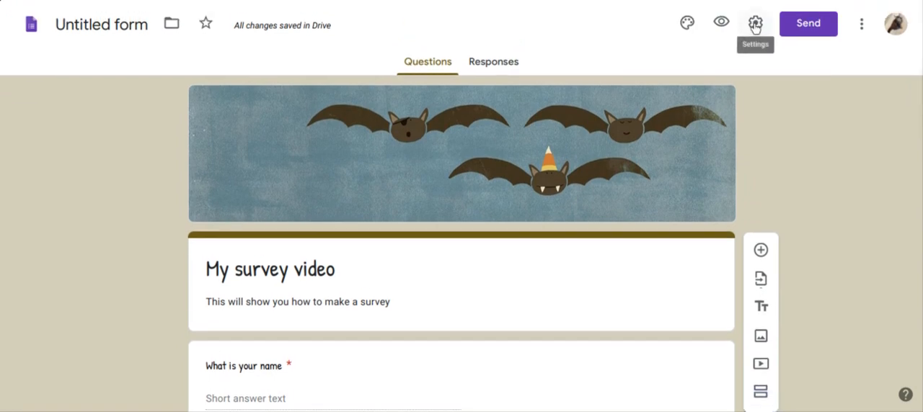
Reopen Settings and enable 'Limit to 1 response' and 'Edit after submit'.
left_click(755, 23)
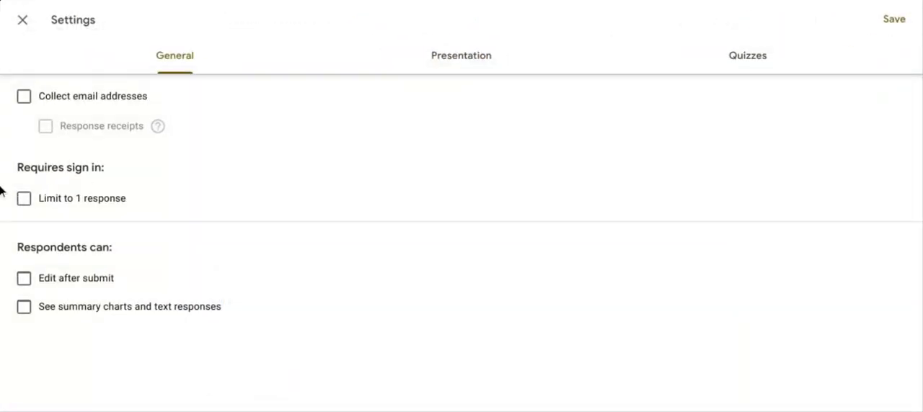
left_click(23, 199)
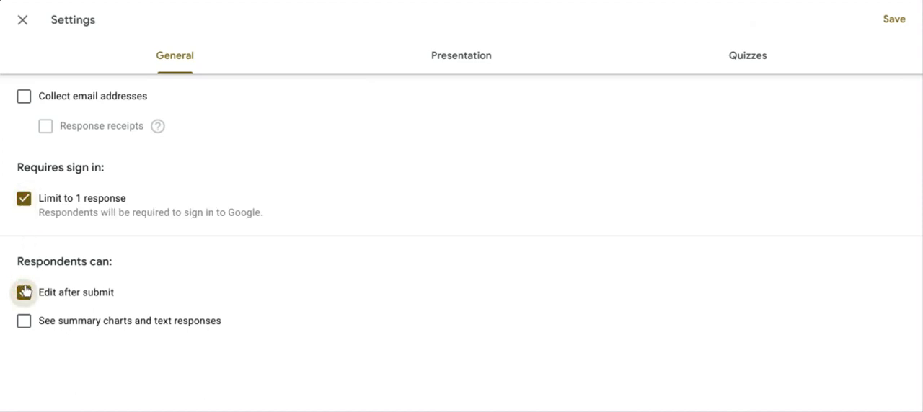
left_click(23, 291)
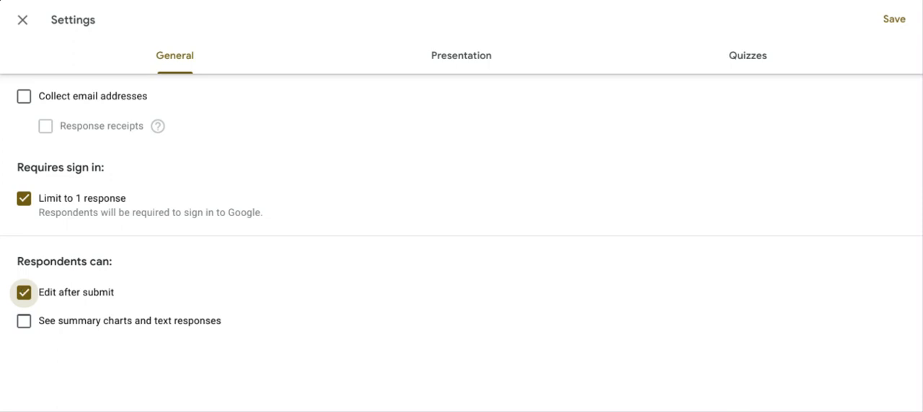
left_click(23, 292)
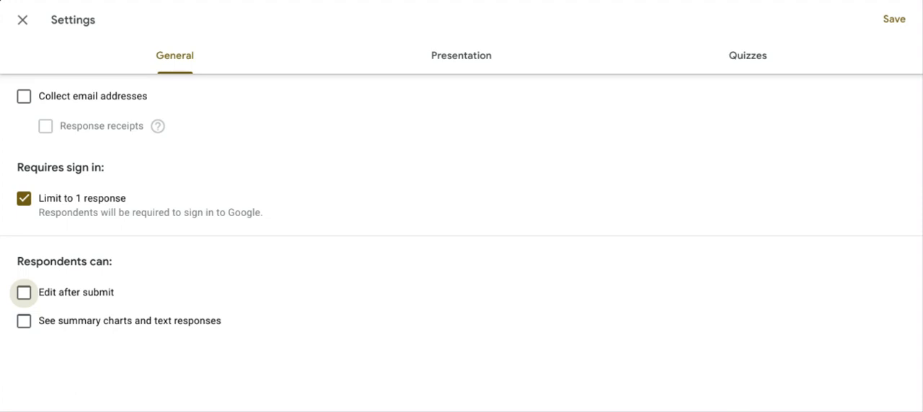
left_click(23, 293)
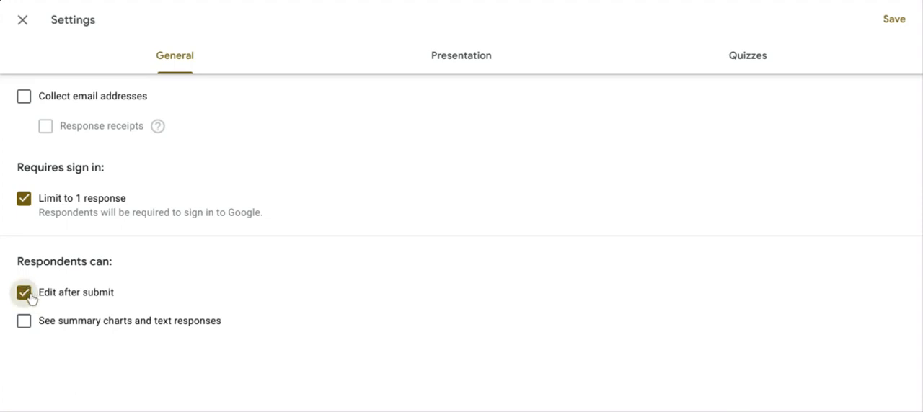
left_click(23, 293)
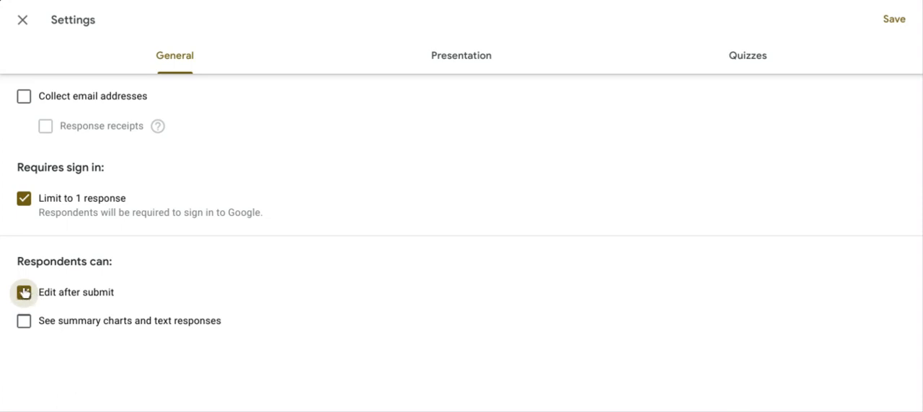
left_click(23, 292)
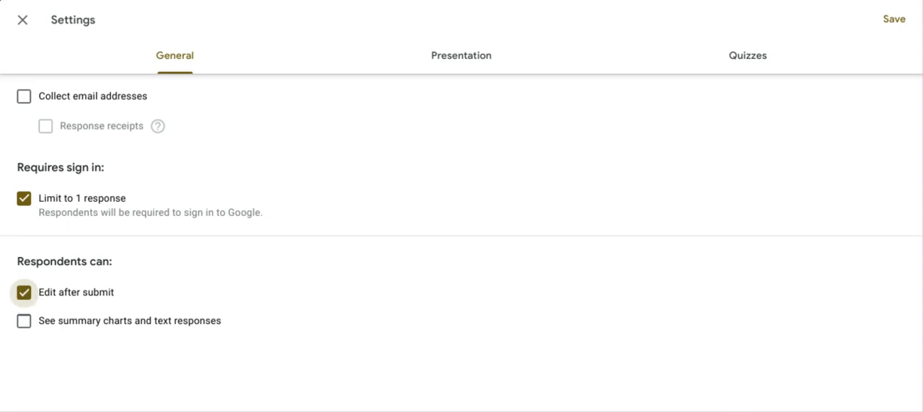
mouse_move(744, 65)
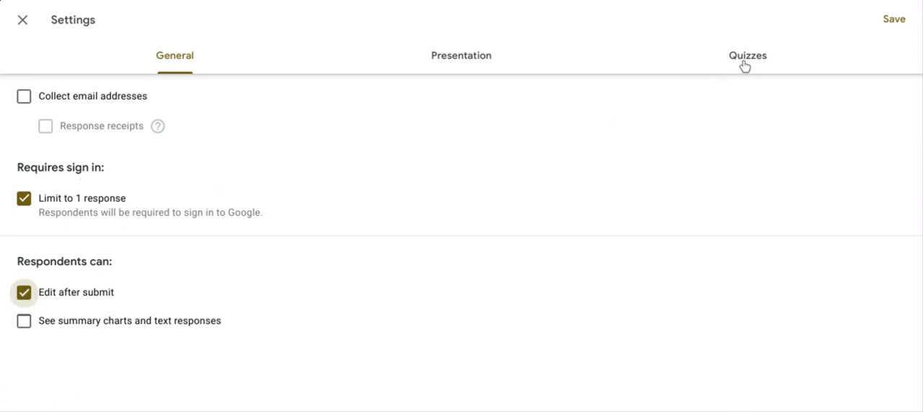
Review the Quizzes settings, toggling quiz mode on and back off.
left_click(750, 55)
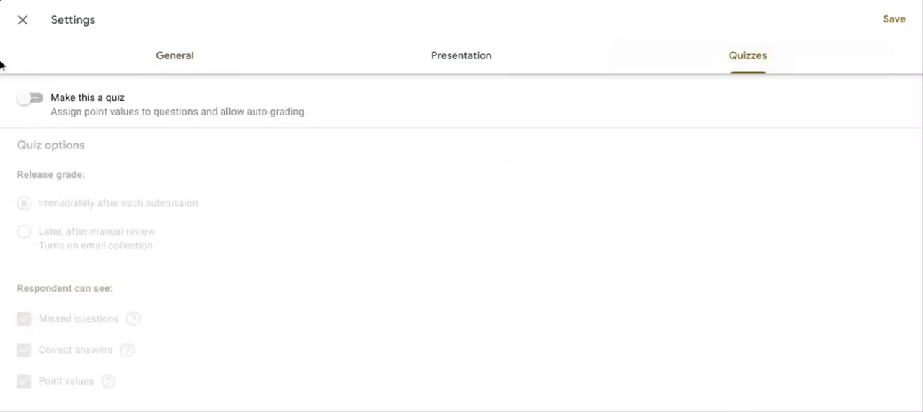
left_click(32, 98)
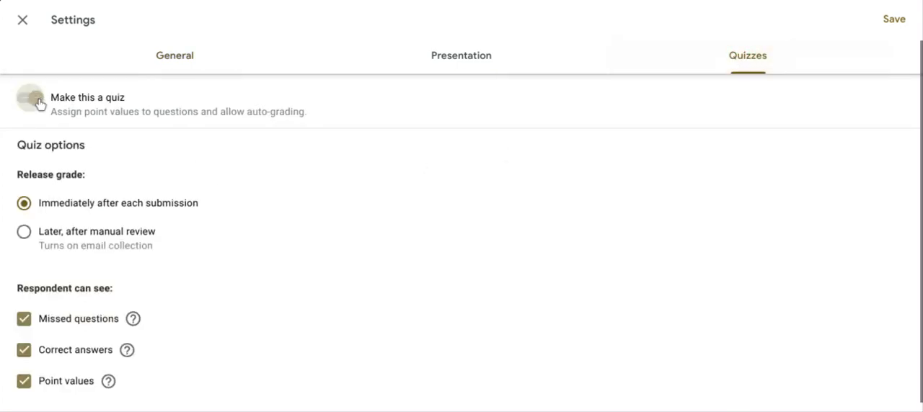
left_click(35, 98)
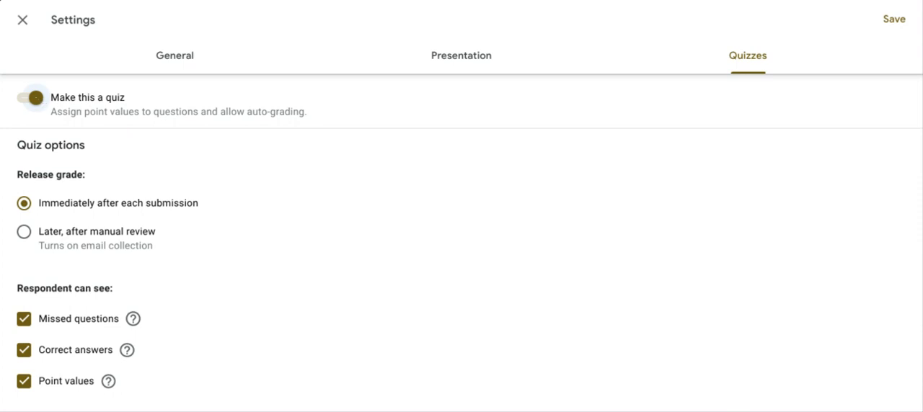
left_click(35, 98)
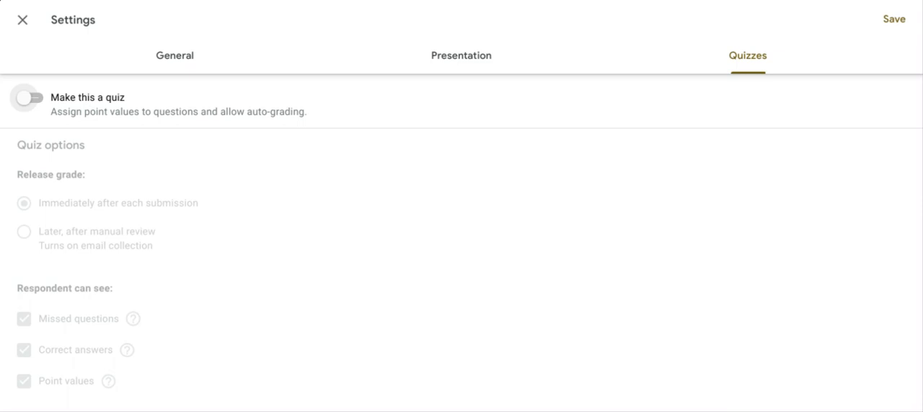
mouse_move(537, 79)
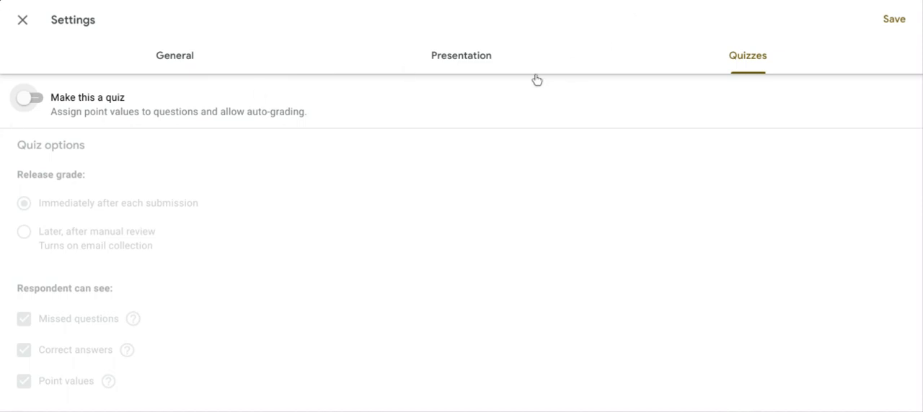
mouse_move(426, 38)
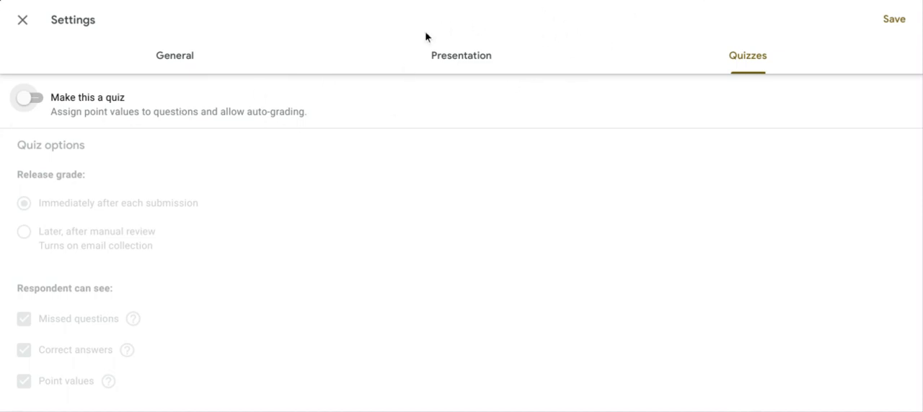
Look at the Presentation settings and close Settings to return to the form.
left_click(461, 55)
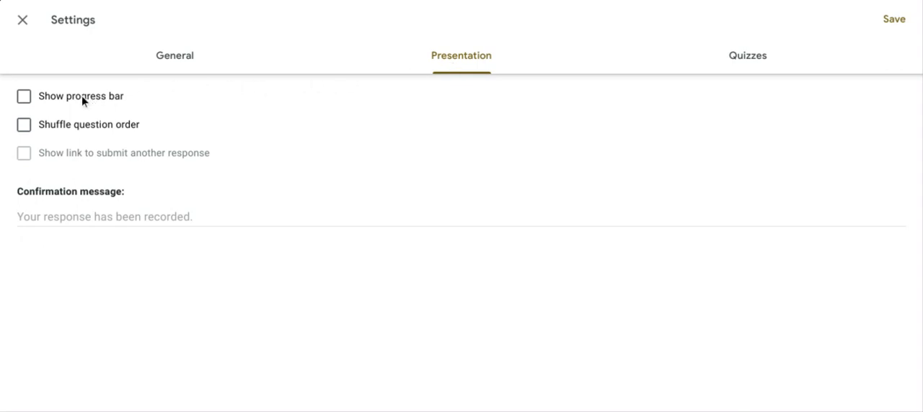
mouse_move(70, 147)
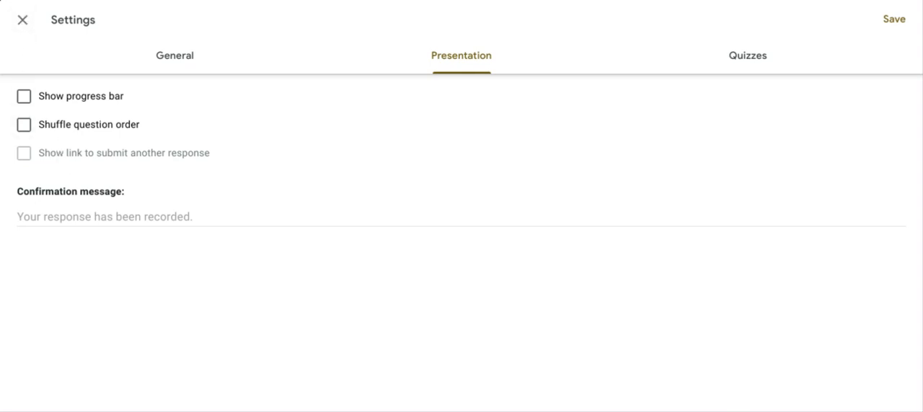
left_click(23, 20)
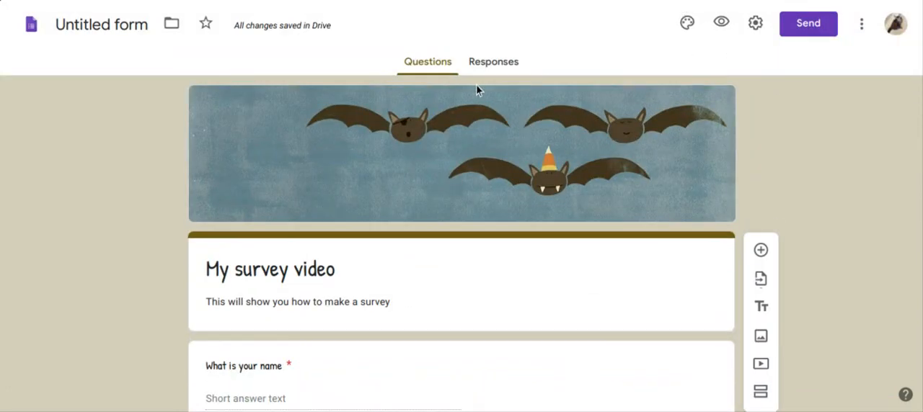
left_click(493, 61)
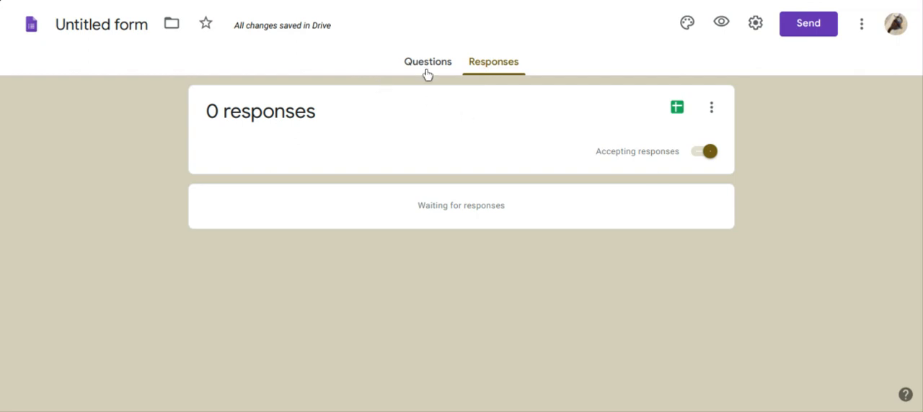
left_click(709, 106)
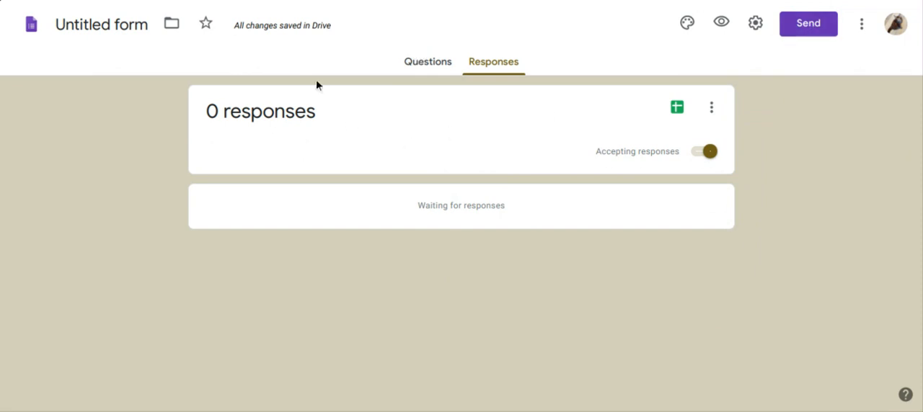
left_click(427, 60)
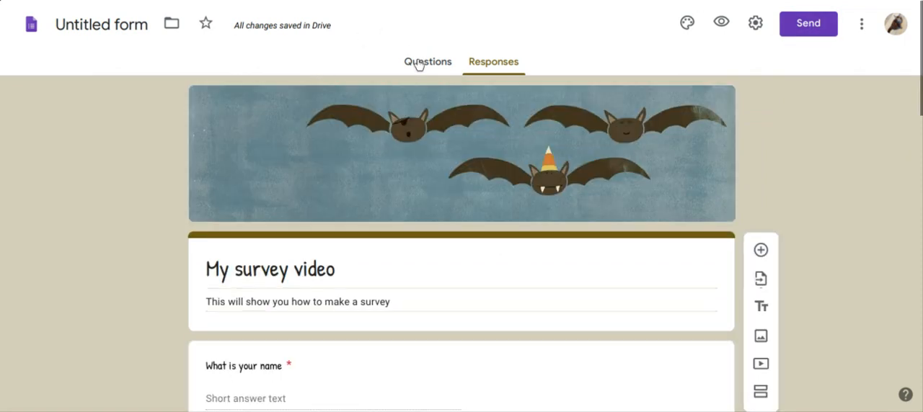
left_click(427, 61)
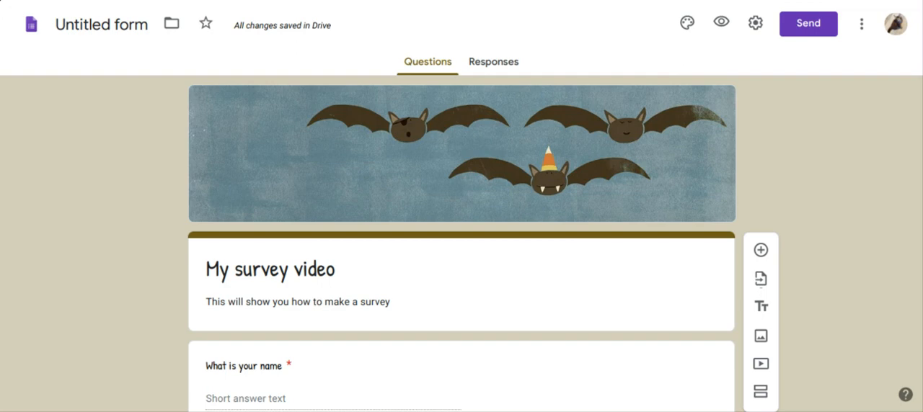
mouse_move(518, 181)
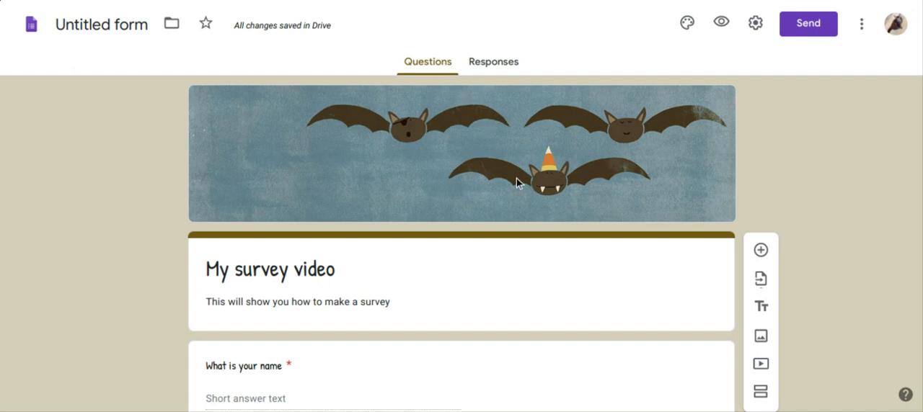
mouse_move(685, 124)
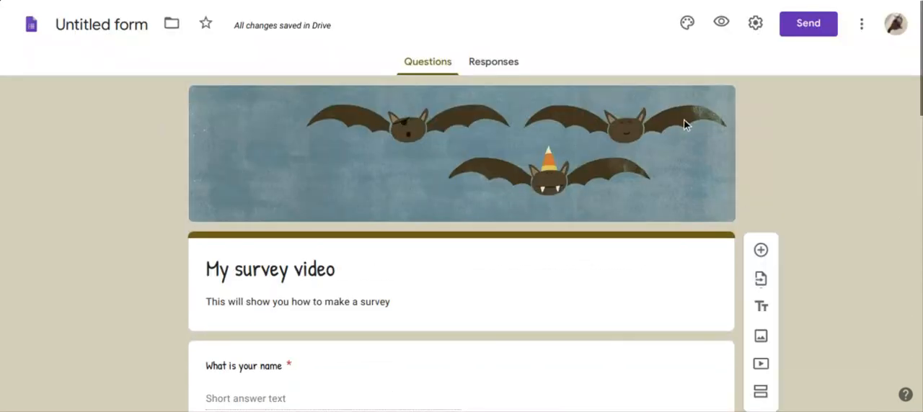
left_click(807, 23)
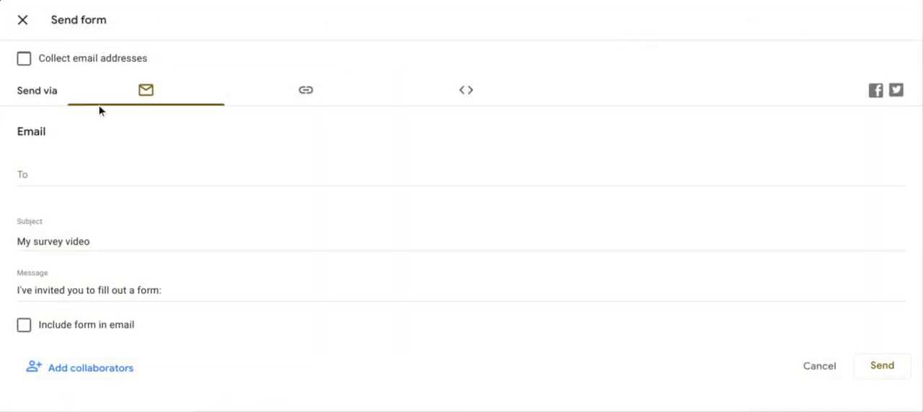
mouse_move(320, 90)
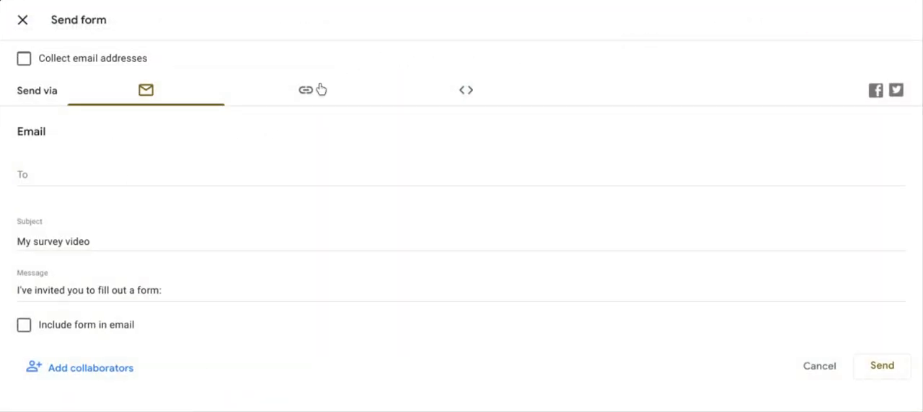
left_click(305, 89)
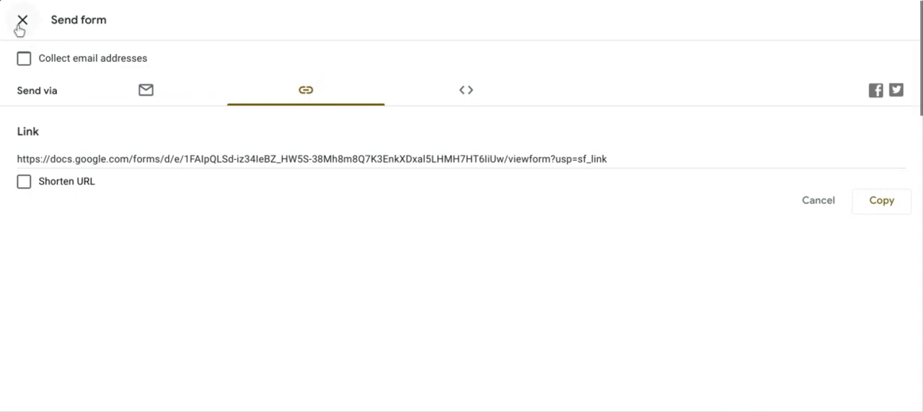
left_click(21, 17)
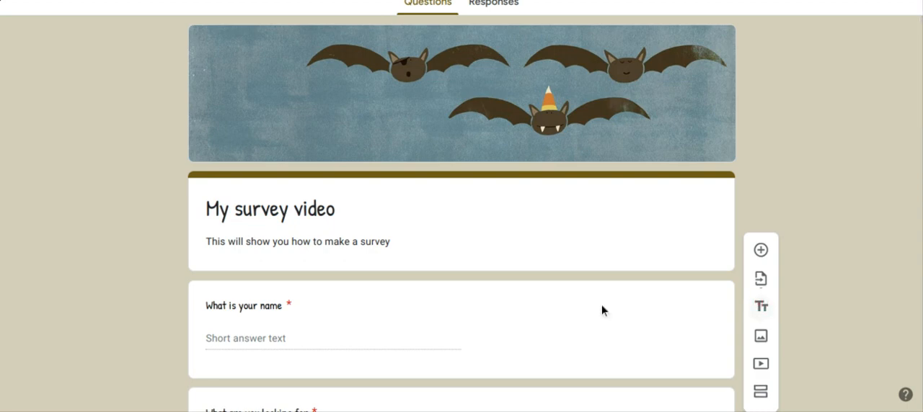
mouse_move(340, 317)
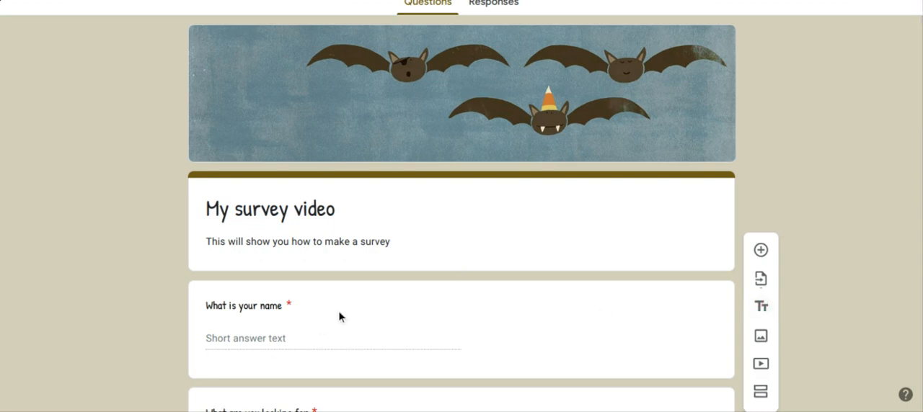
scroll("down", 3)
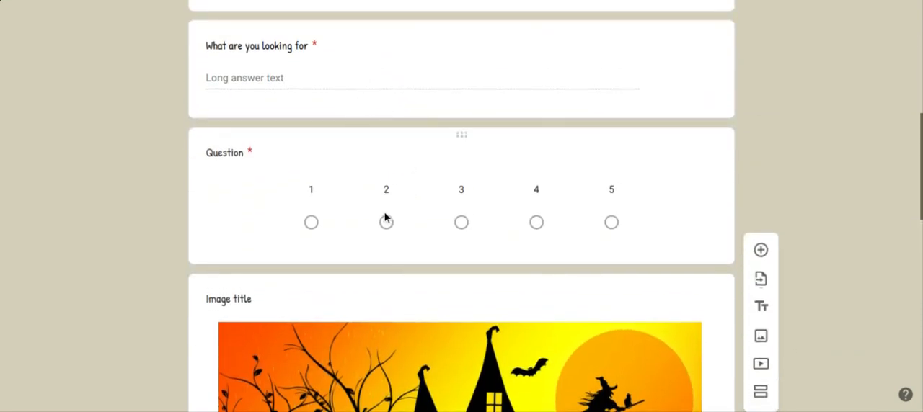
mouse_move(390, 225)
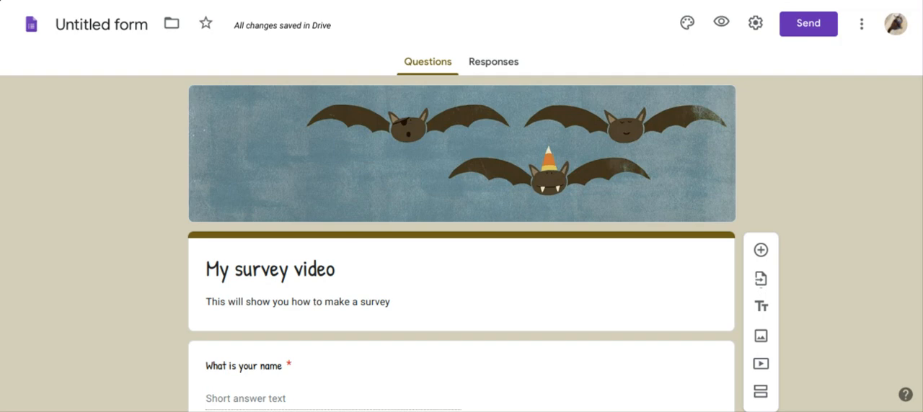
Name the form file 'My survey video' to match the survey title.
left_click(102, 25)
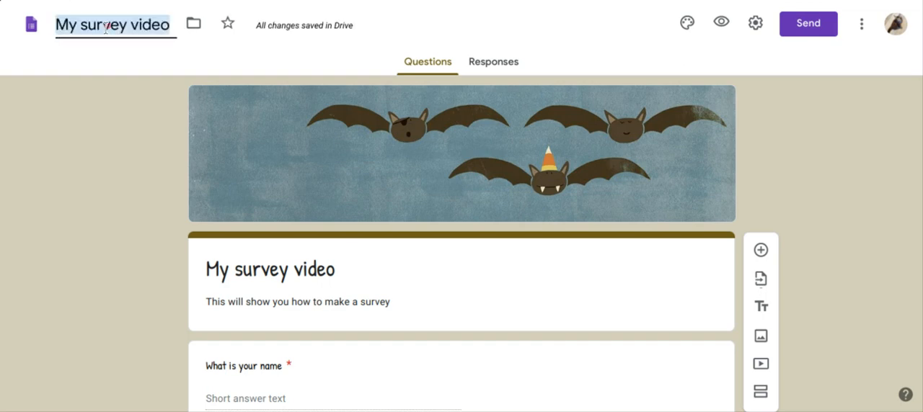
left_click(133, 105)
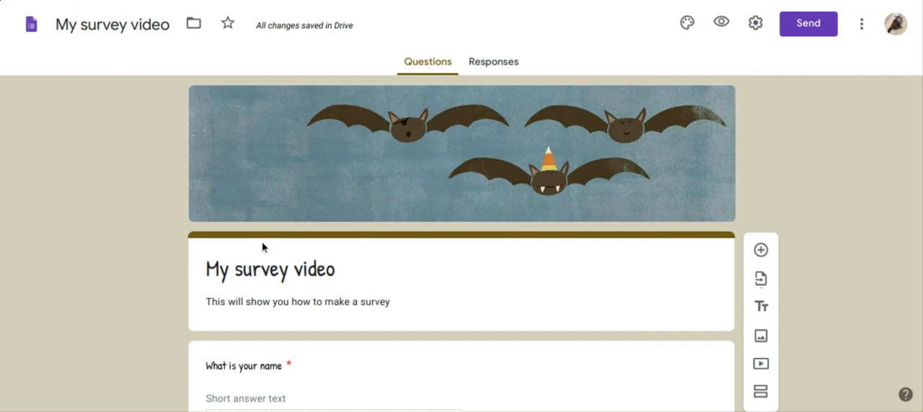
mouse_move(202, 281)
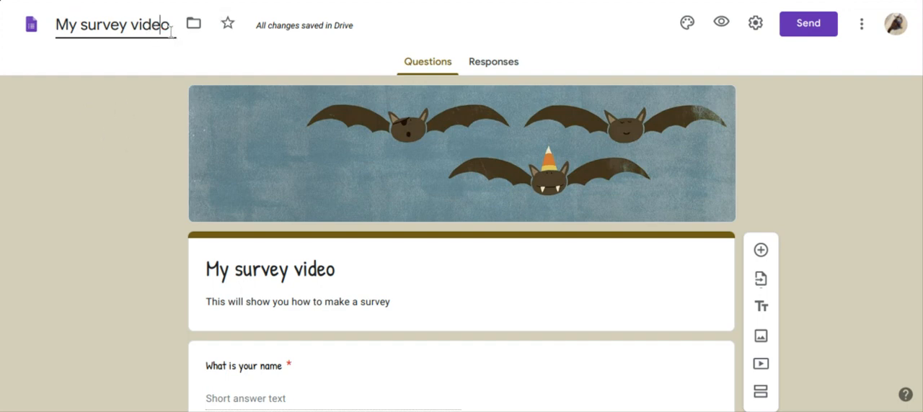
mouse_move(173, 199)
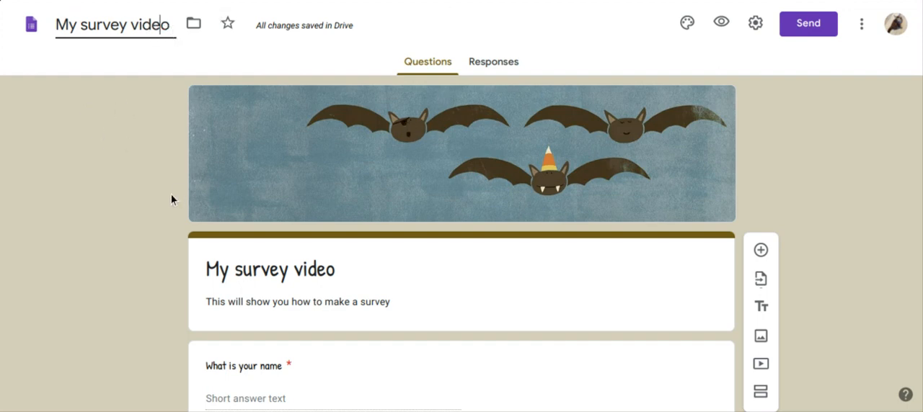
scroll("down", 3)
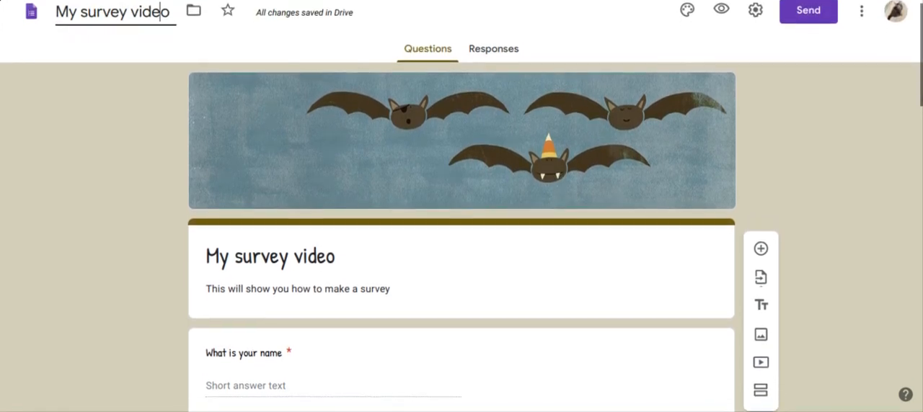
scroll("down", 3)
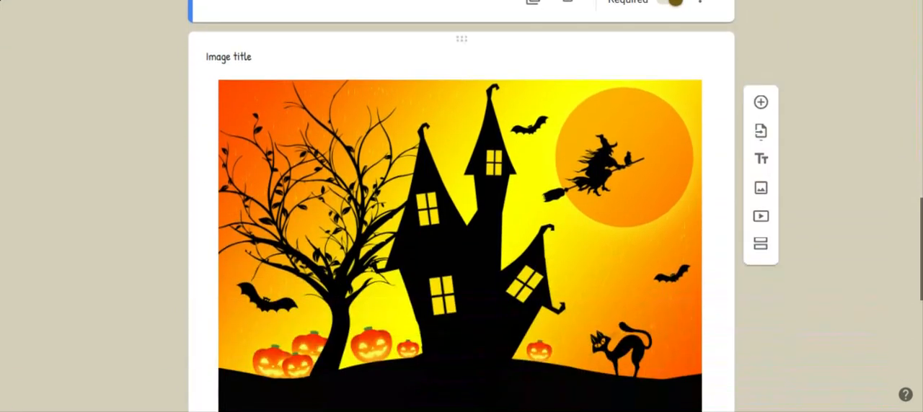
scroll("down", 3)
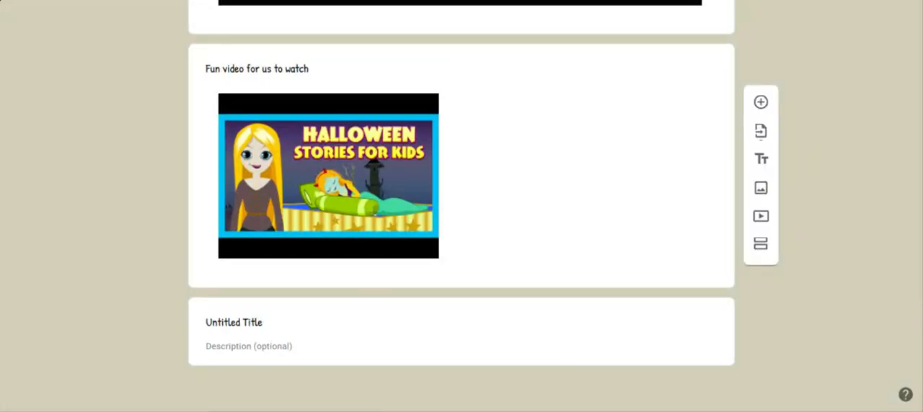